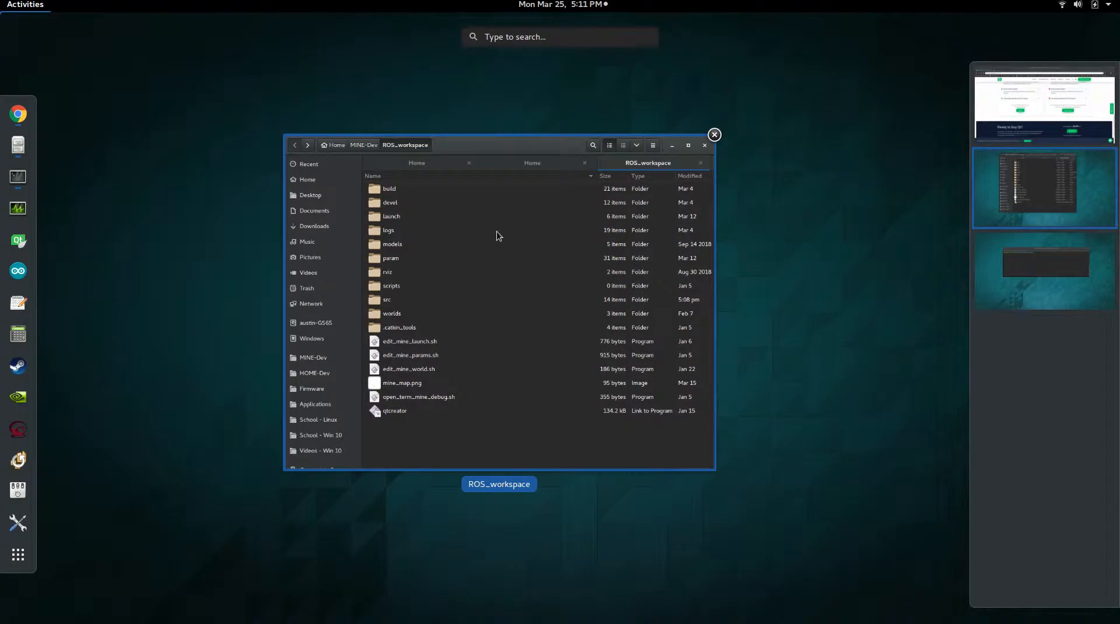
- Bring the terminal open in ROS_workspace to the front from the Activities overview
click(1046, 271)
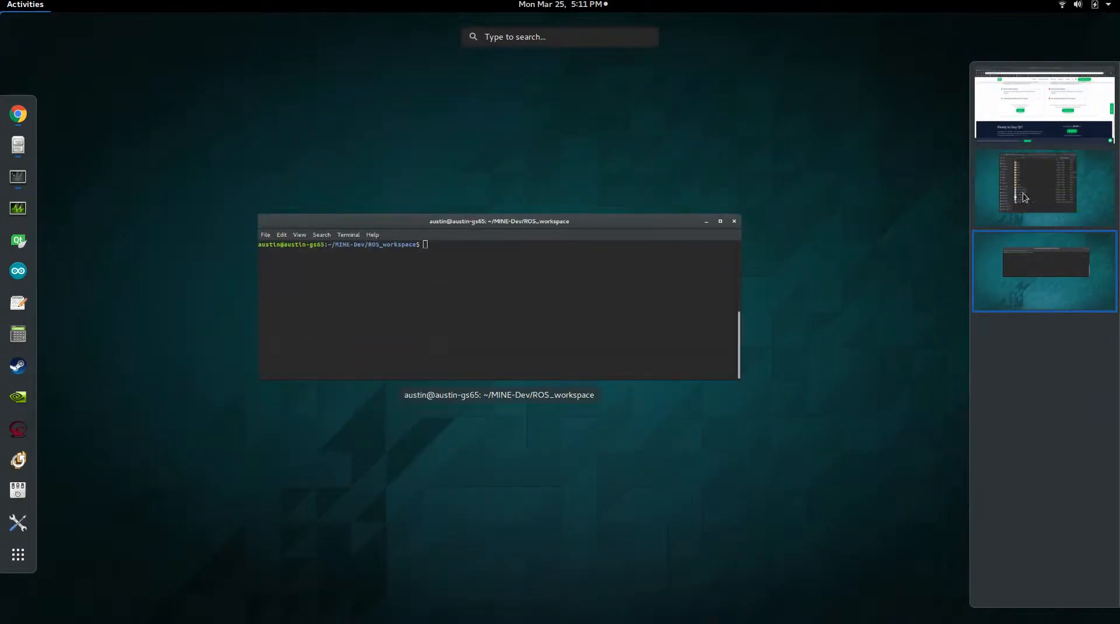
mouse_move(1026, 195)
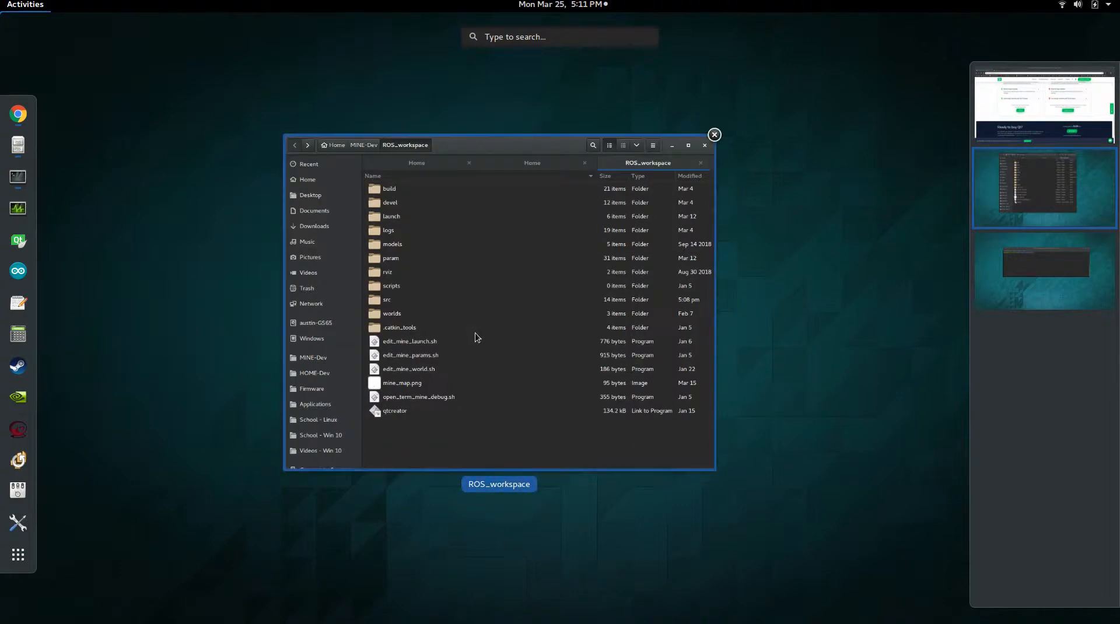
click(1046, 266)
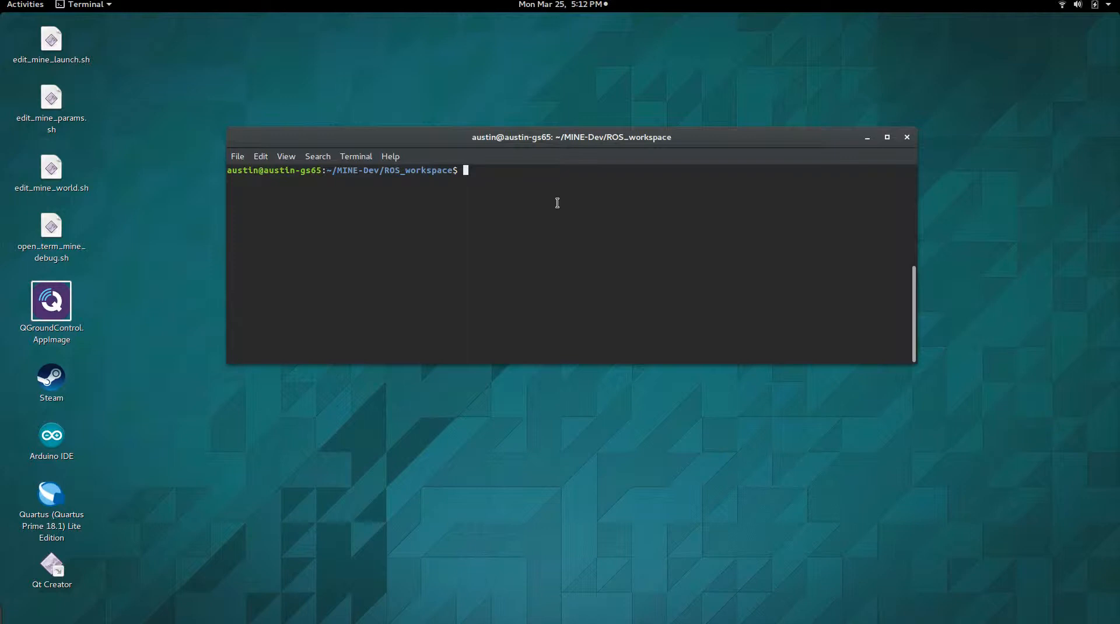
- Run 'sudo apt-get purge qtcreator', which reports the package is not installed
text(s)
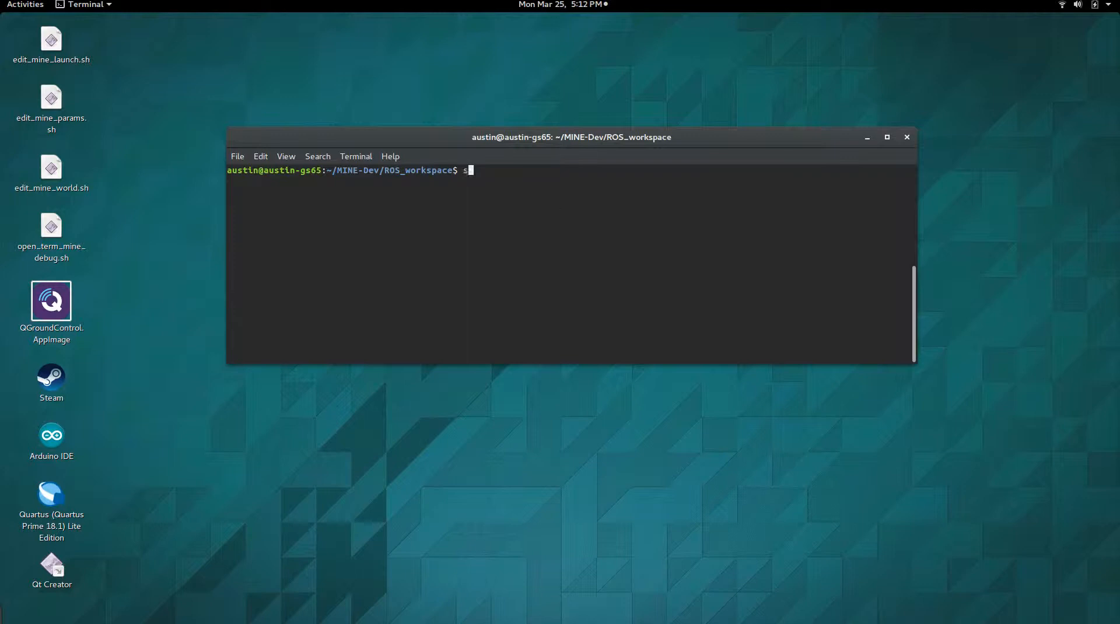
text(udo)
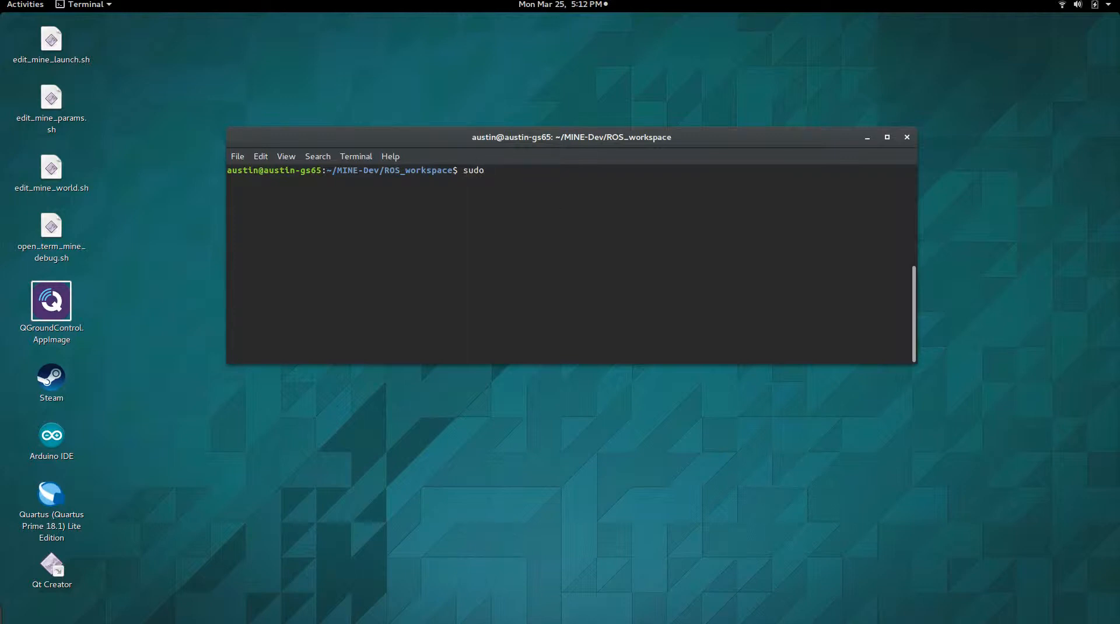
text(a)
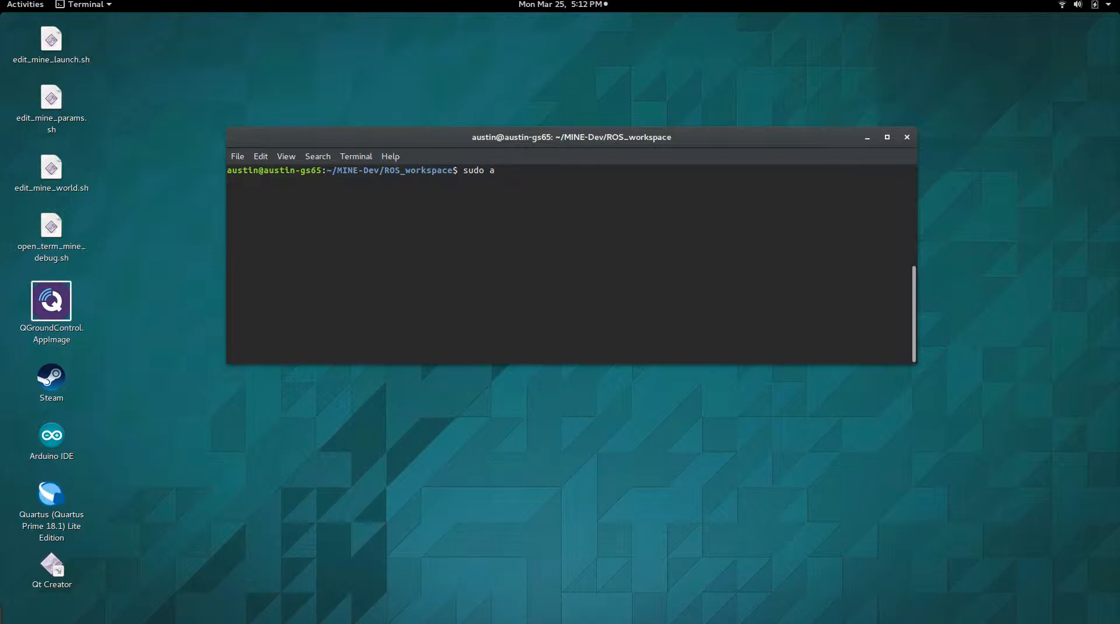
text(pt-get pu)
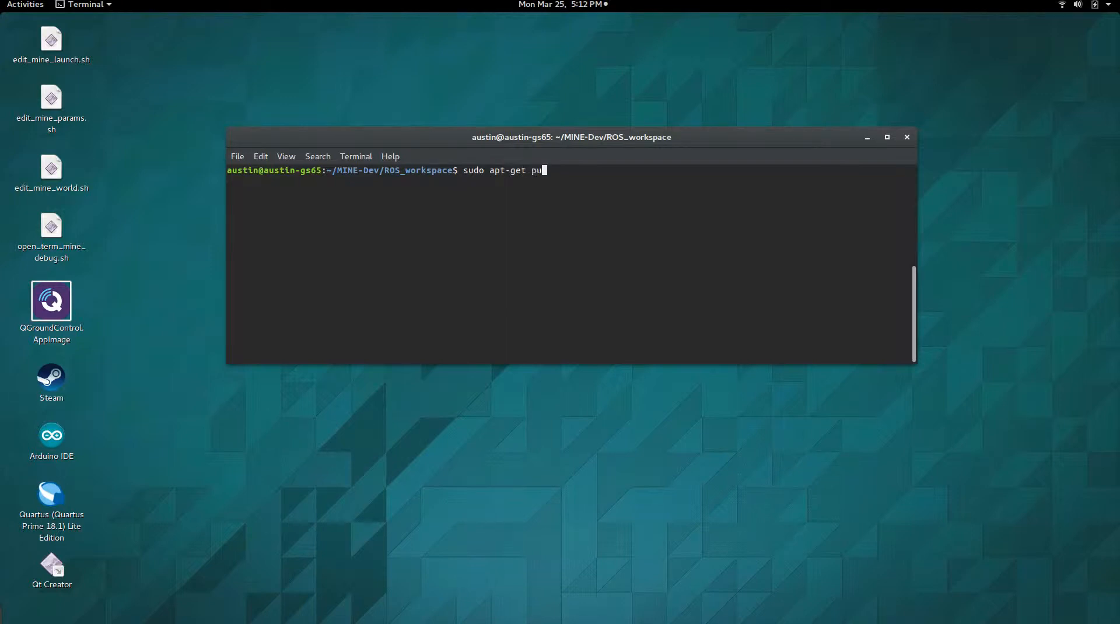
text(rge)
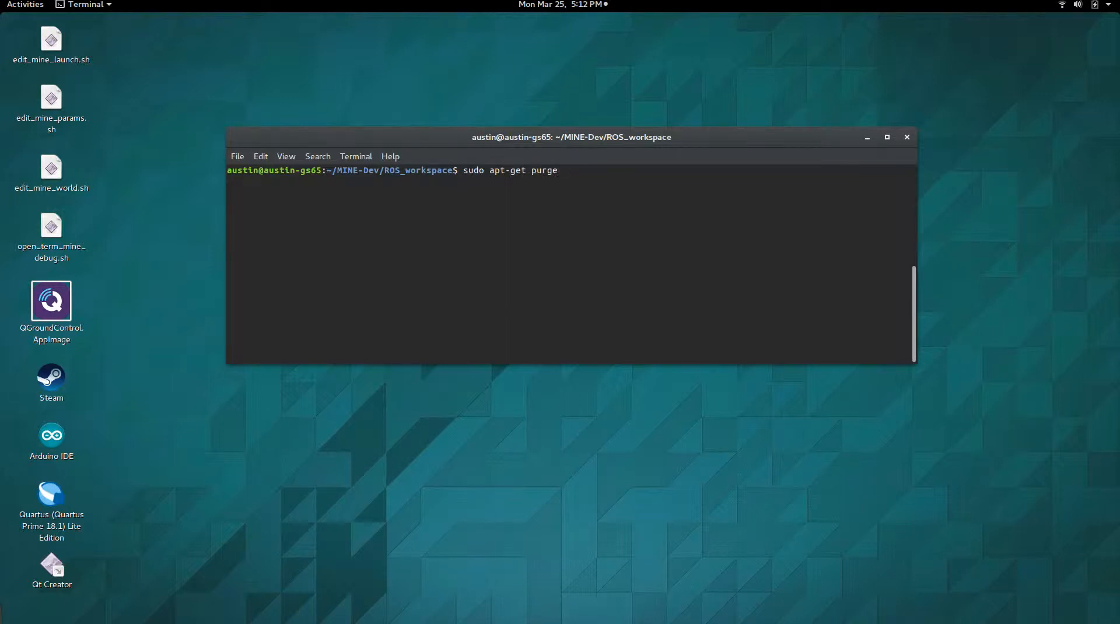
text(qtcreat)
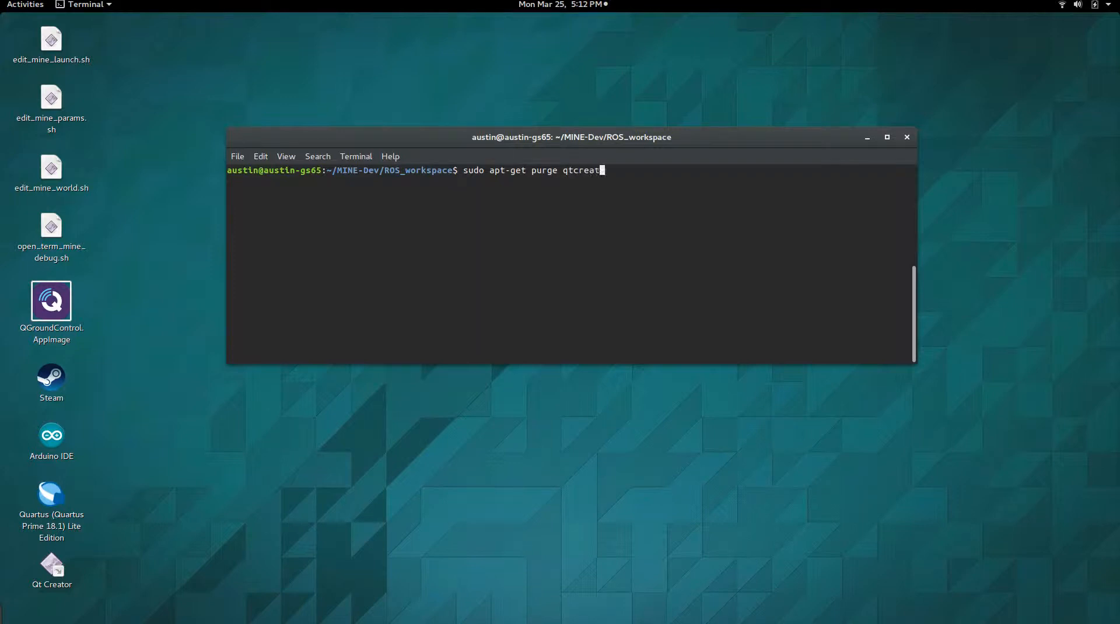
text(or)
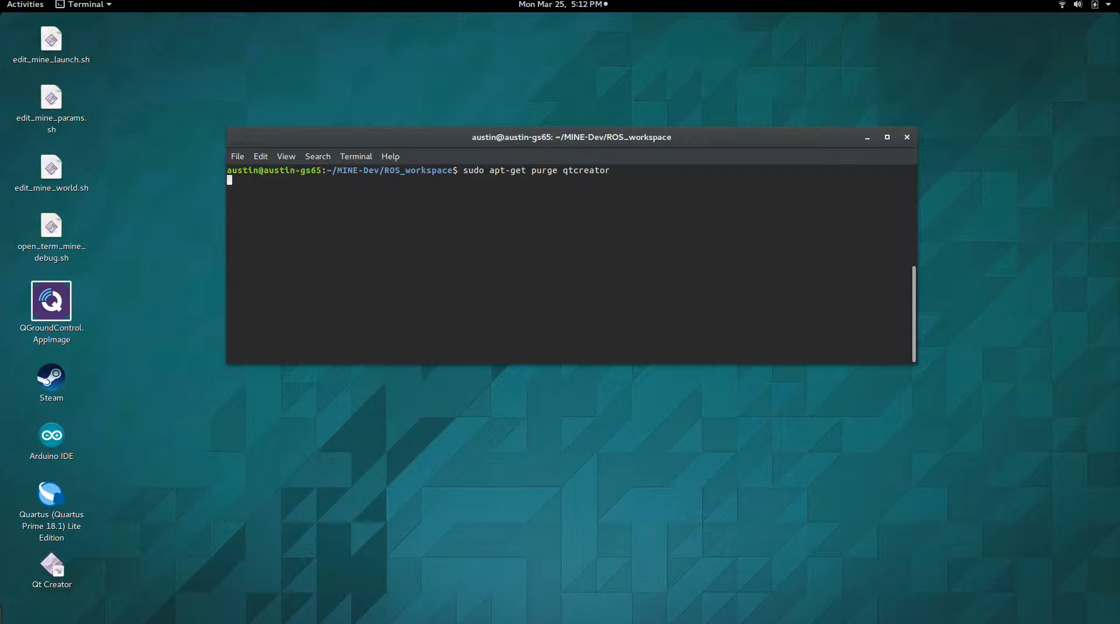
key(Return)
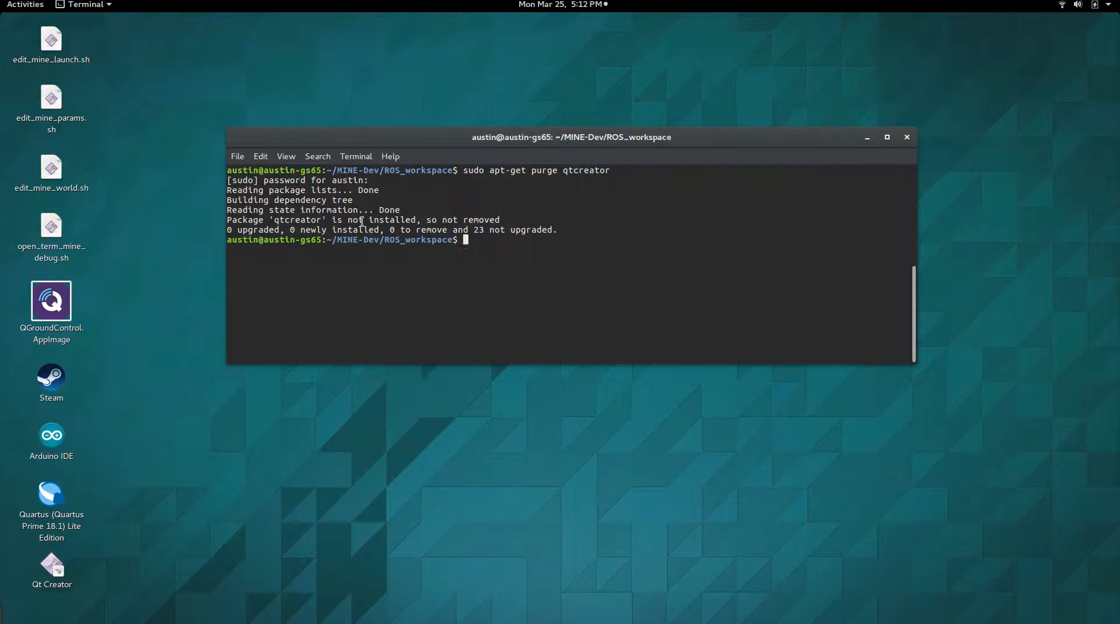
mouse_move(217, 89)
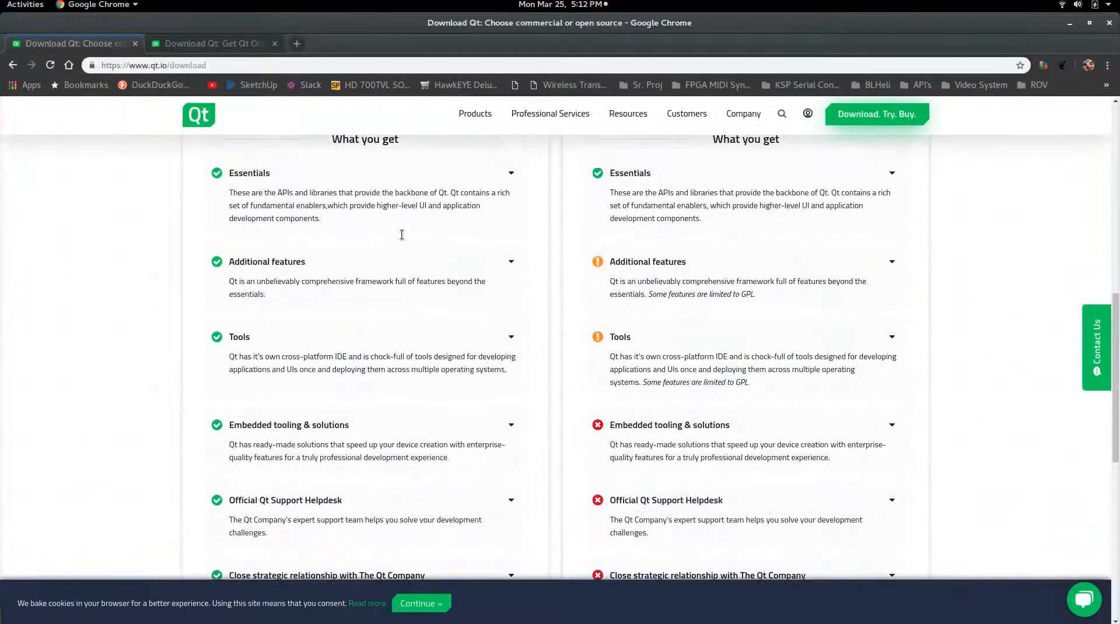
- Follow 'Go open source' on qt.io to the Linux 64-bit Qt Online Installer page
scroll(up, 3)
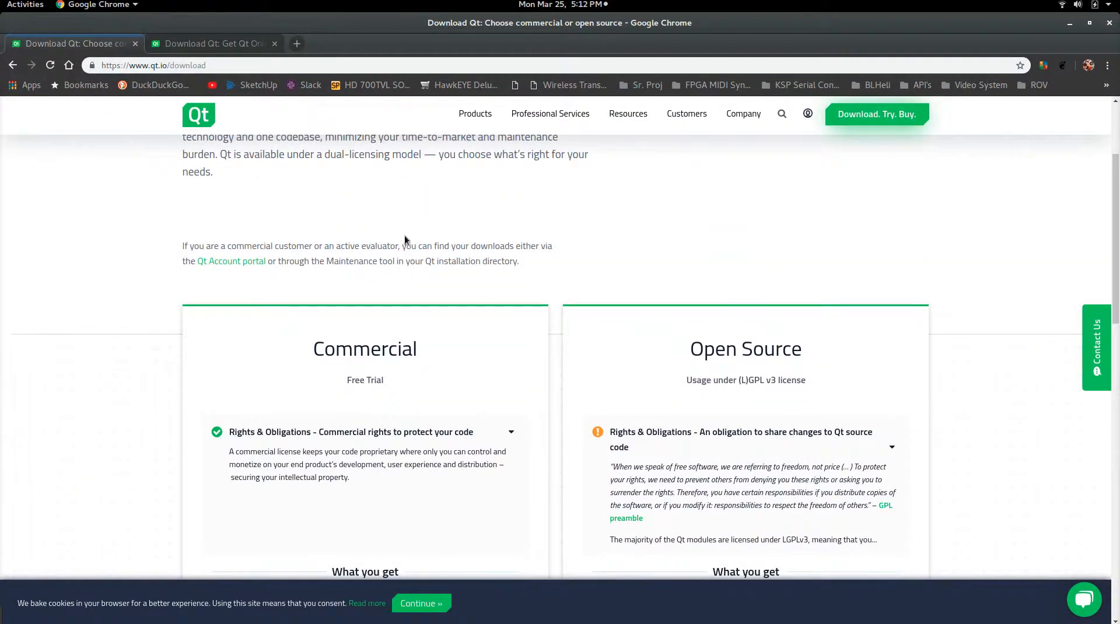
scroll(down, 3)
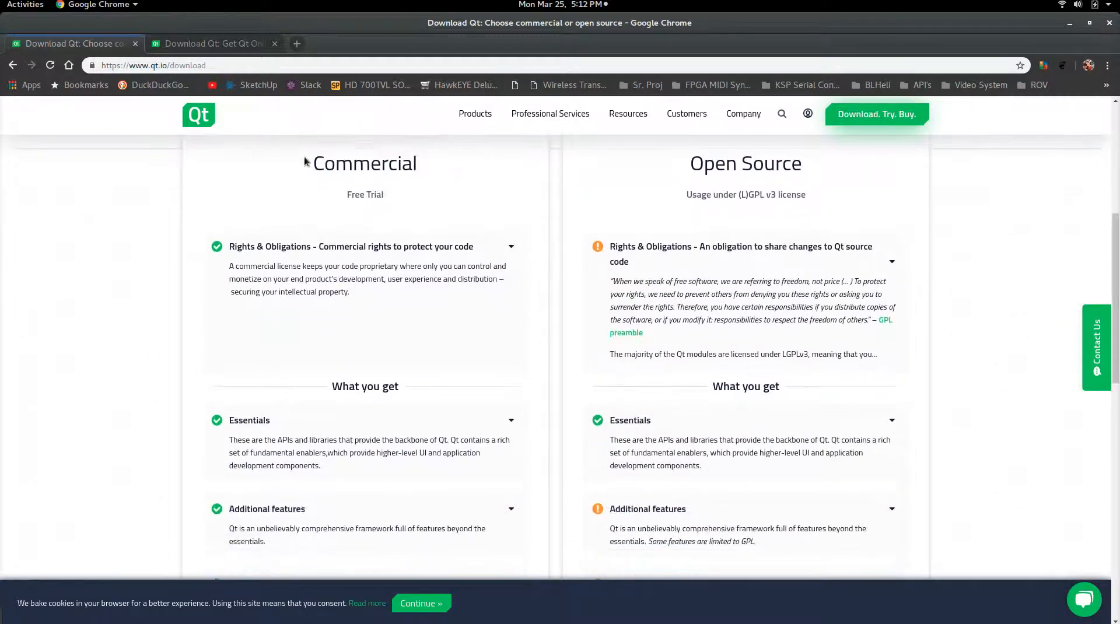
scroll(down, 3)
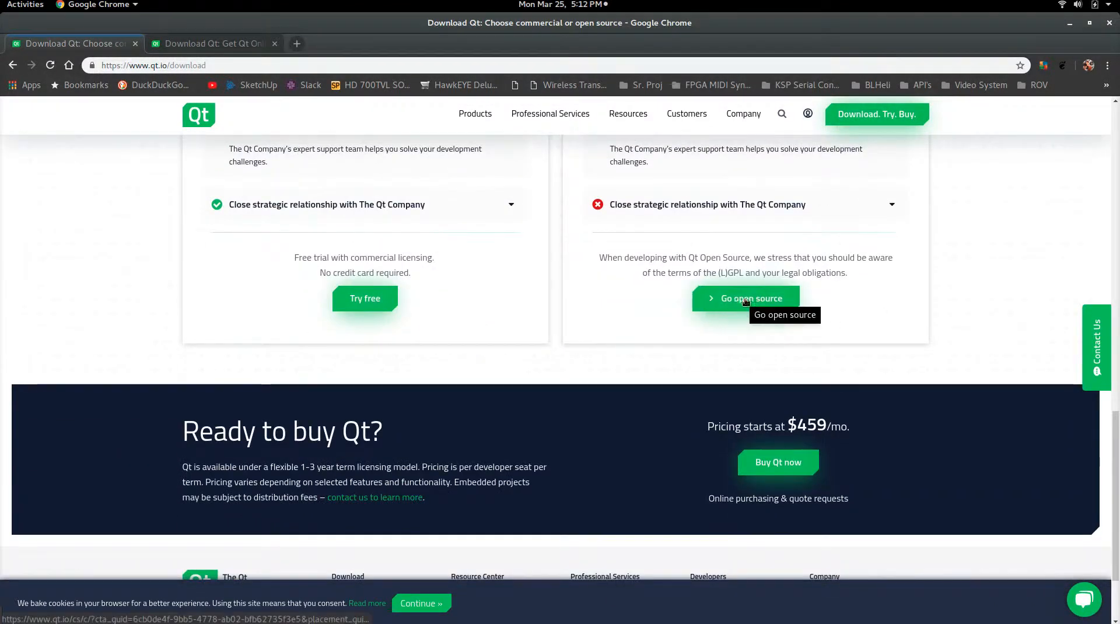
click(746, 299)
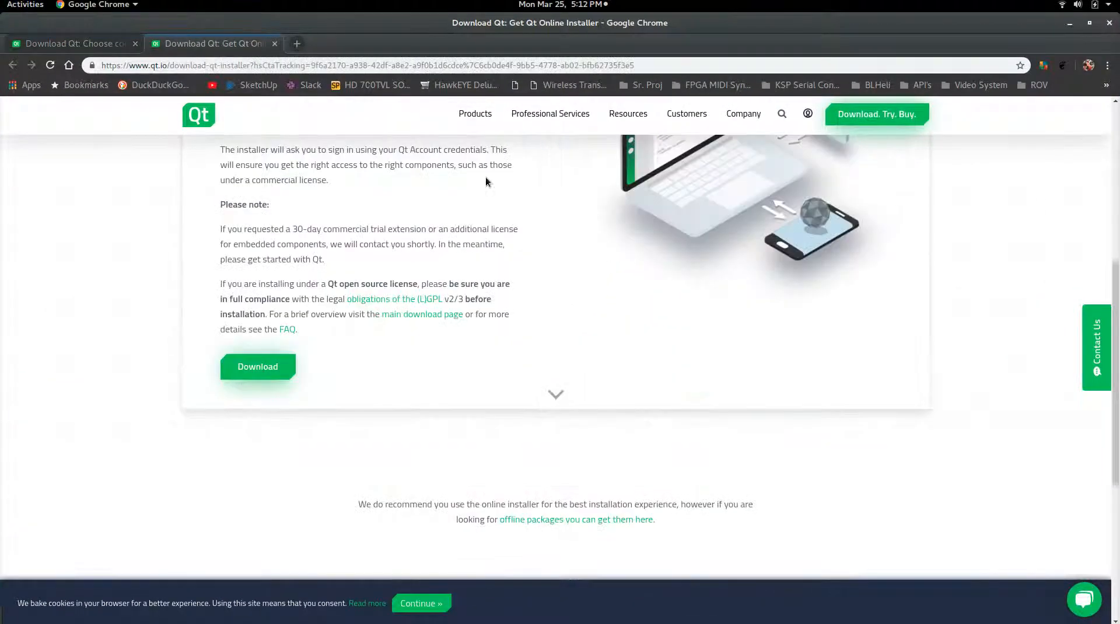
scroll(up, 3)
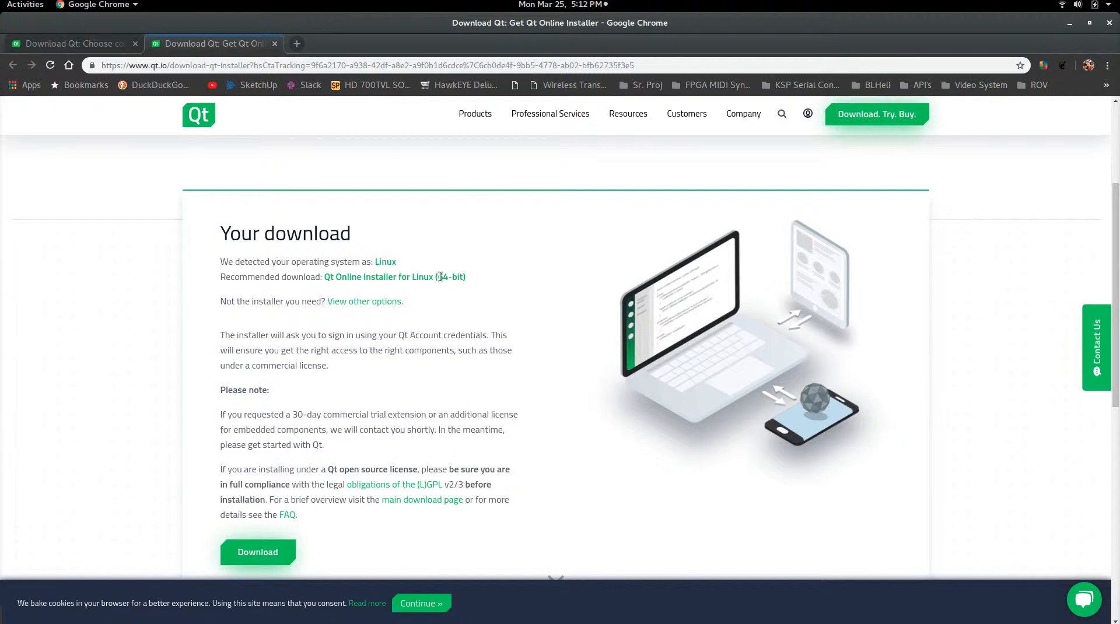
mouse_move(268, 410)
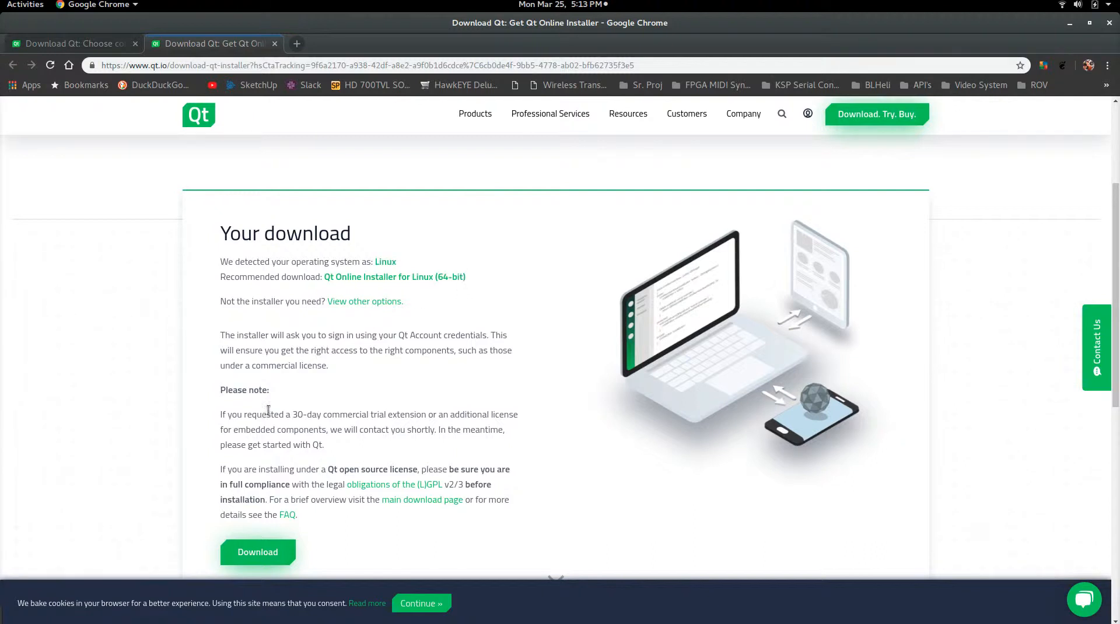
scroll(down, 3)
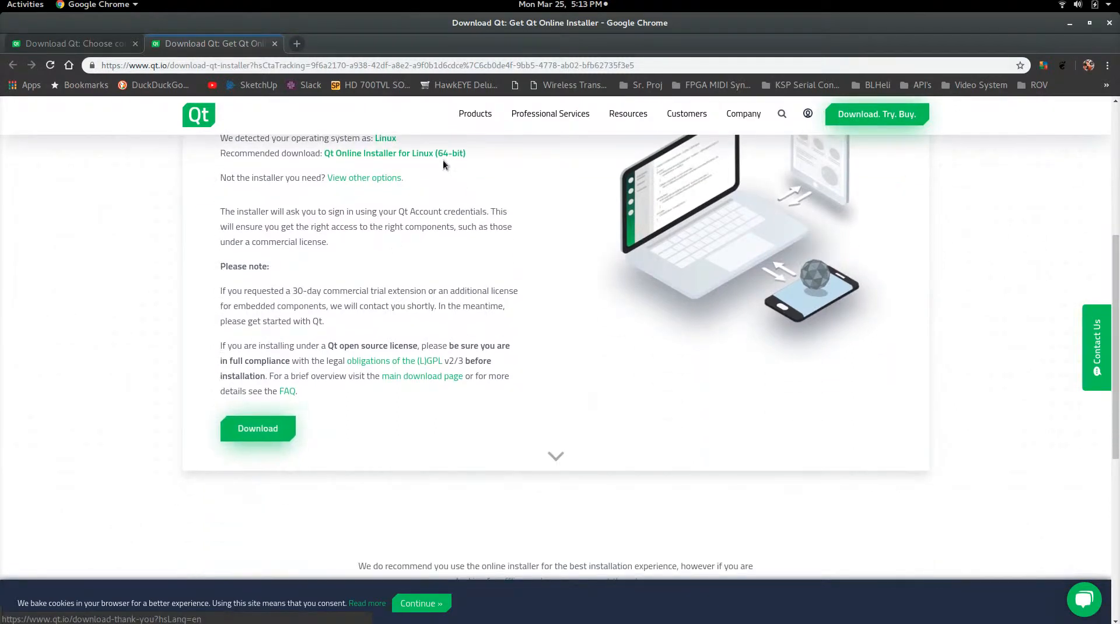
key(Super)
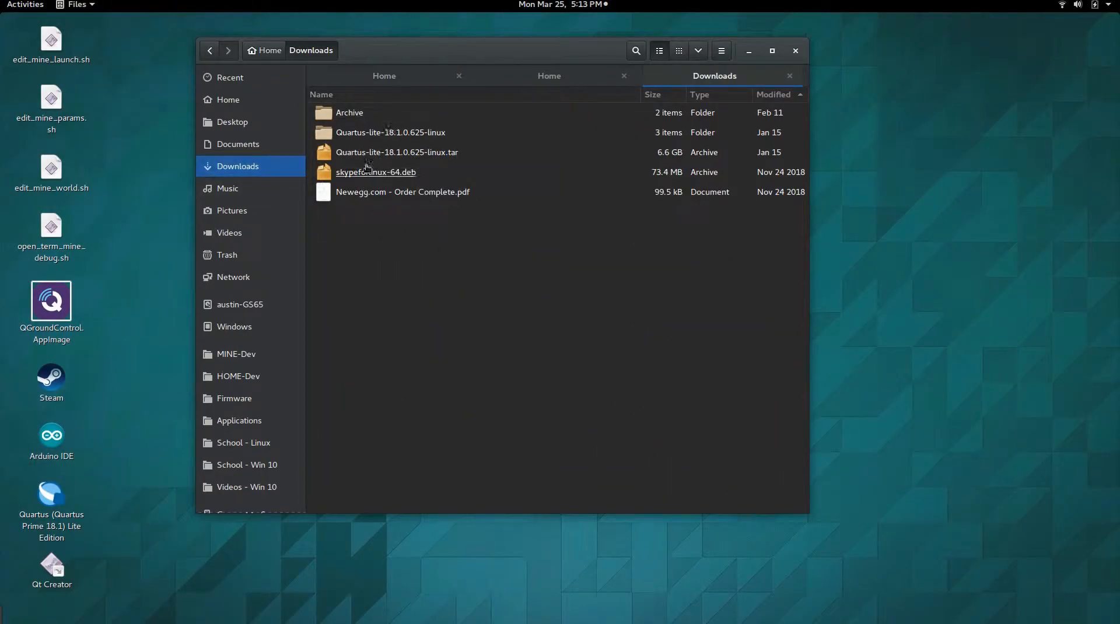
- Mark 'Newegg.com - Order Complete.pdf' as executable in its Permissions properties
right_click(404, 192)
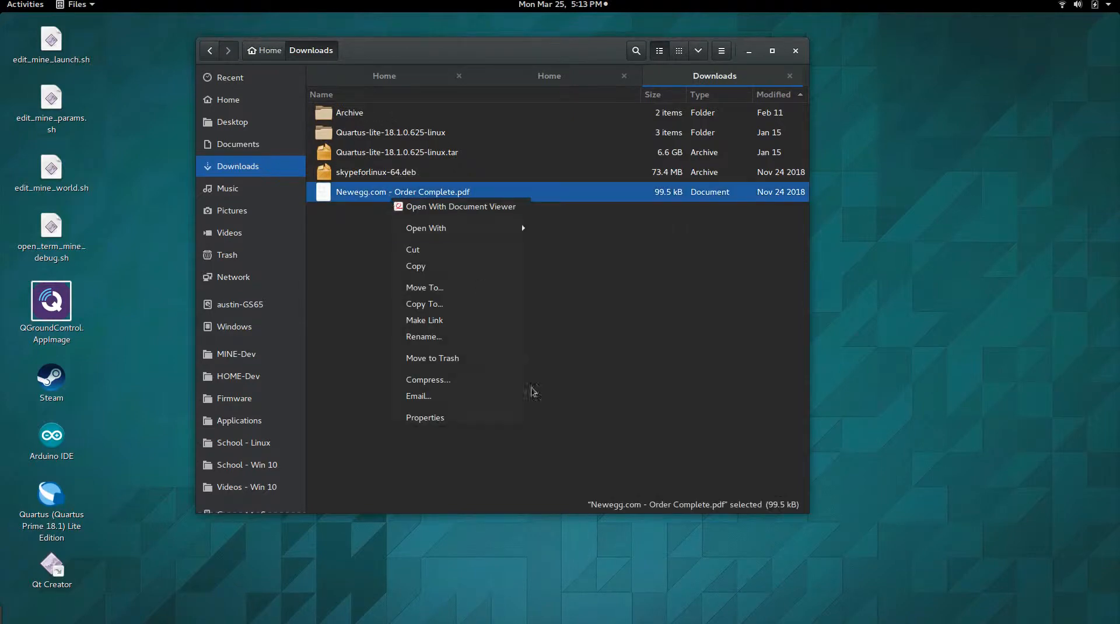
click(425, 418)
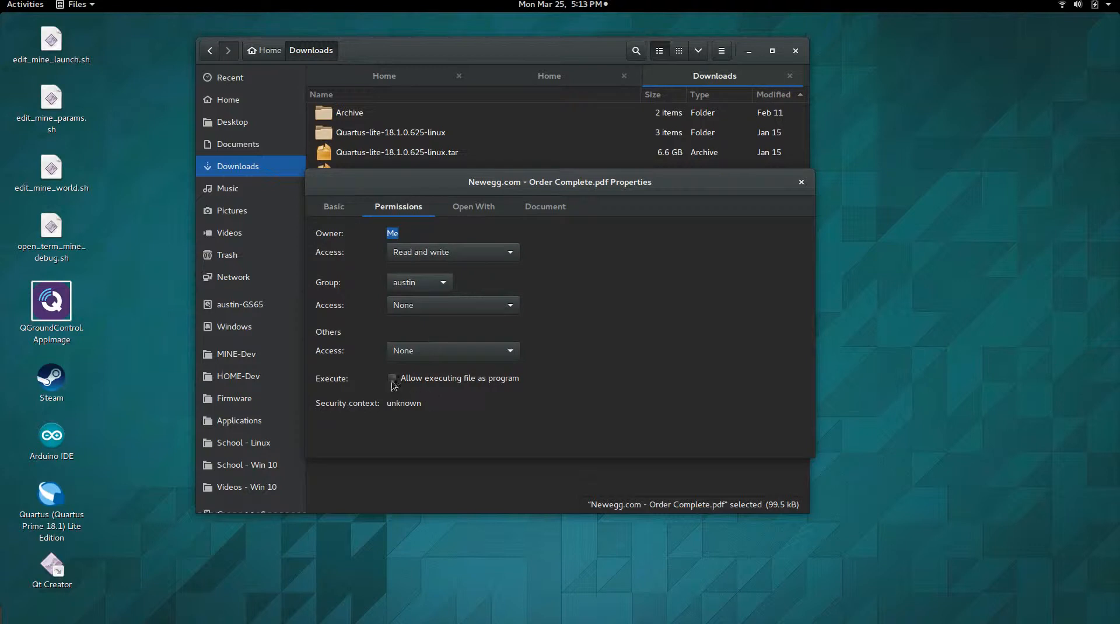
click(393, 378)
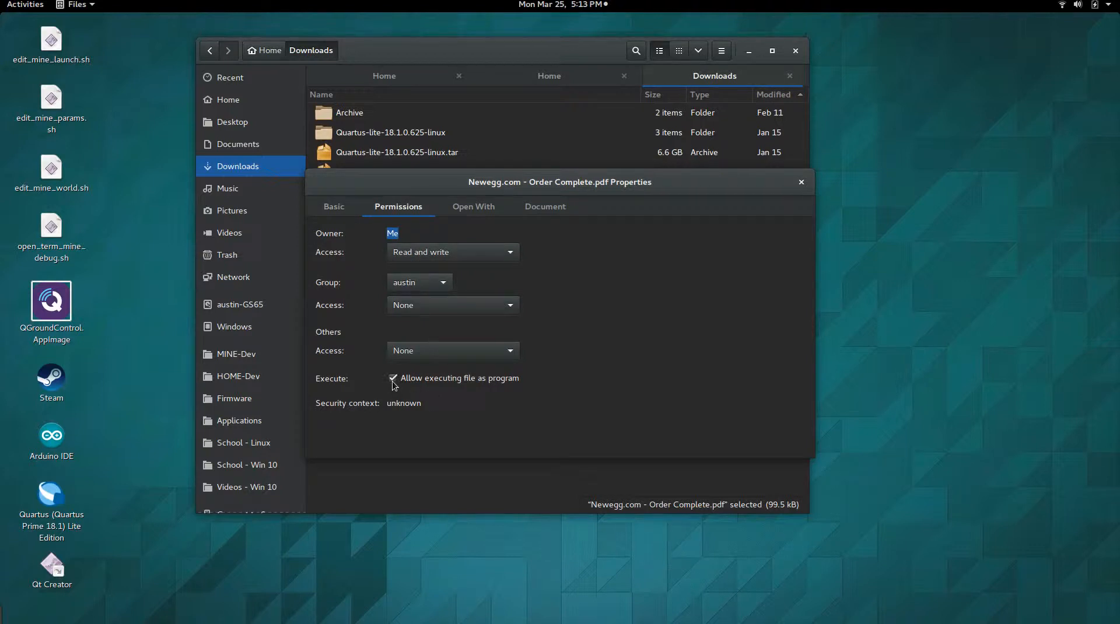
click(801, 182)
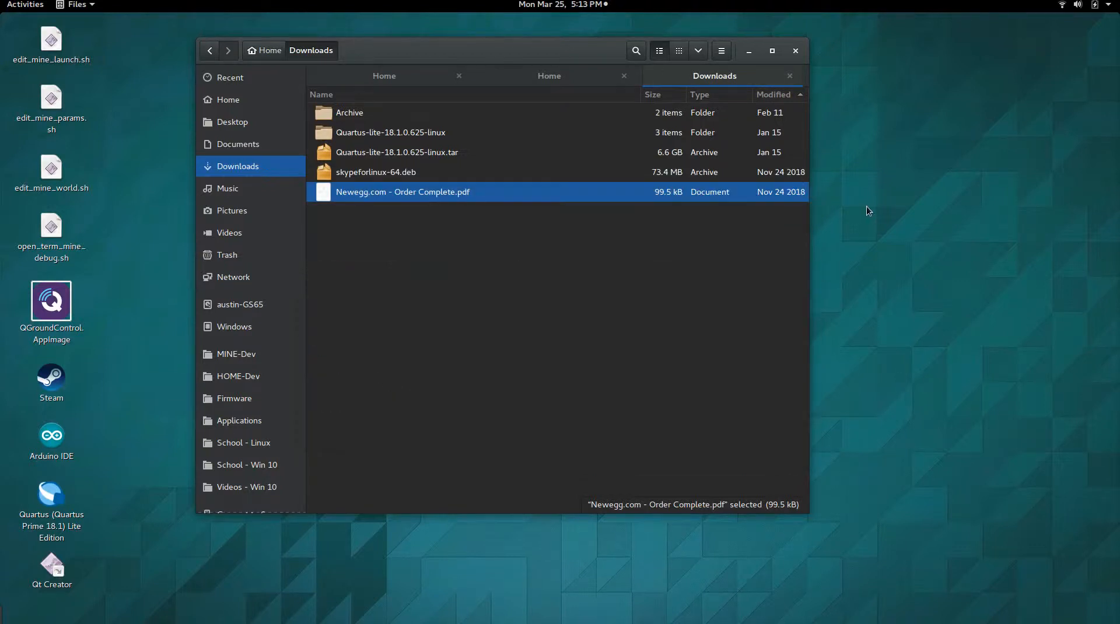
click(343, 244)
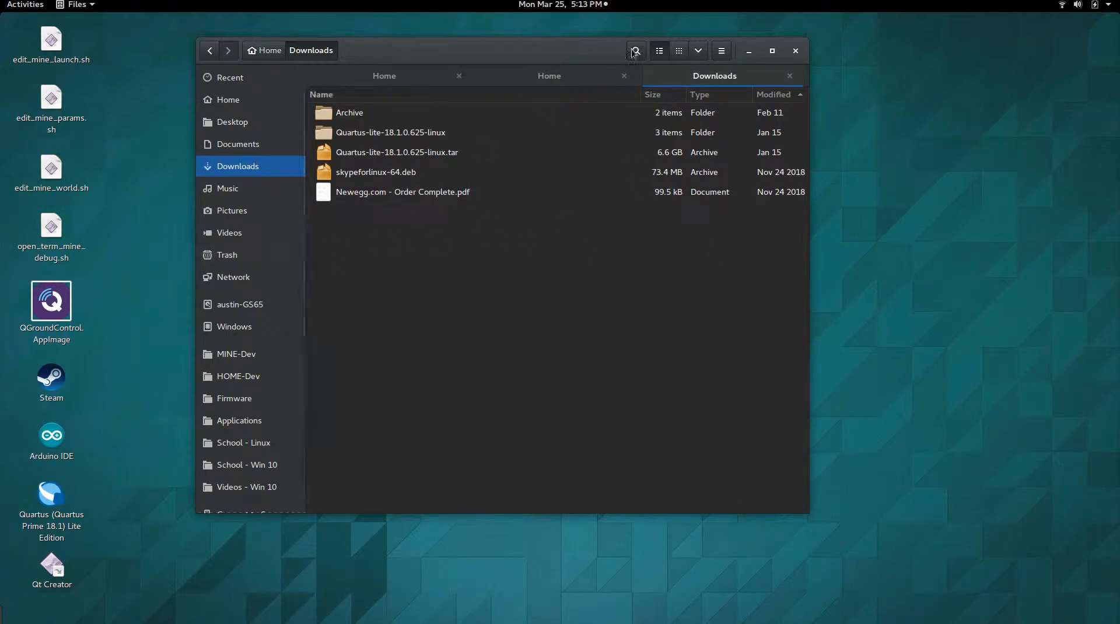
mouse_move(637, 72)
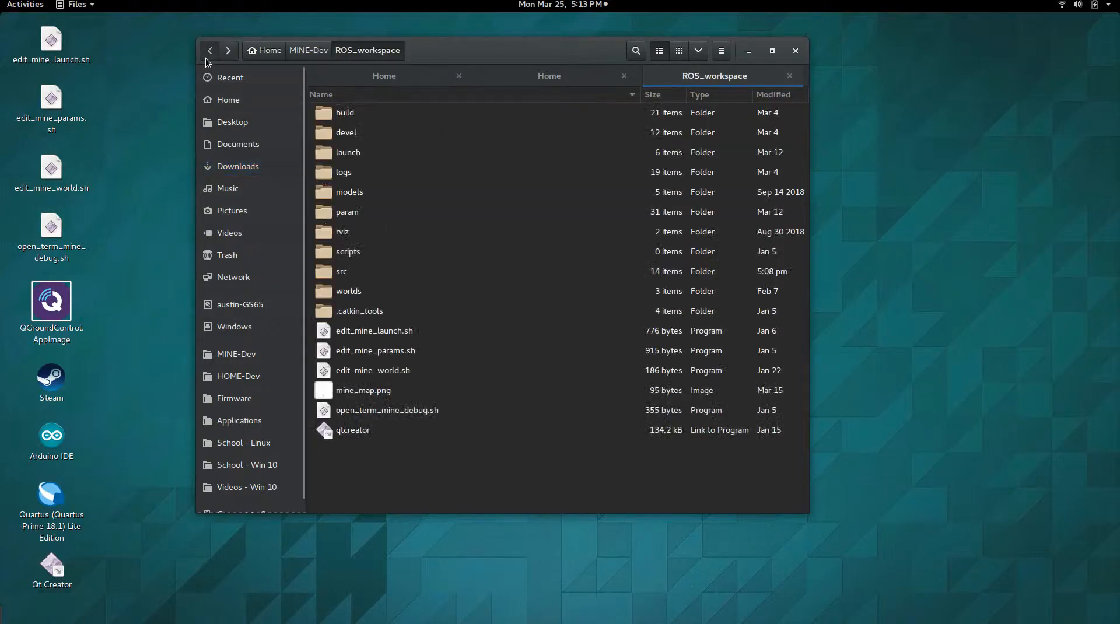
- Navigate to Applications/Qt/Tools/QtCreator/bin and select the qtcreator program
click(549, 76)
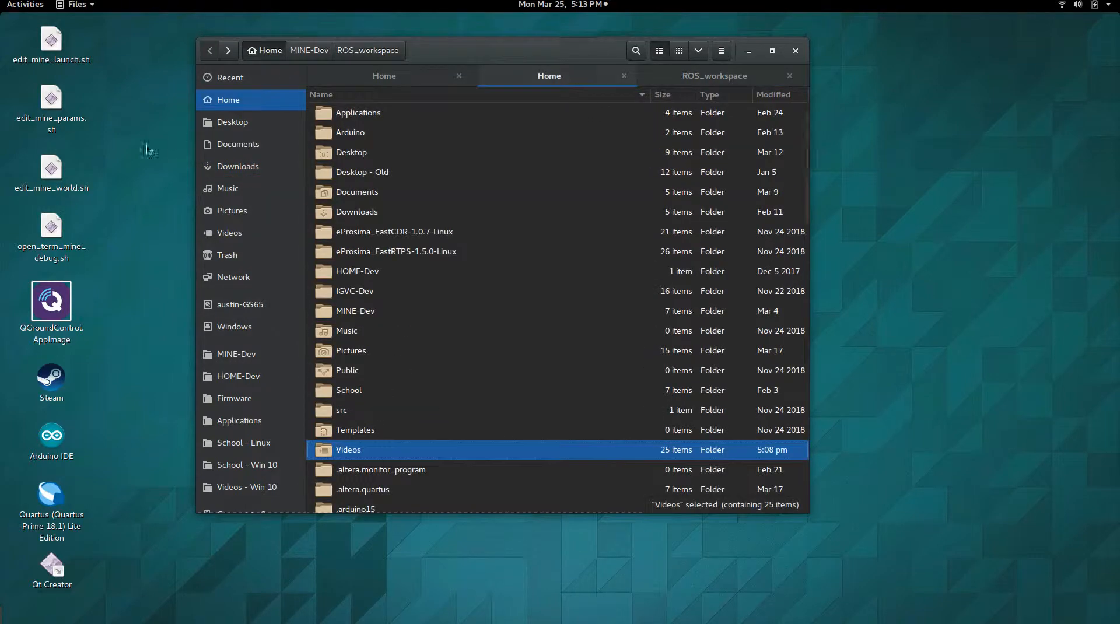
mouse_move(332, 119)
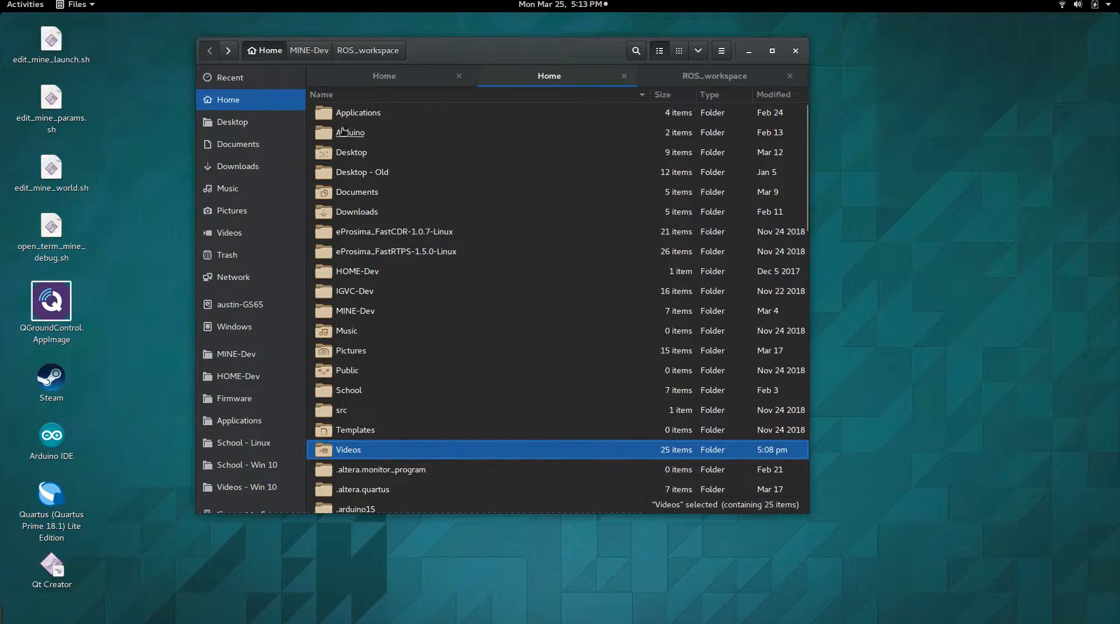
double_click(358, 113)
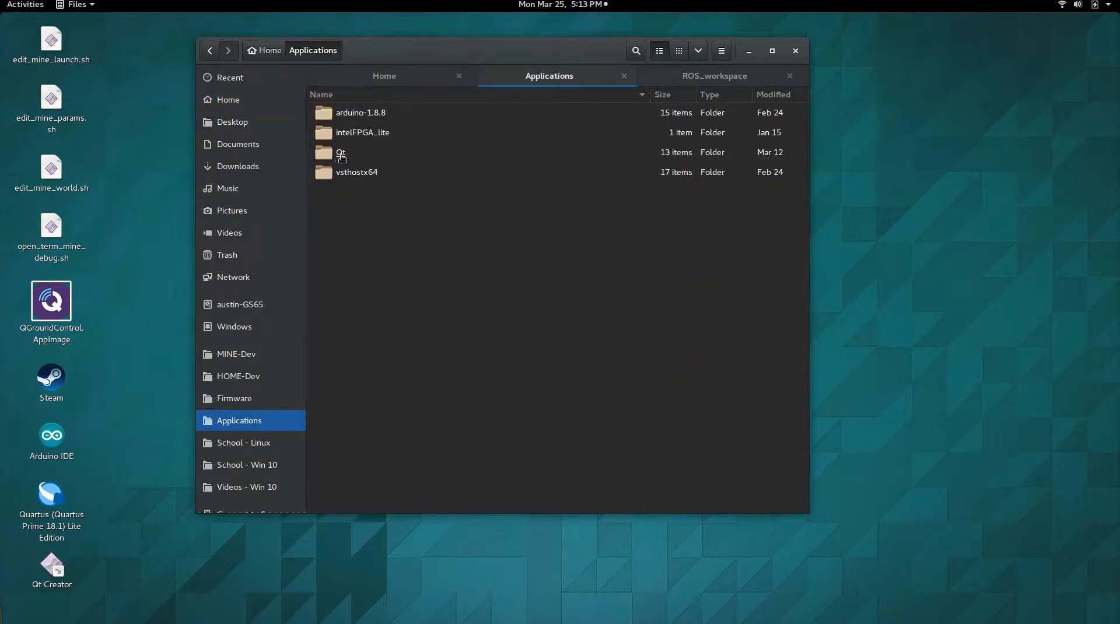
double_click(340, 153)
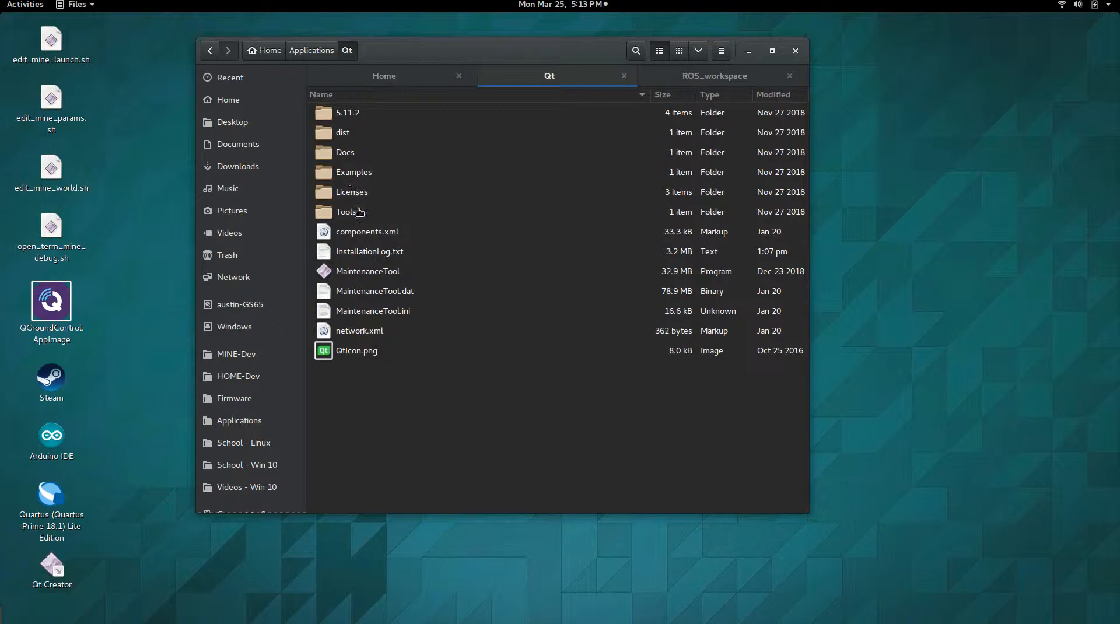
double_click(346, 212)
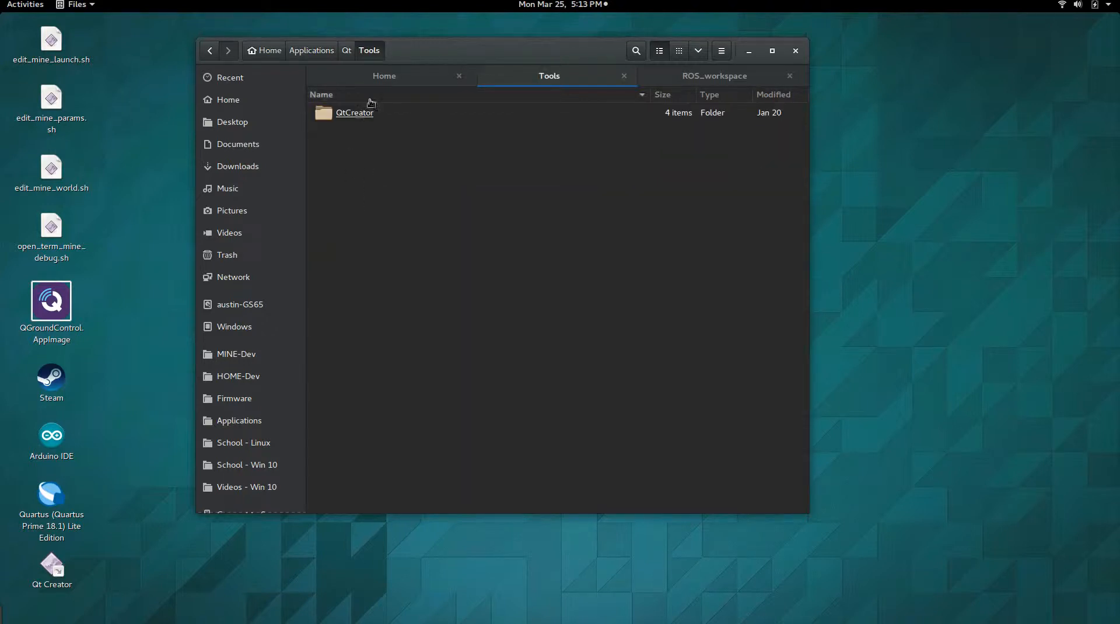
double_click(355, 113)
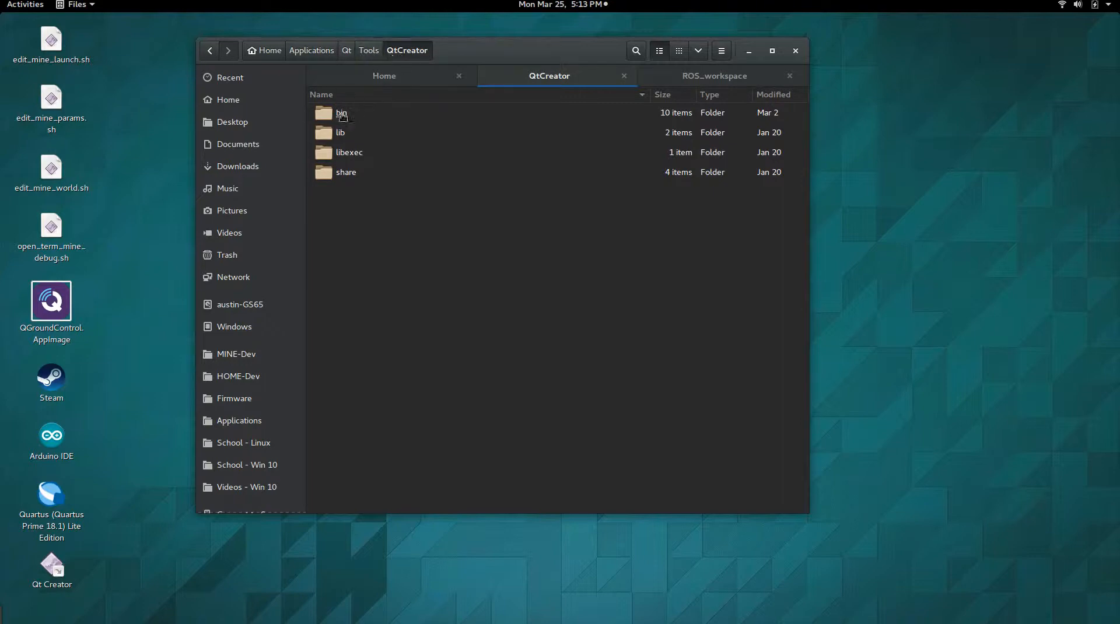
double_click(341, 112)
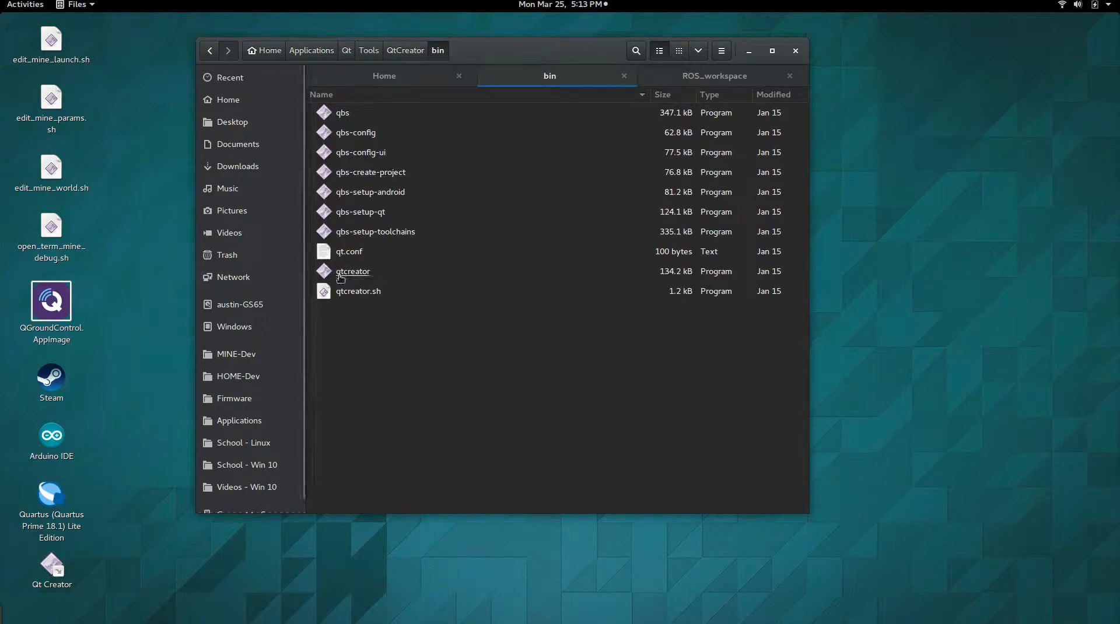
click(353, 271)
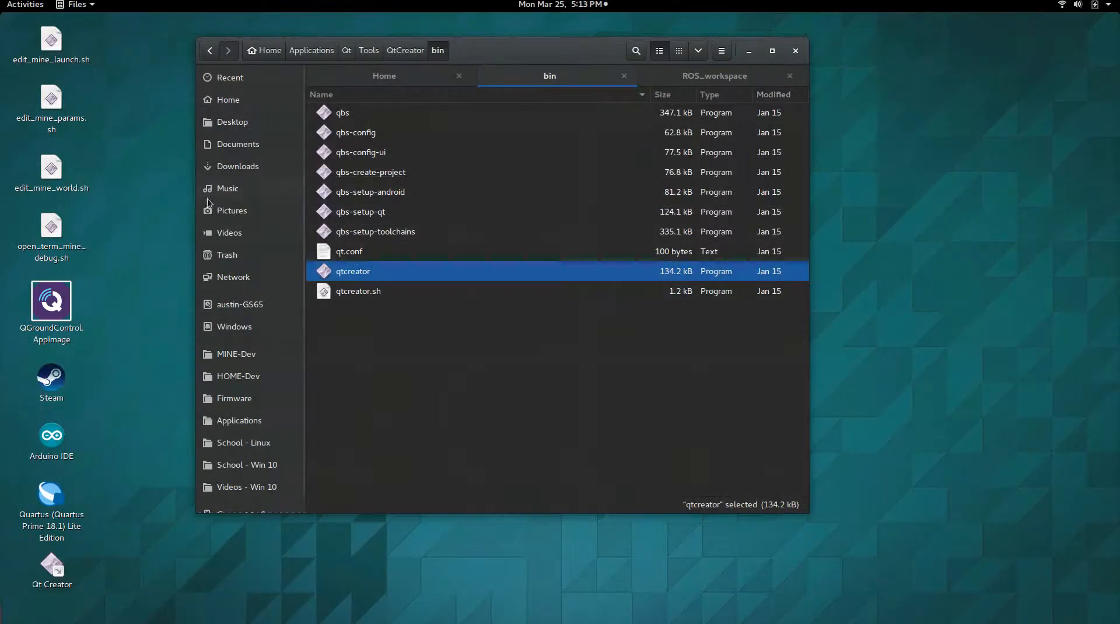
- Make a link to qtcreator and move it into the ROS_workspace folder
right_click(353, 271)
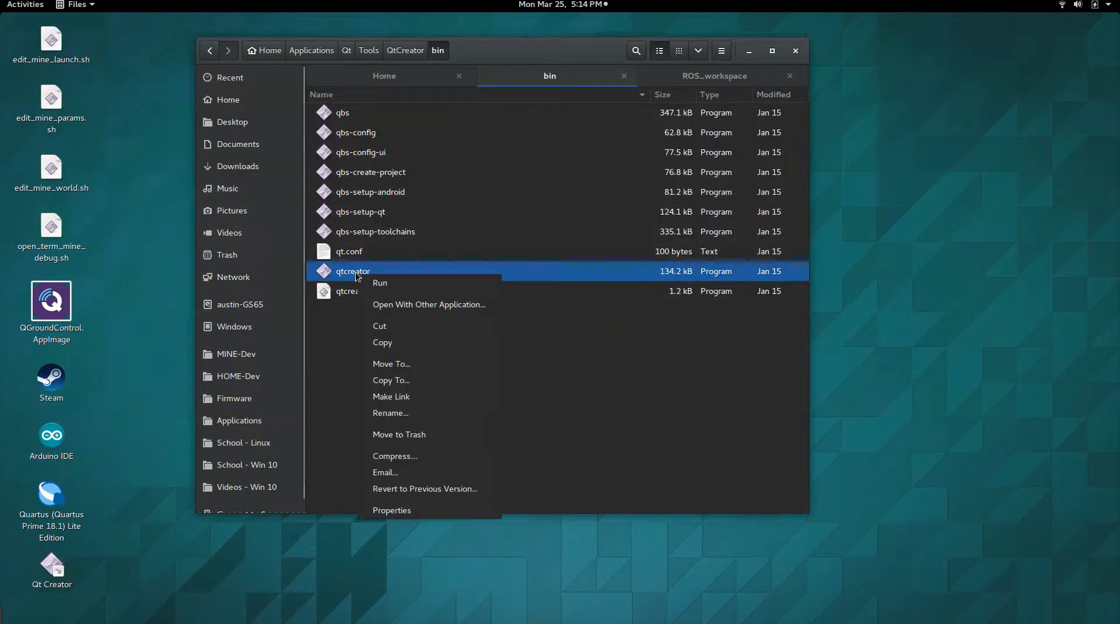
mouse_move(415, 440)
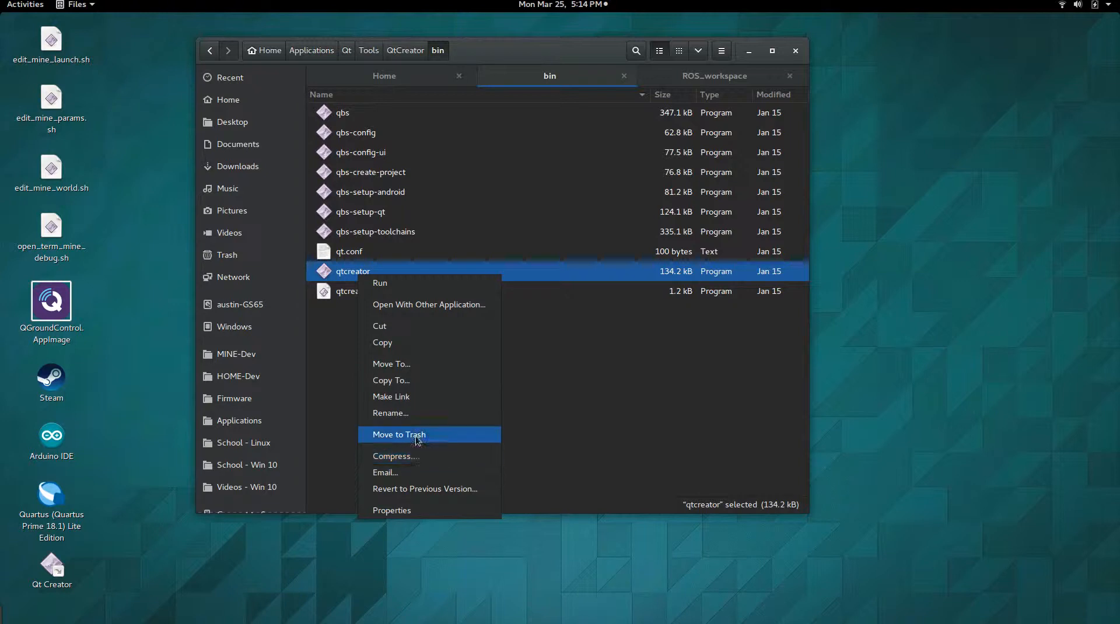
mouse_move(431, 407)
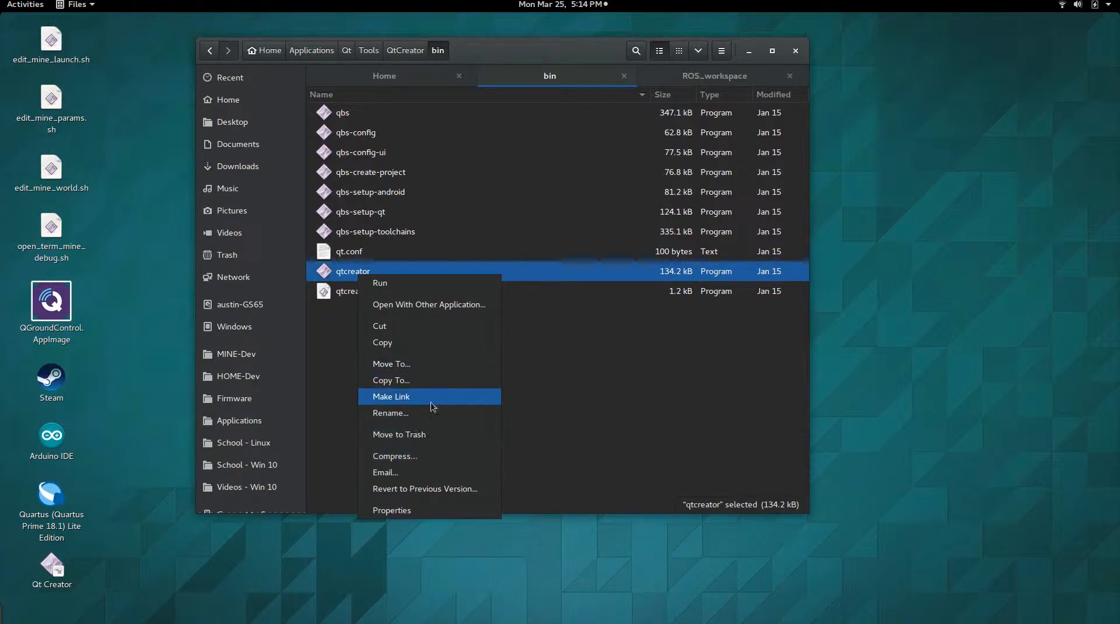
mouse_move(428, 401)
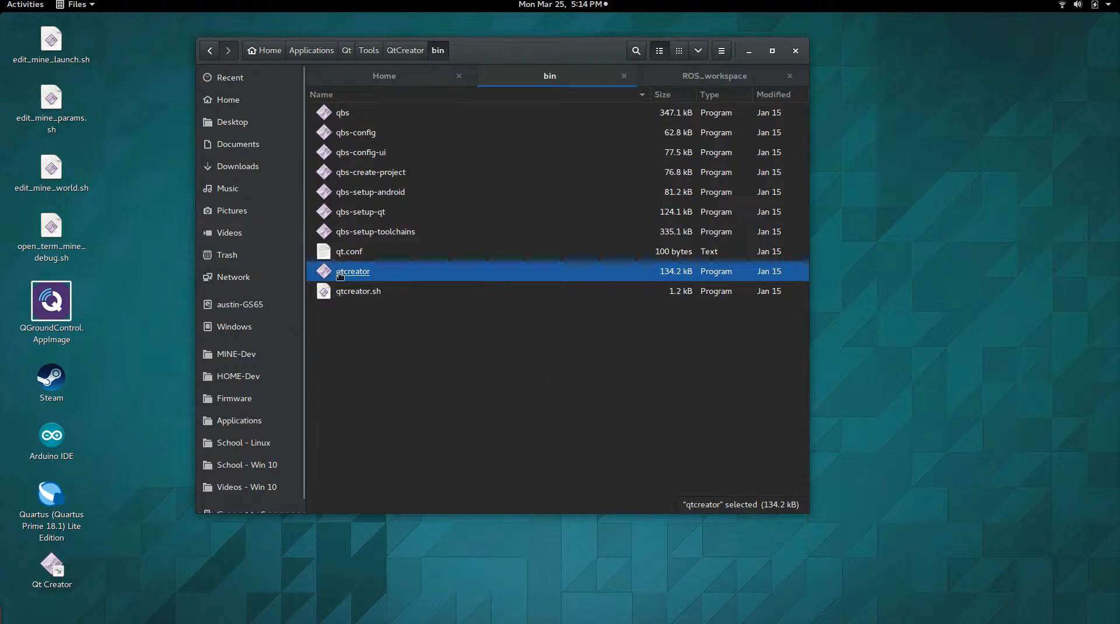
click(714, 76)
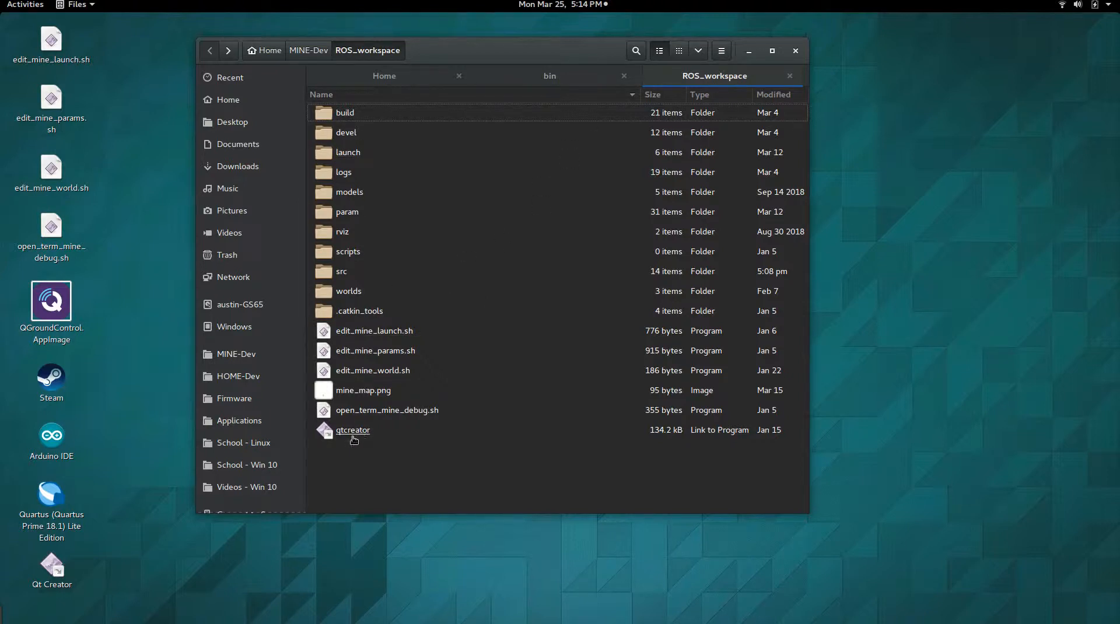
click(25, 4)
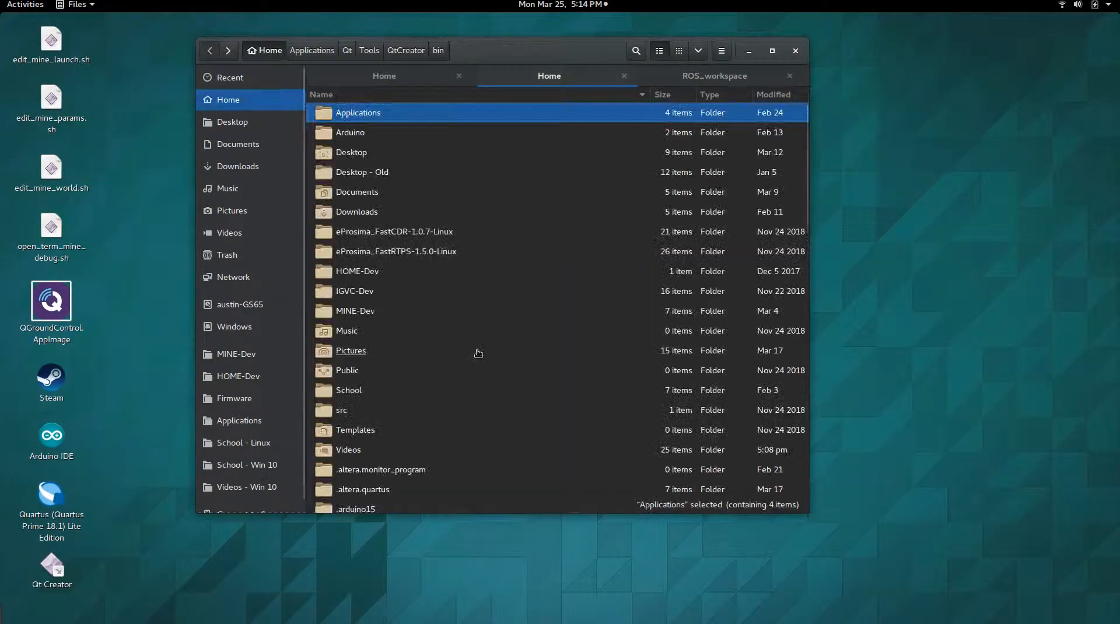
- Scroll through the Gazebo and PX4 exports in .bashrc, then close gedit
scroll(down, 3)
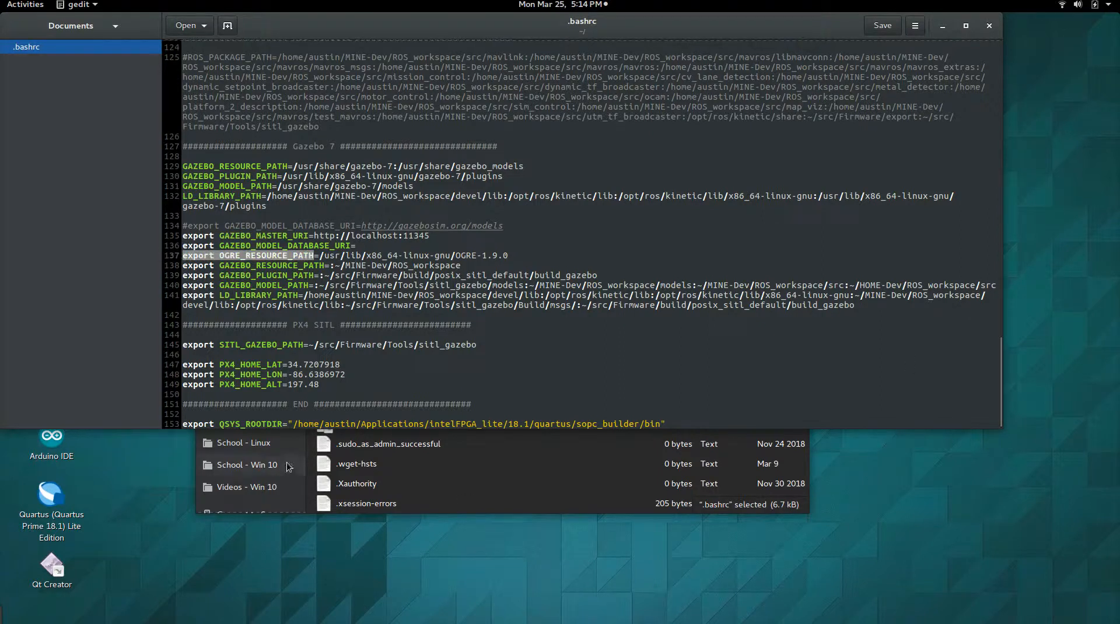
mouse_move(460, 589)
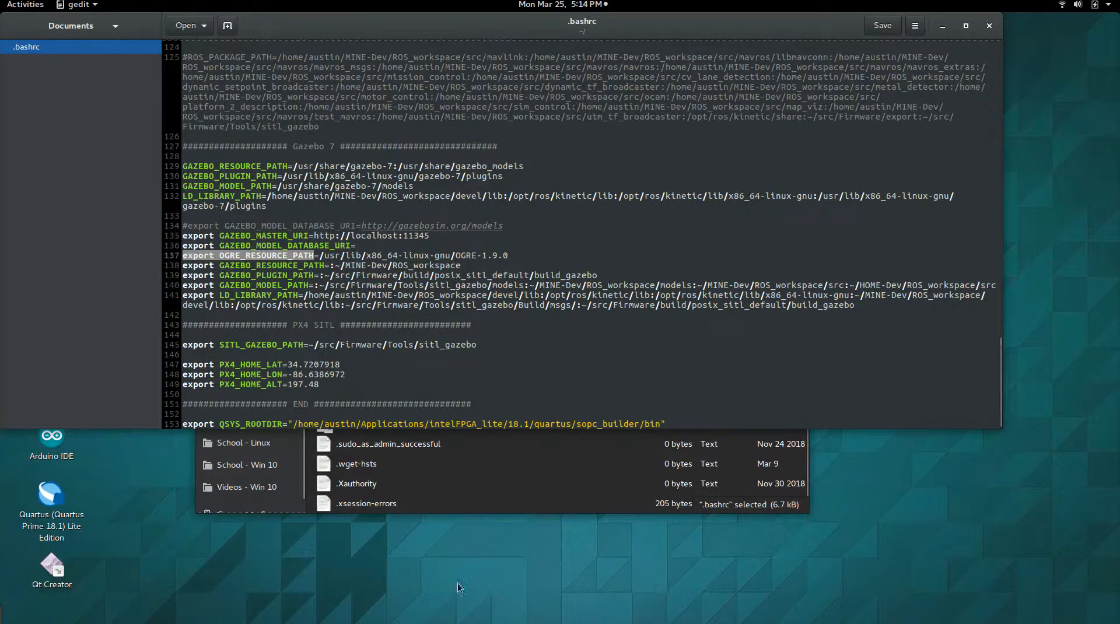
mouse_move(332, 261)
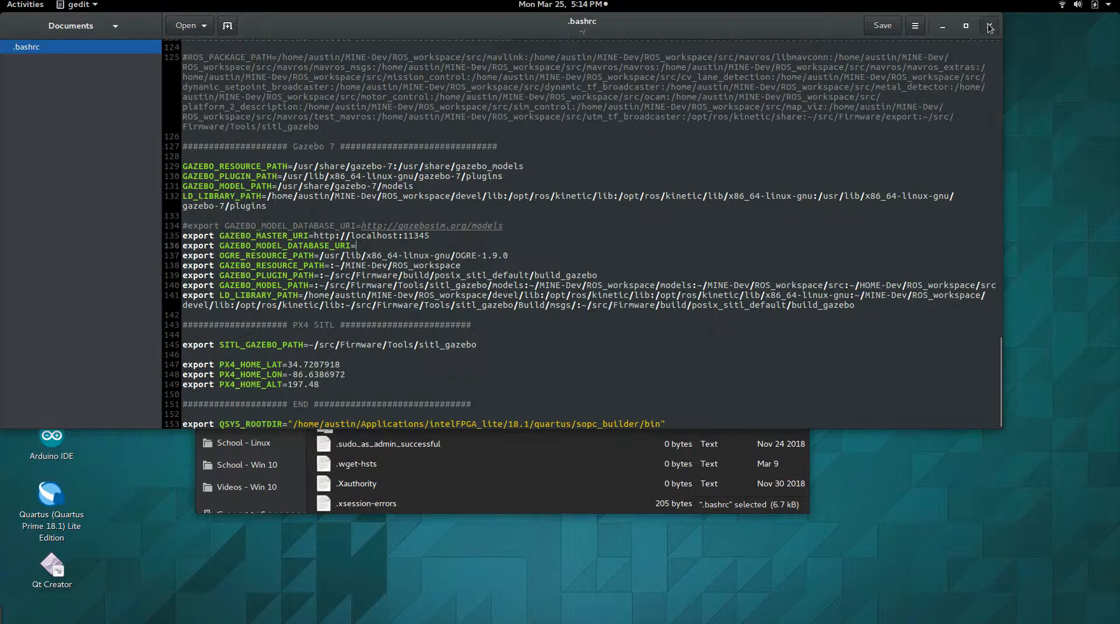
click(988, 25)
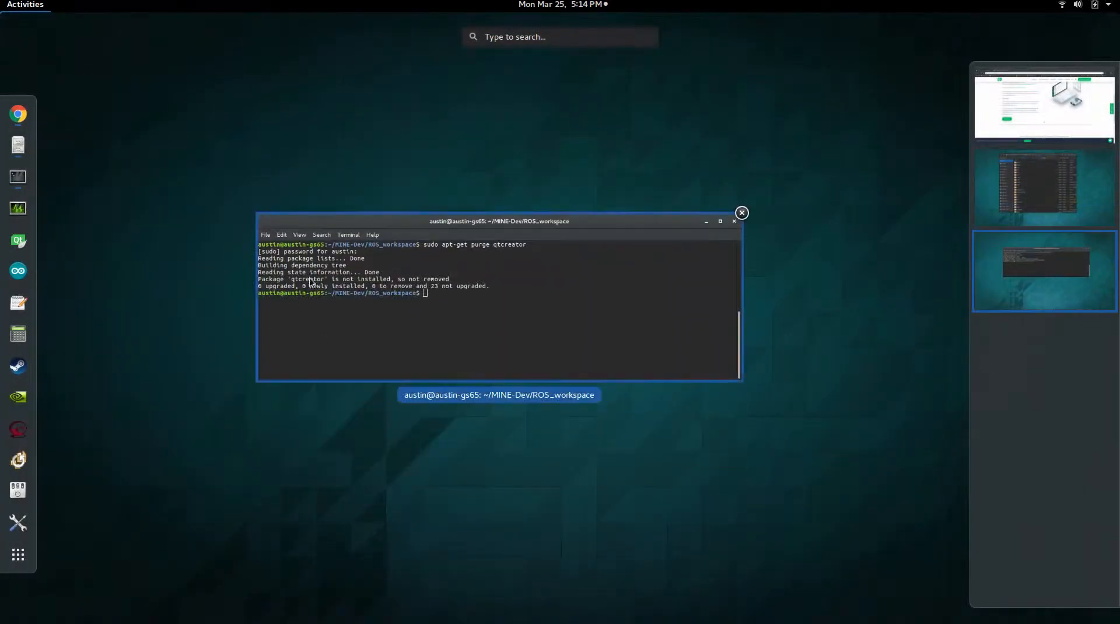
- Run catkin config in ~/MINE-Dev/ROS_workspace and confirm the configuration appears valid
click(1046, 268)
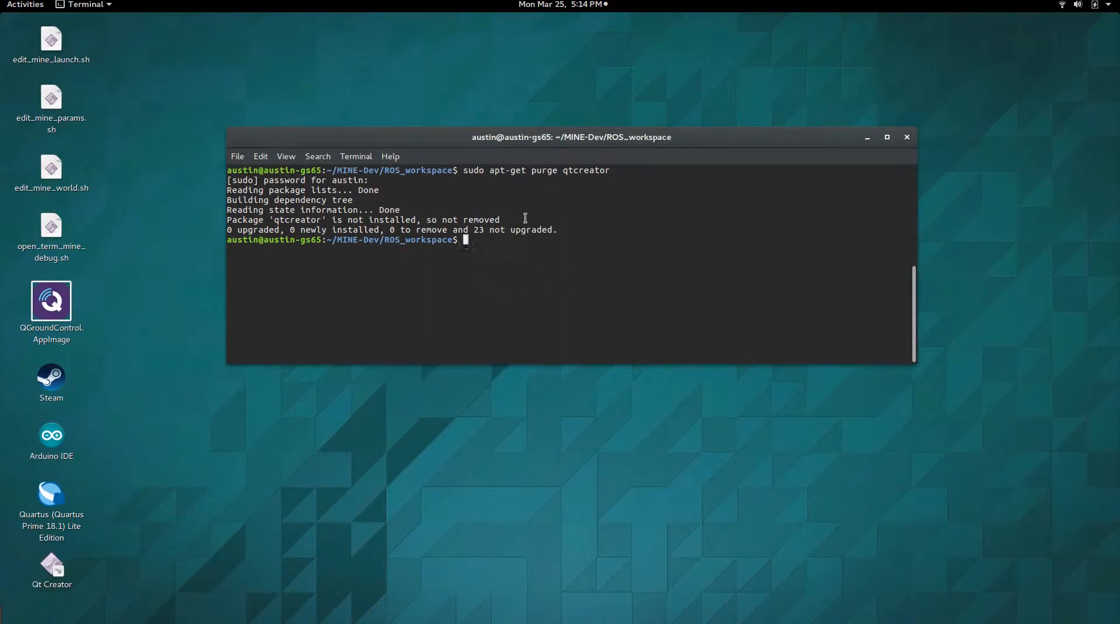
mouse_move(622, 230)
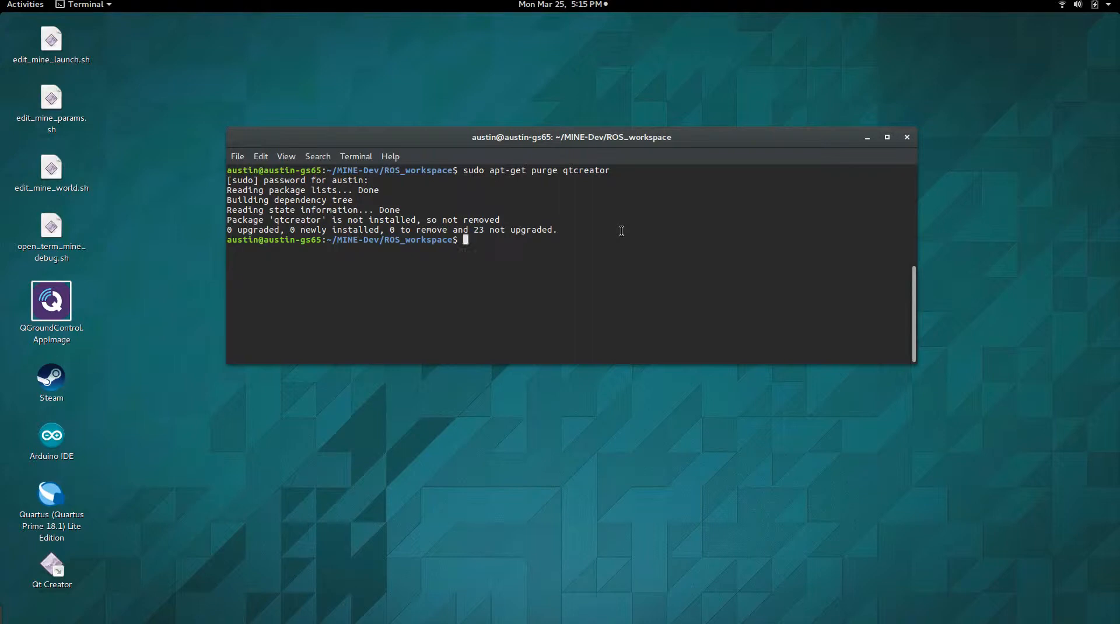
text(catkin)
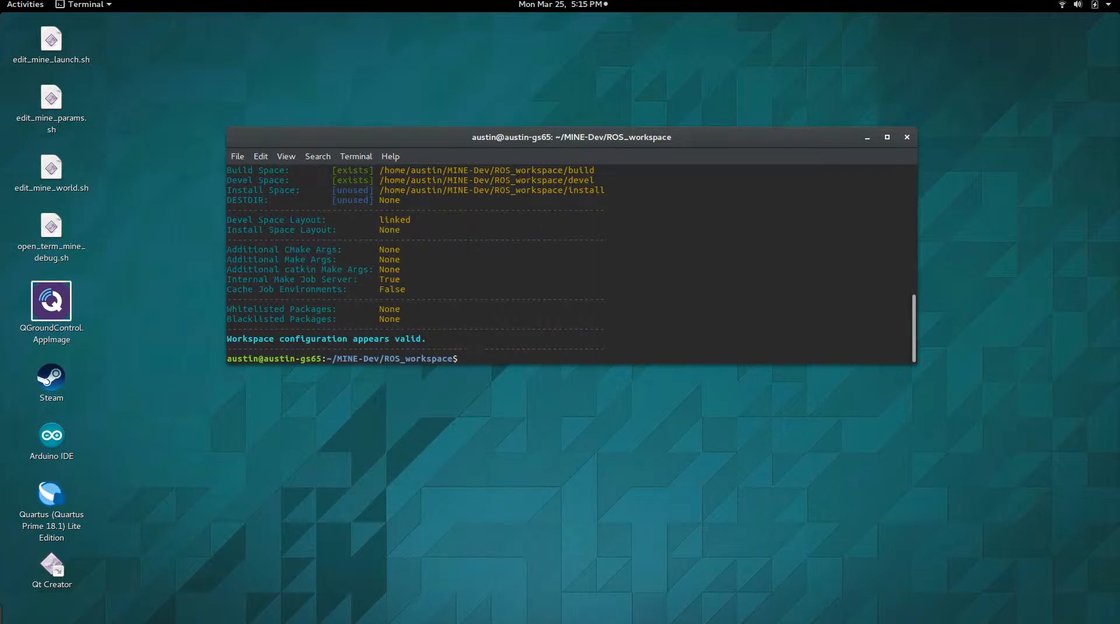
text(catk)
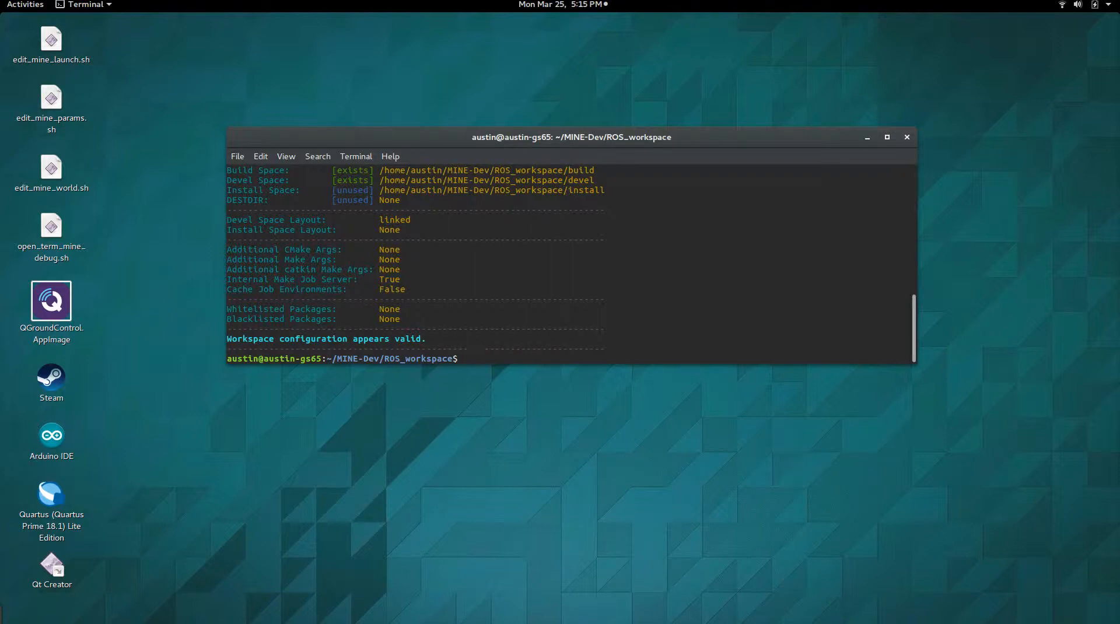
mouse_move(618, 246)
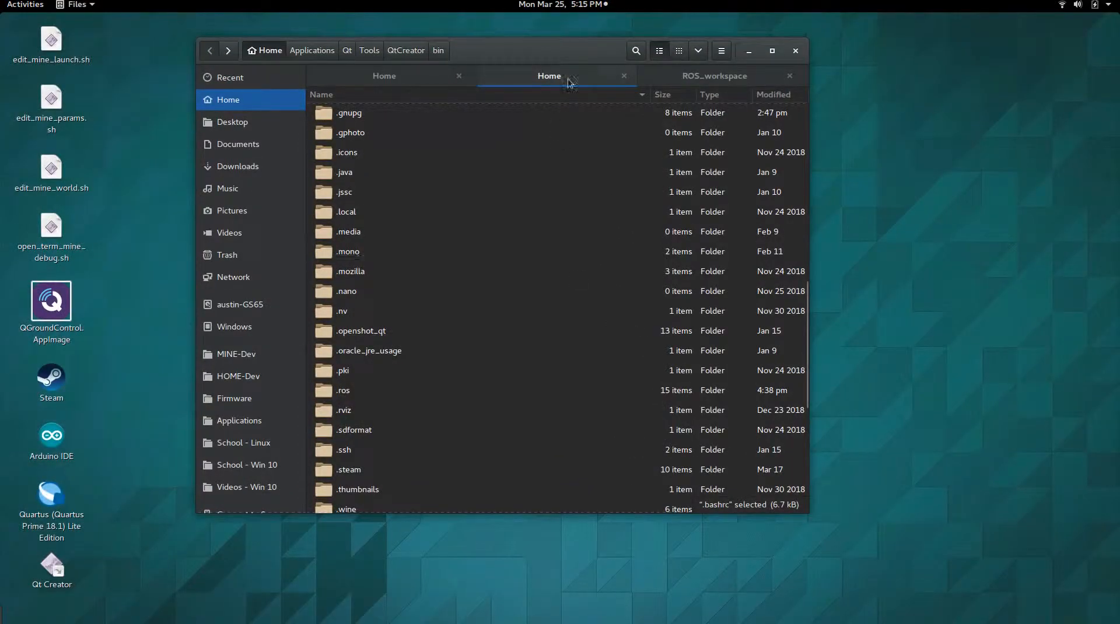
- Browse from the workspace src folder through the root file system to /opt/ros/kinetic
click(714, 75)
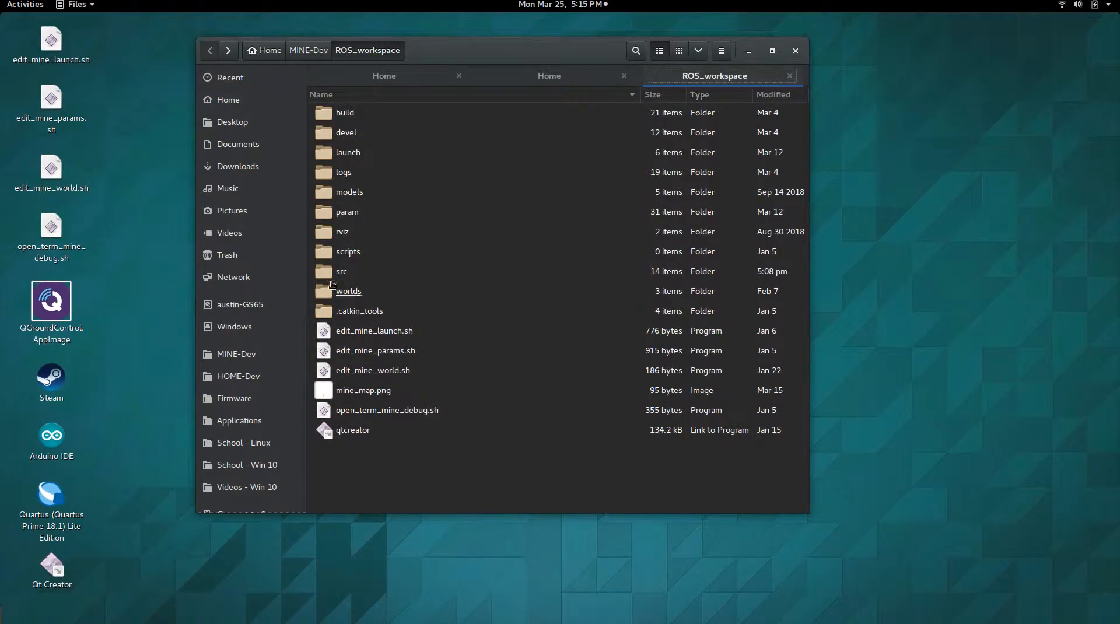
double_click(341, 271)
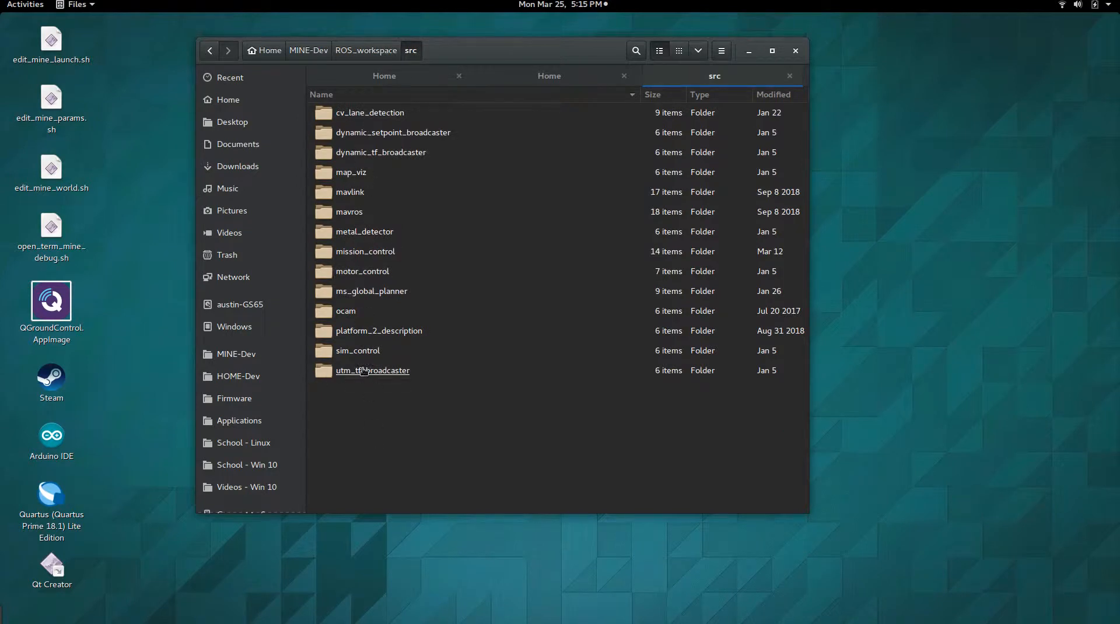
mouse_move(405, 426)
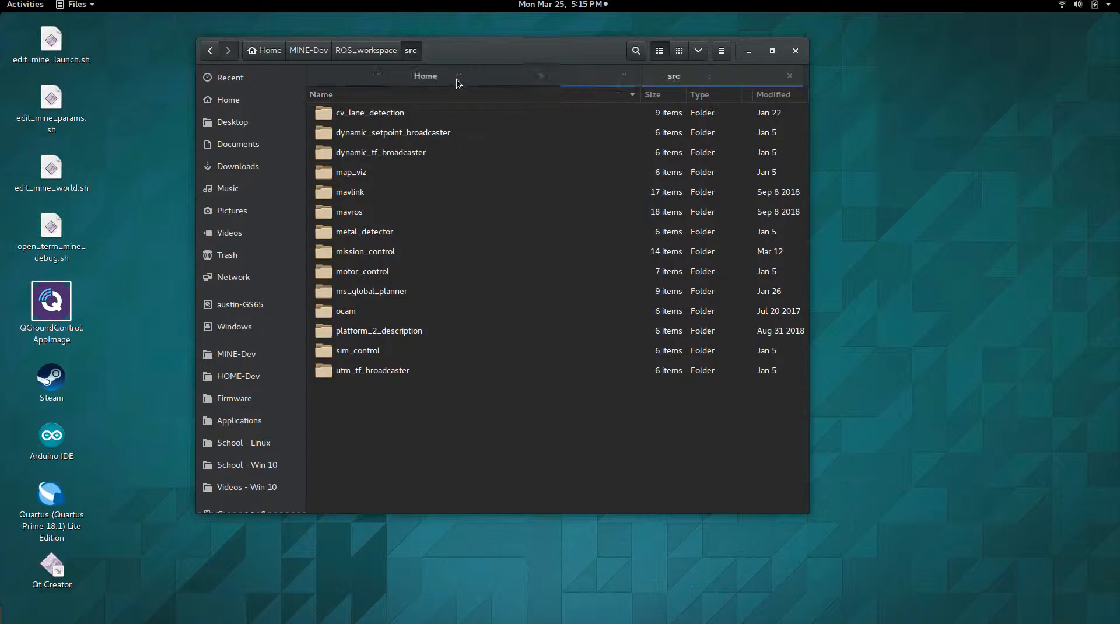
click(425, 76)
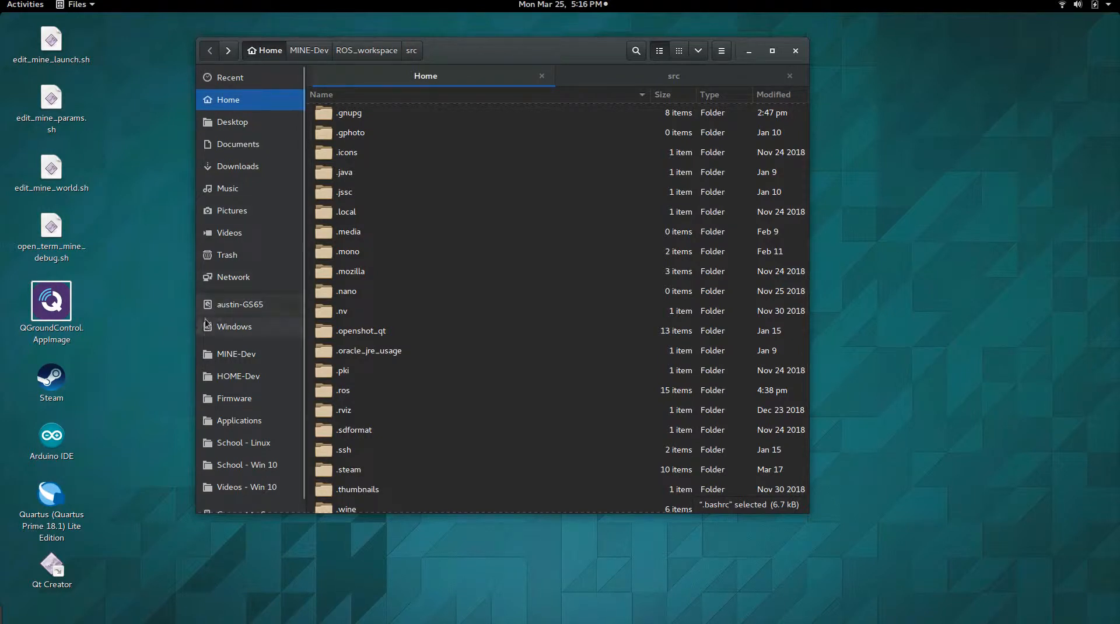
mouse_move(235, 306)
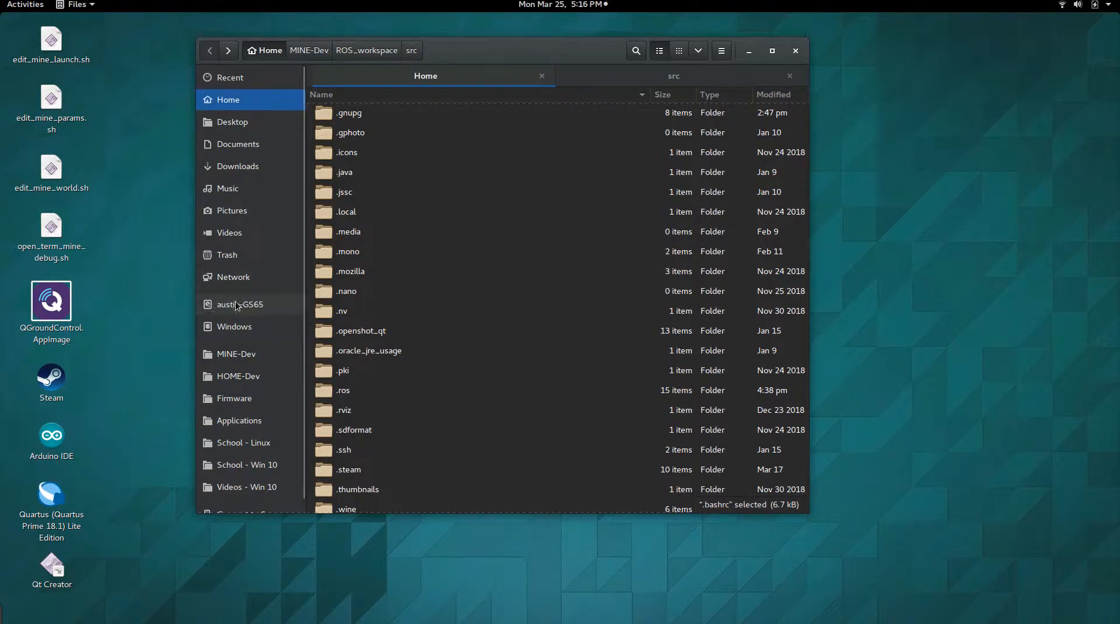
click(239, 305)
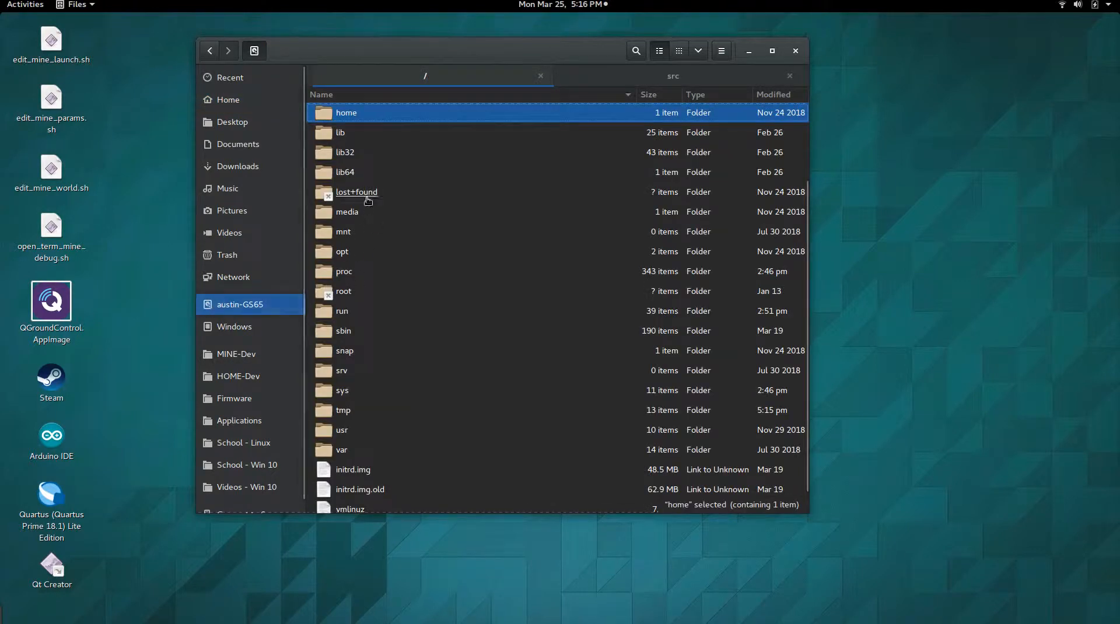
scroll(down, 3)
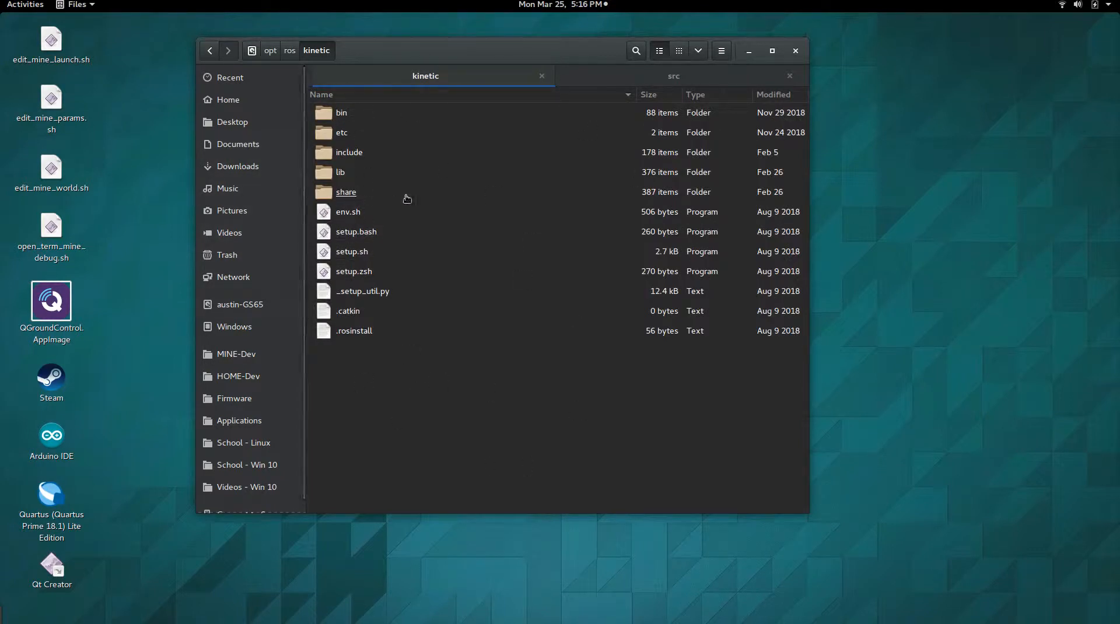
mouse_move(399, 192)
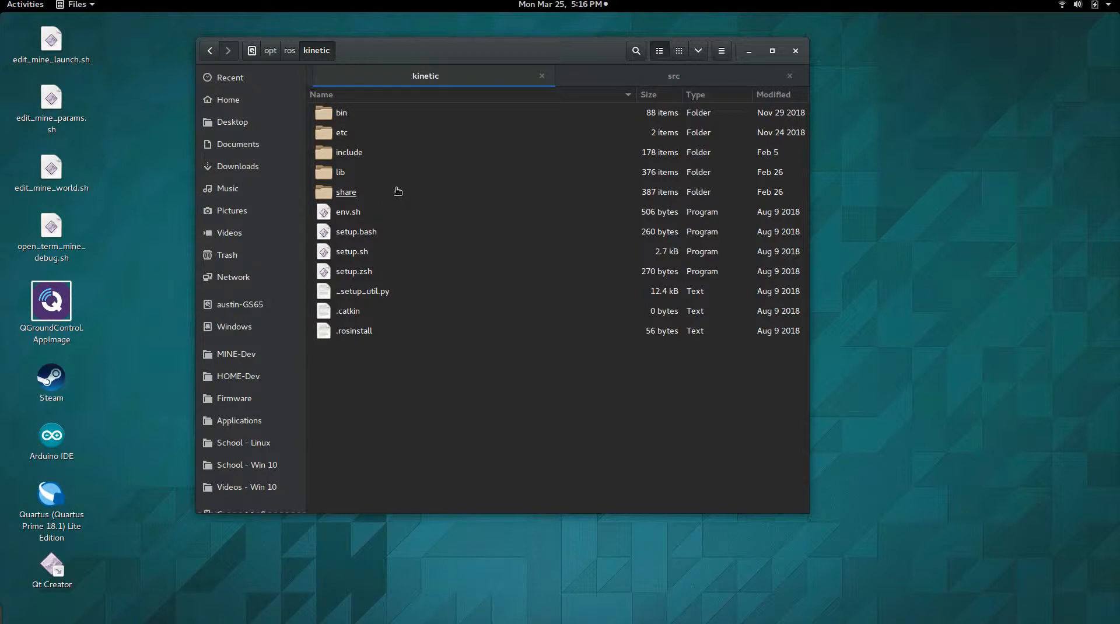
mouse_move(357, 232)
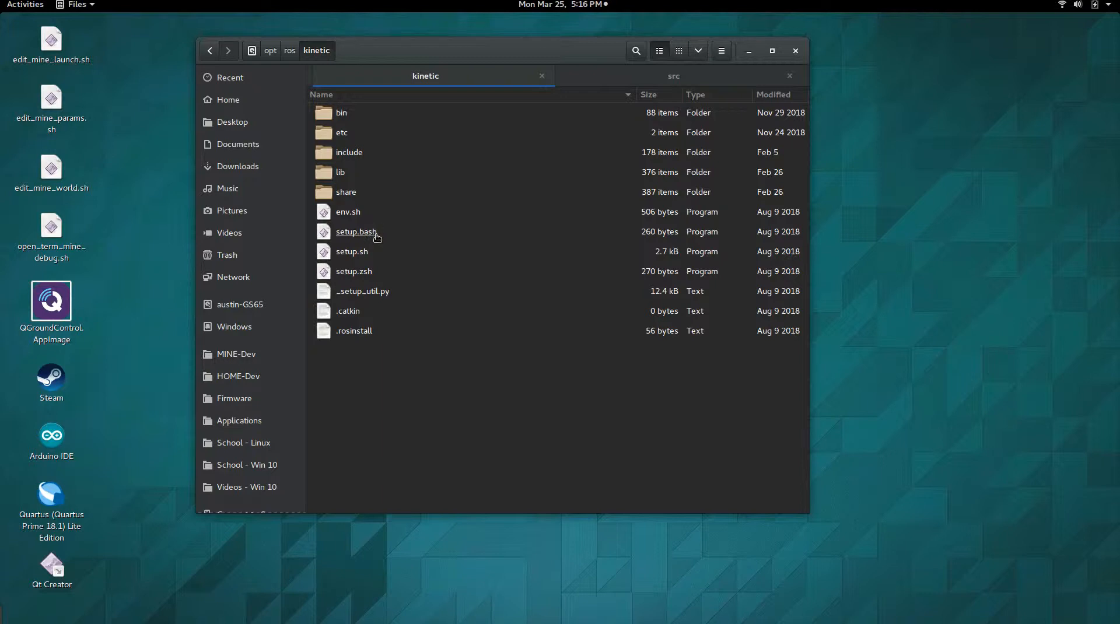
mouse_move(255, 210)
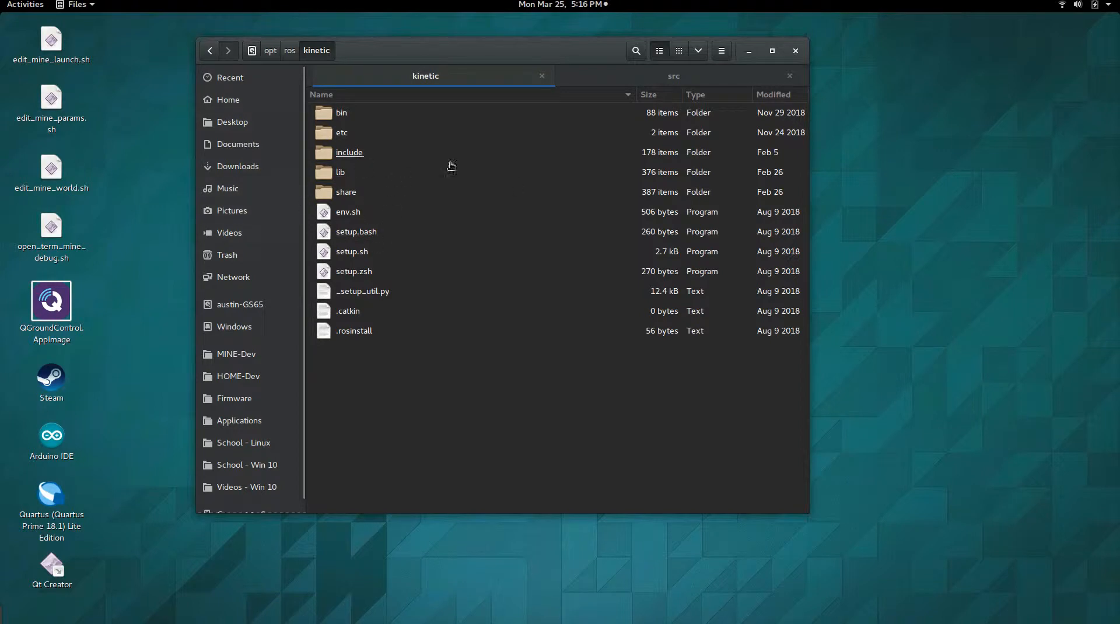
mouse_move(314, 198)
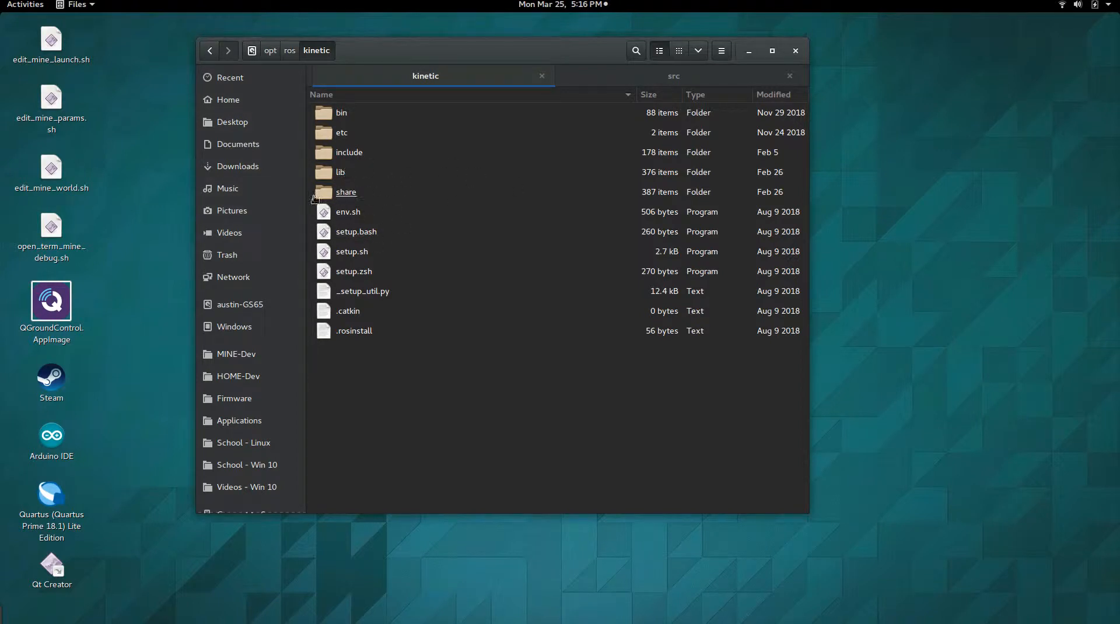
- Copy toplevel.cmake from the kinetic share/catkin/cmake folder
double_click(346, 192)
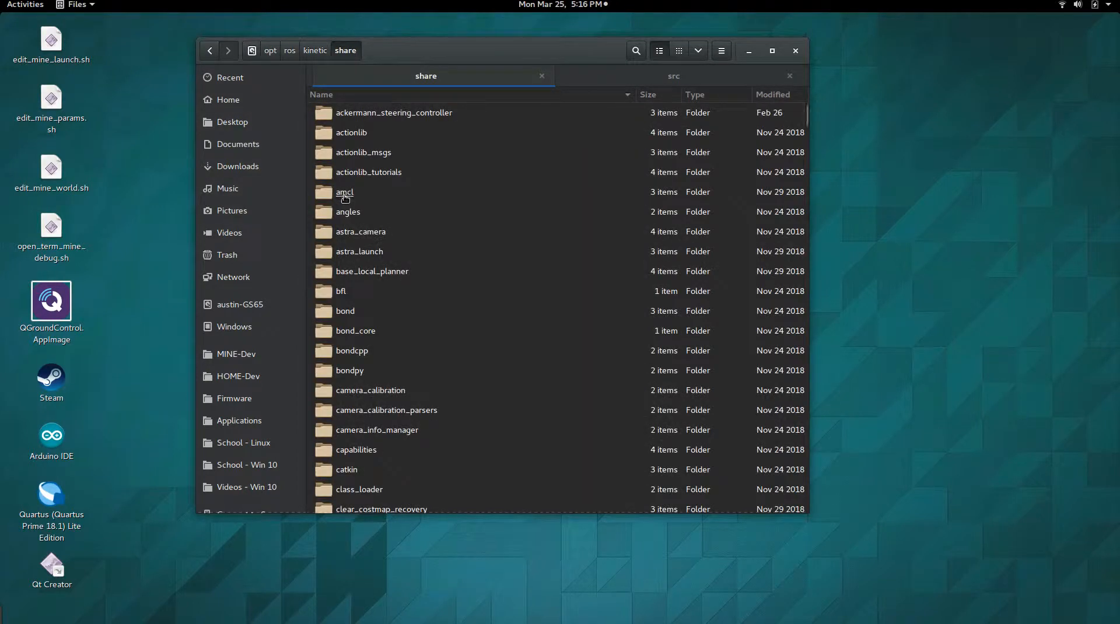
scroll(down, 3)
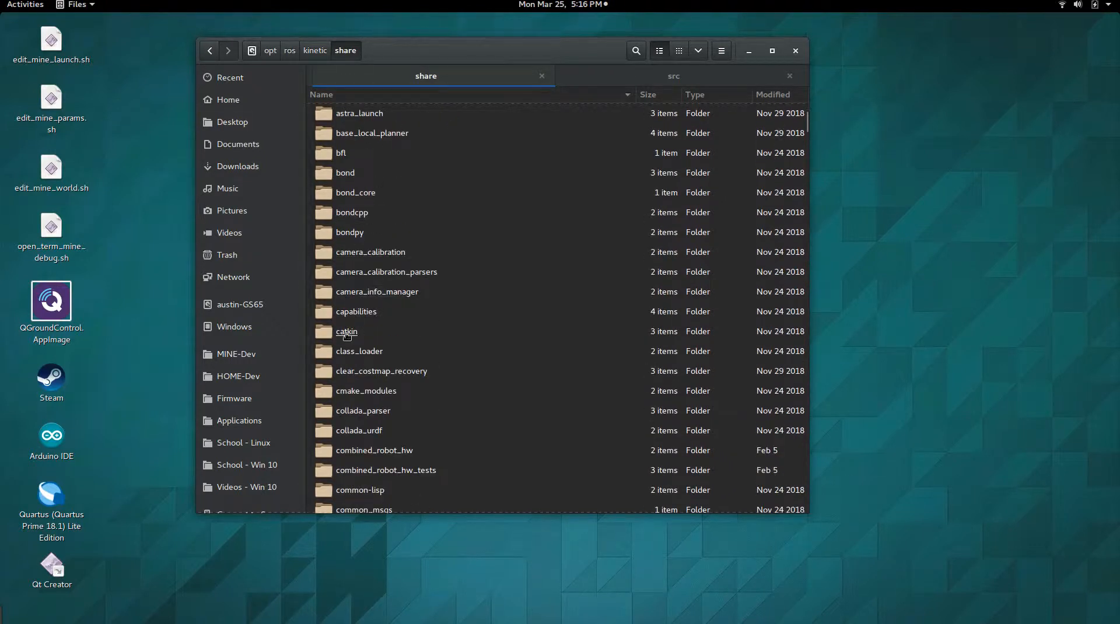
double_click(347, 332)
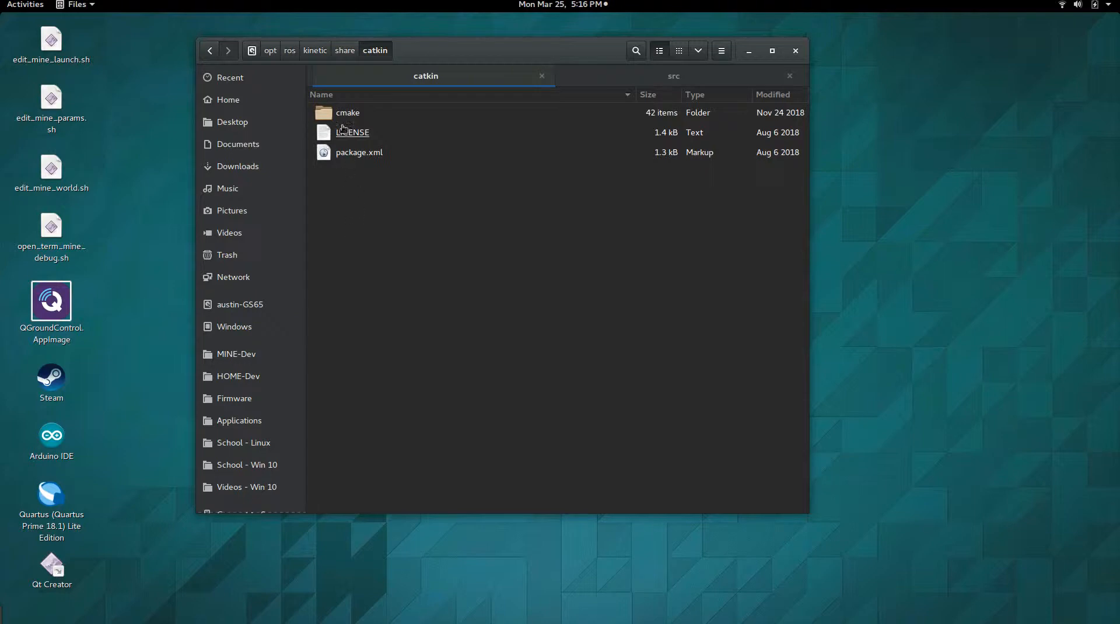
double_click(348, 113)
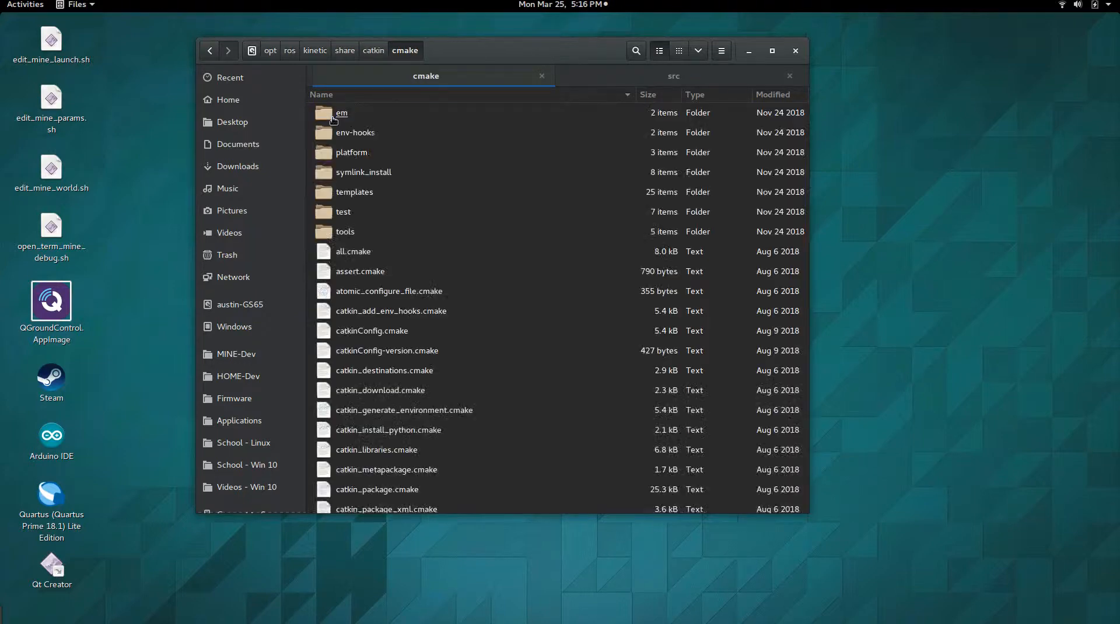
scroll(down, 3)
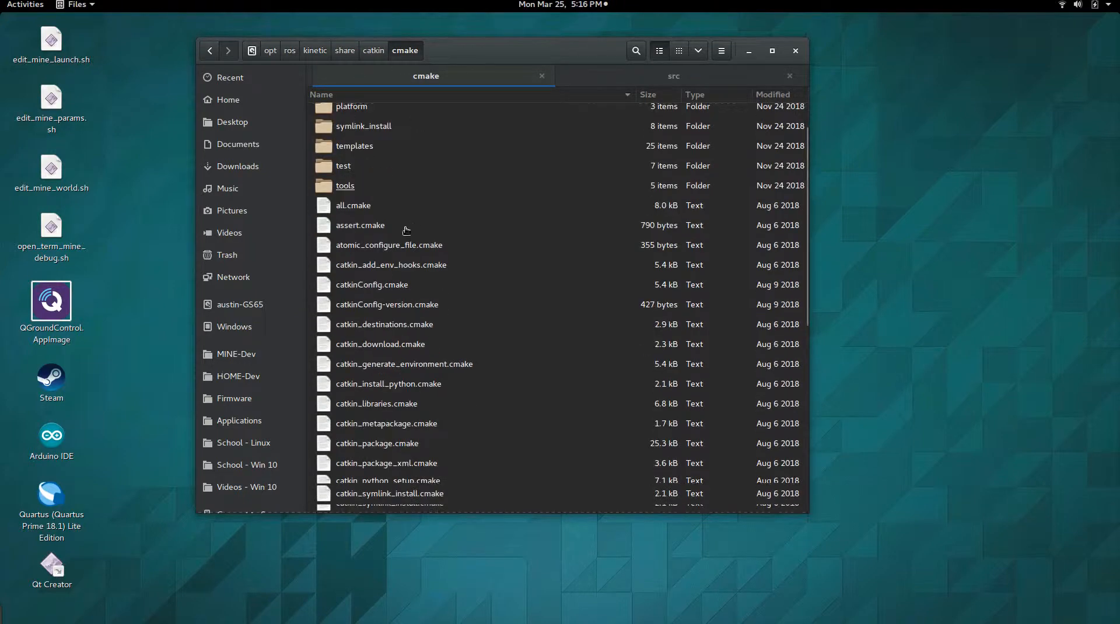
scroll(down, 3)
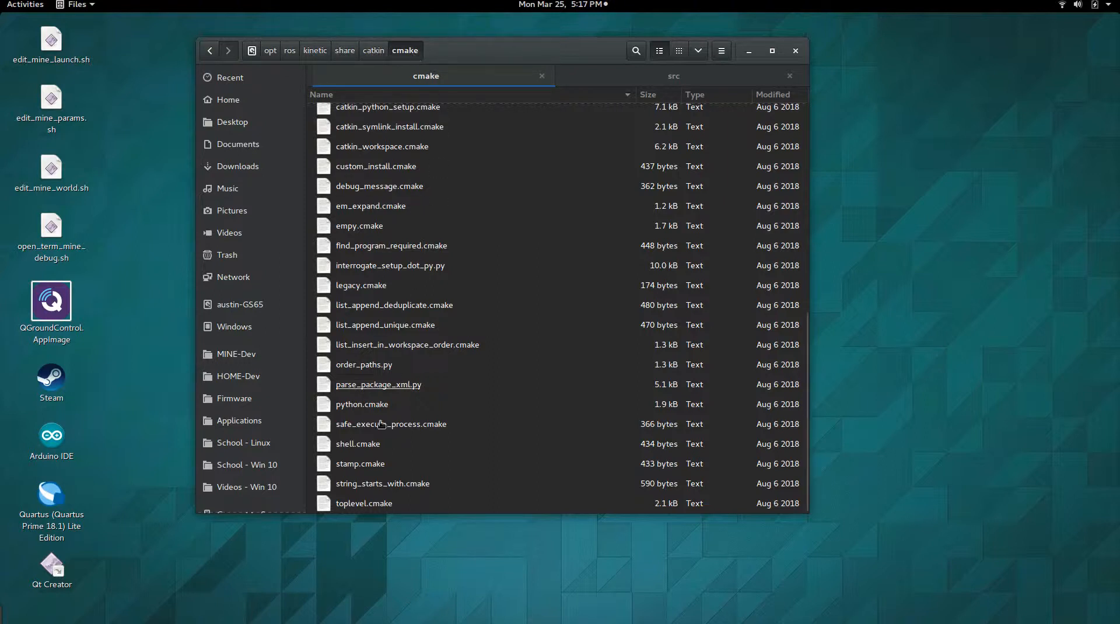
right_click(364, 503)
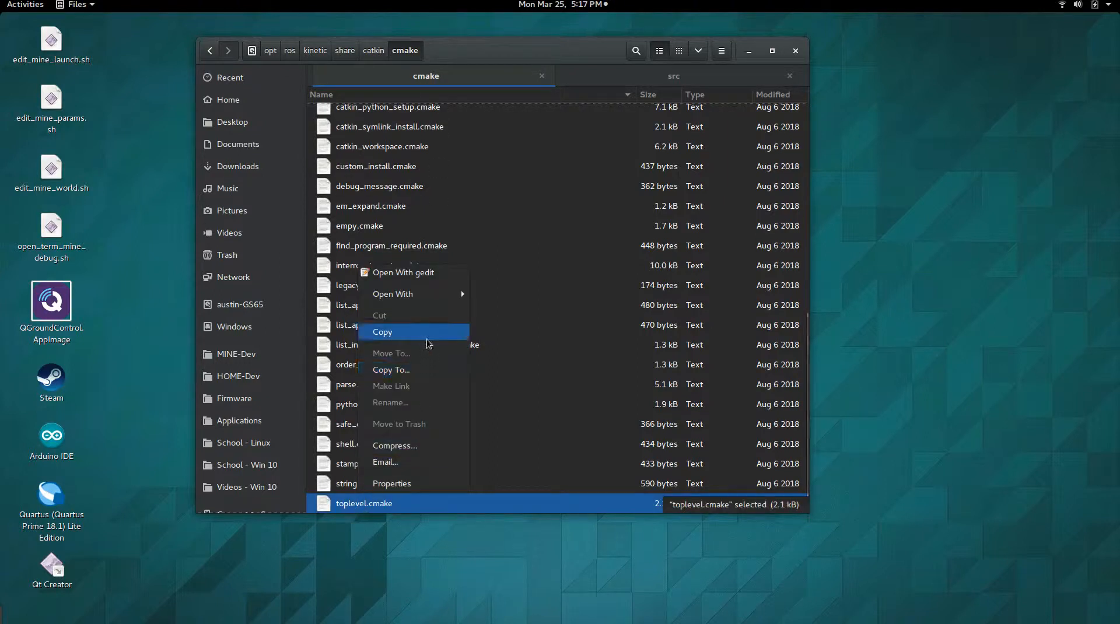
click(674, 76)
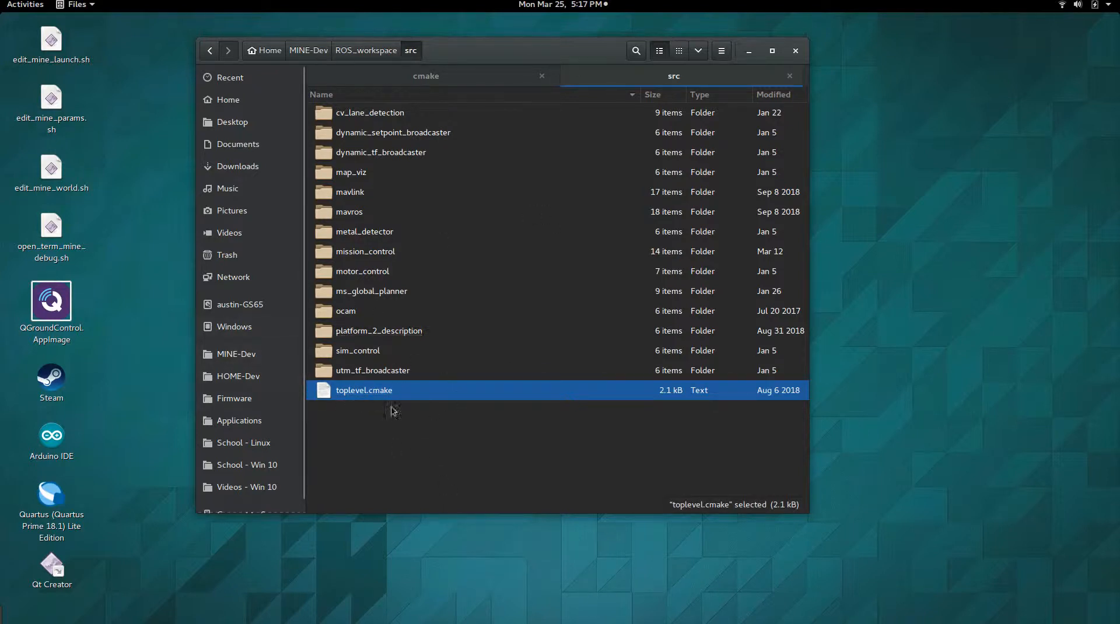
mouse_move(390, 424)
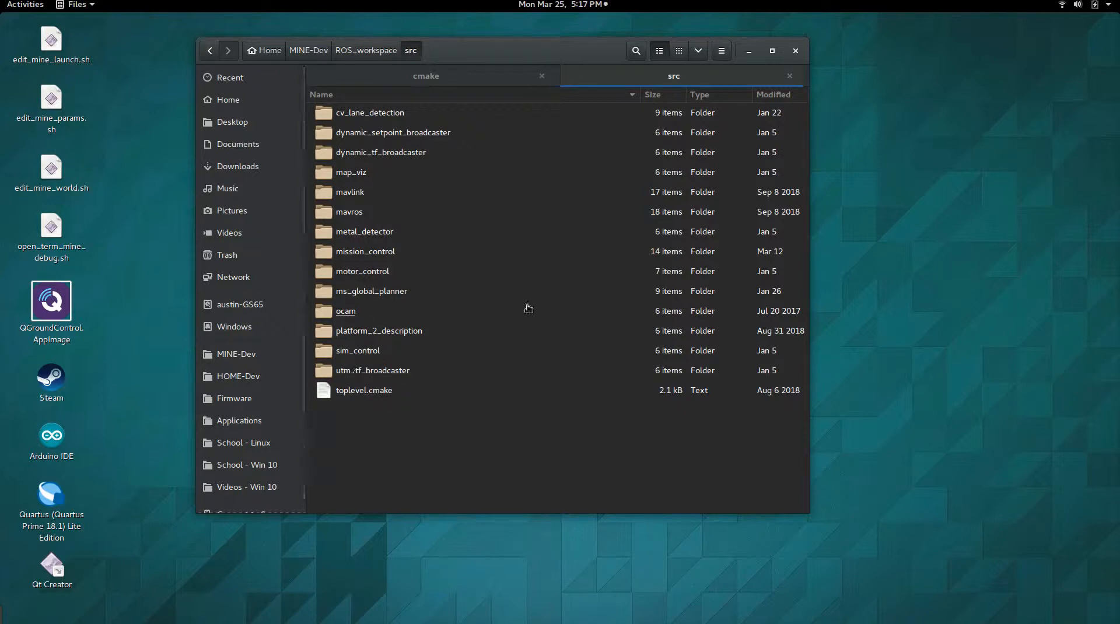
- Rename the pasted toplevel.cmake in ROS_workspace/src to CMakeLists.txt and close the cmake tab
click(357, 350)
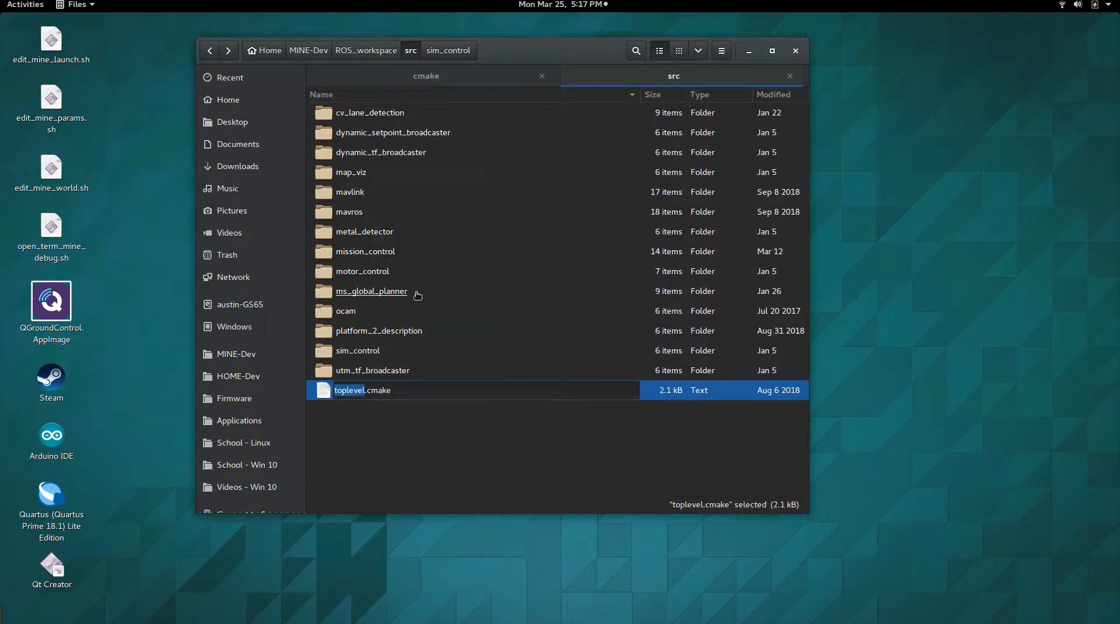
text(CMakeLists.txt)
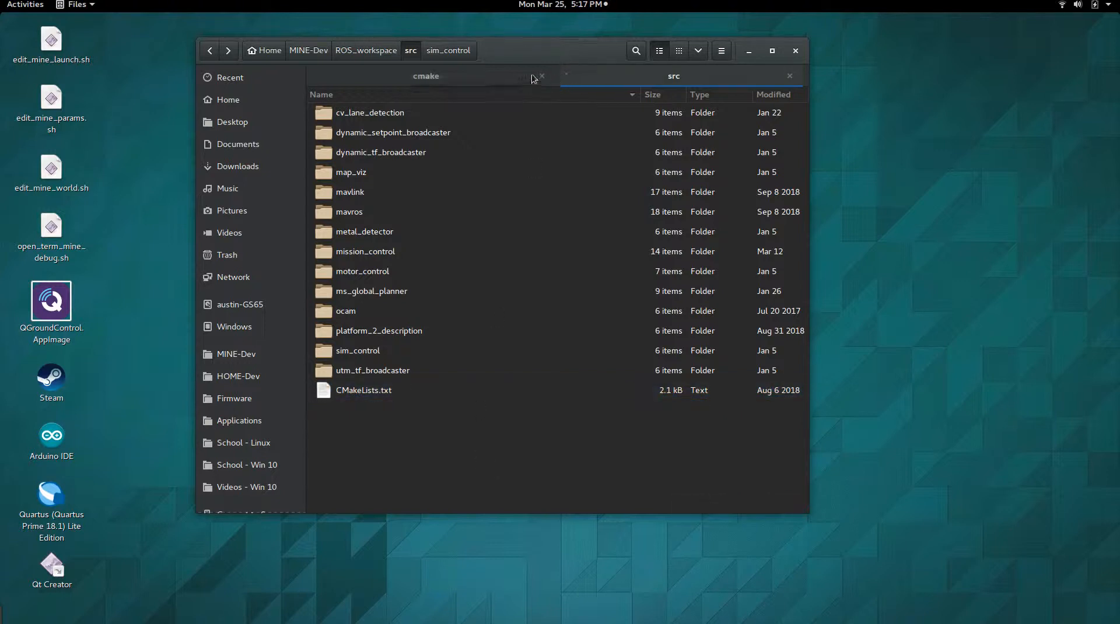
click(542, 76)
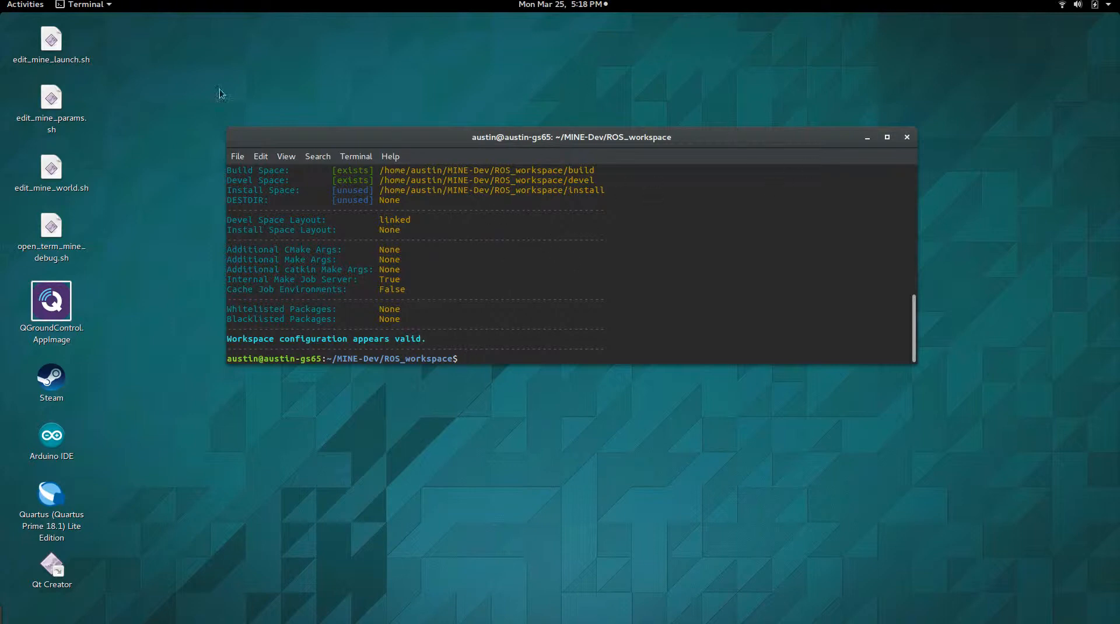
- Run ./qtcreator from the ROS_workspace Terminal window to launch Qt Creator
click(25, 4)
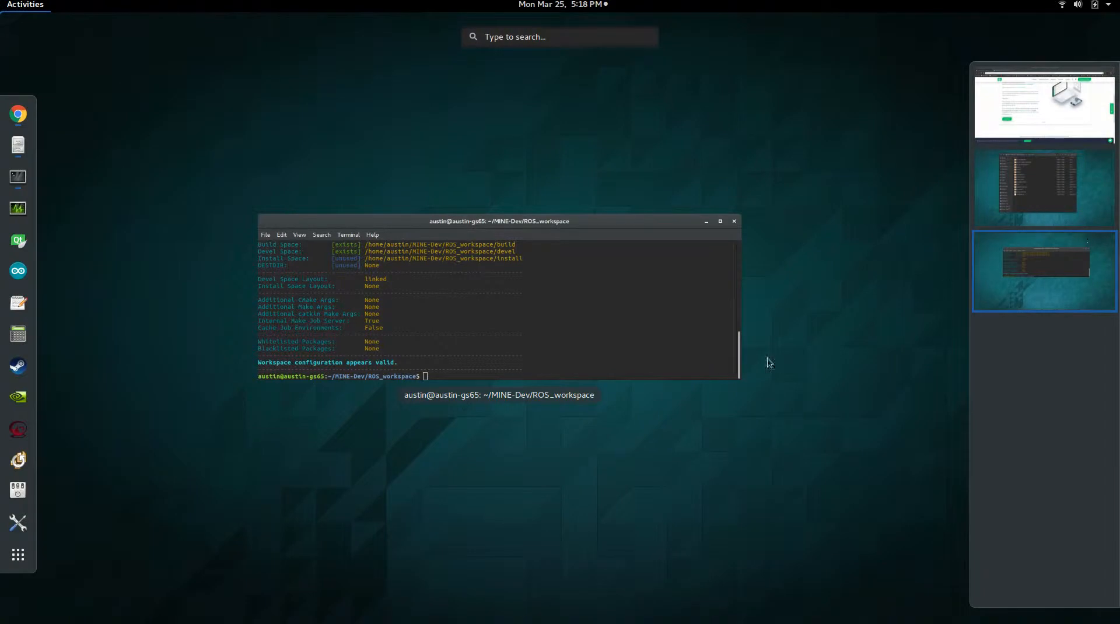
click(1045, 269)
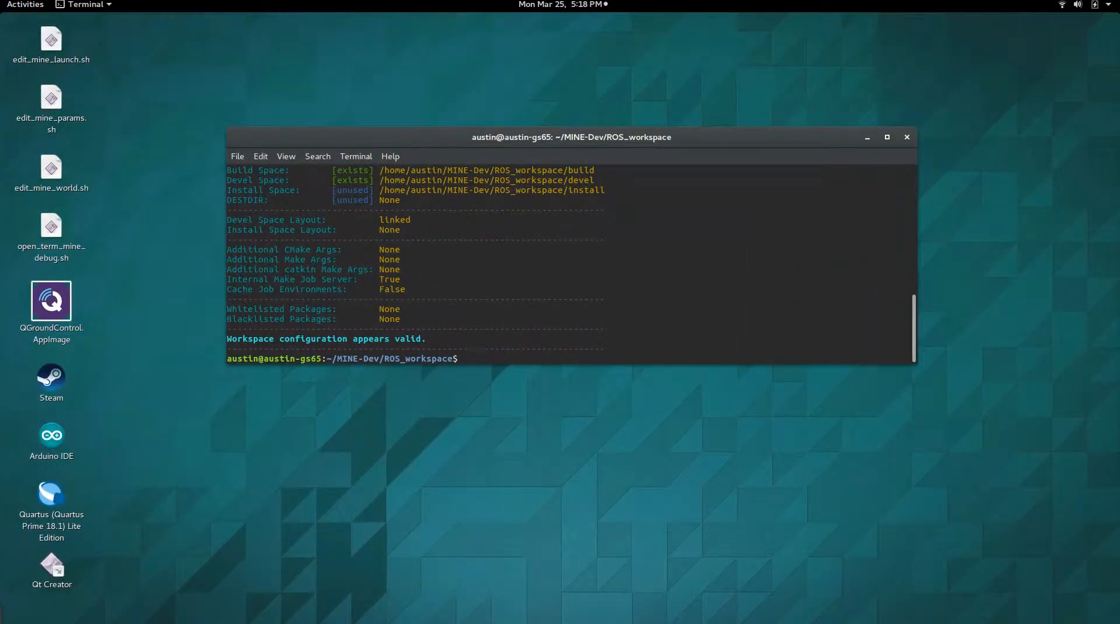
text(./qtcrea)
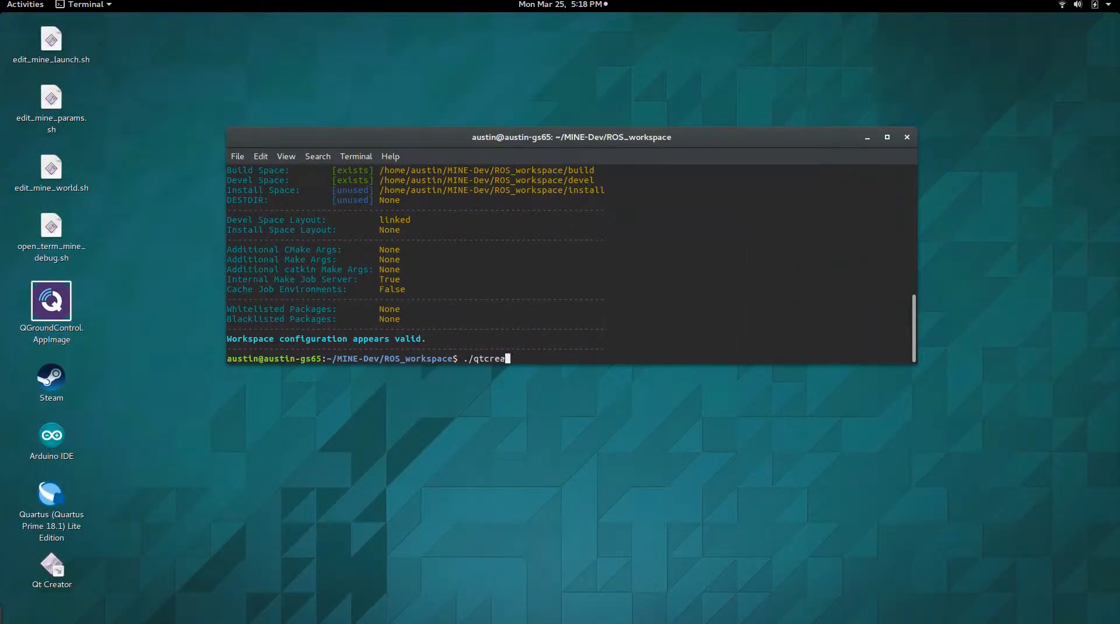
text(tor)
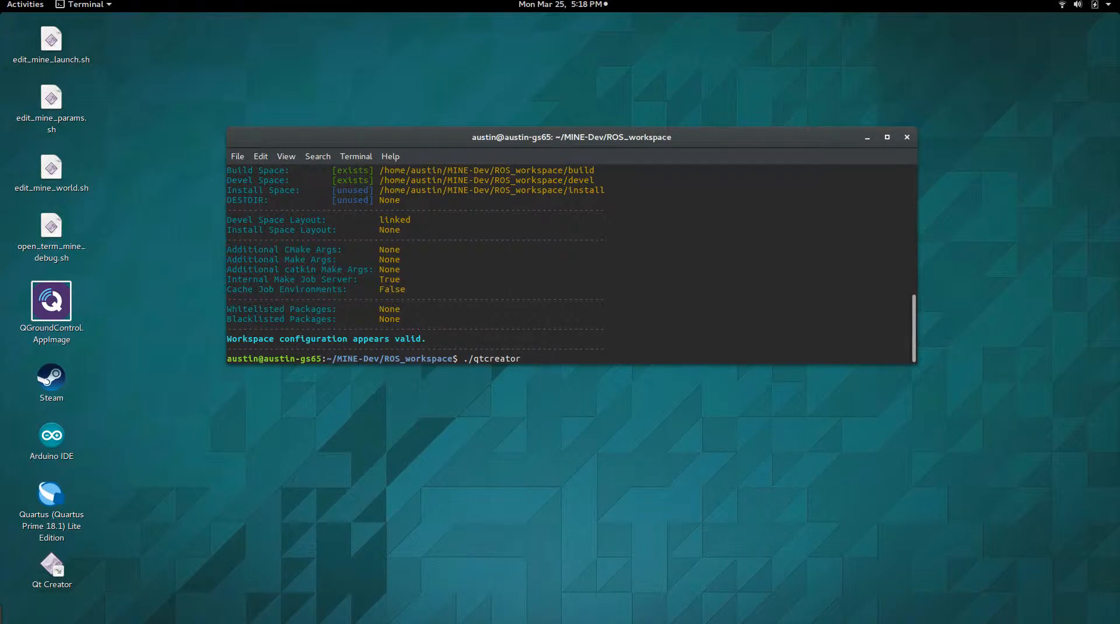
mouse_move(688, 314)
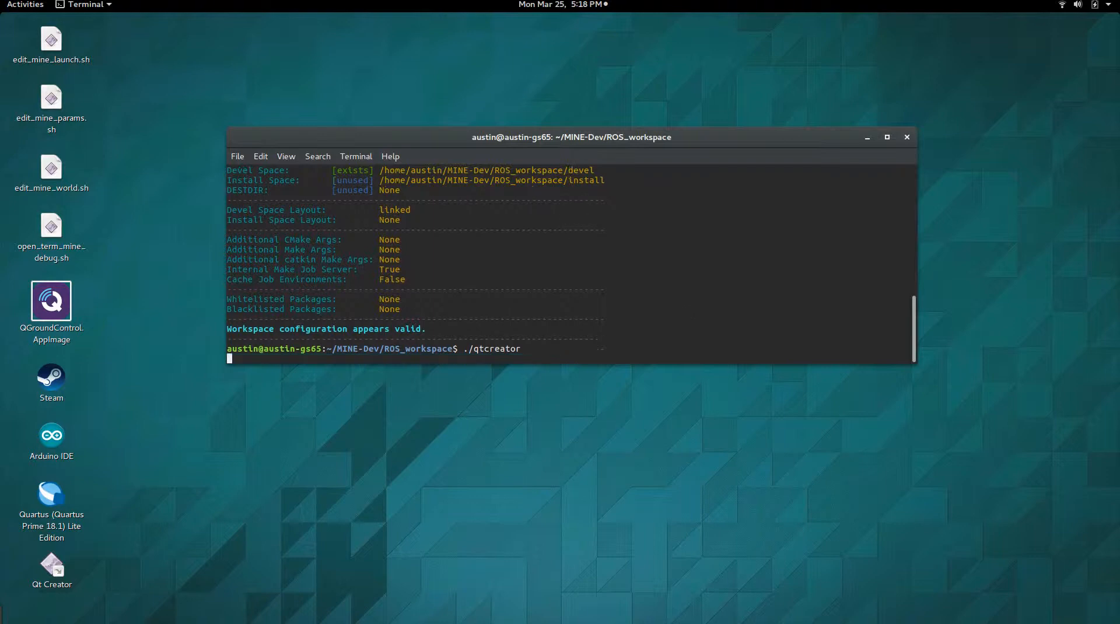
key(Return)
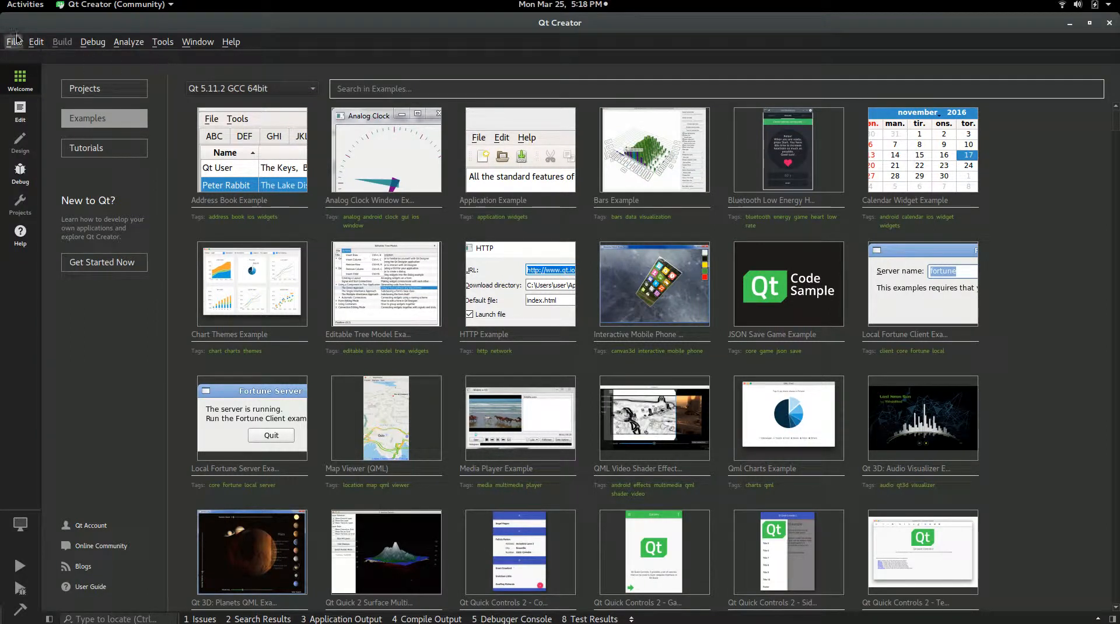
- Browse the Open File dialog to MINE-Dev/ROS_workspace/src and select CMakeLists.txt
click(13, 42)
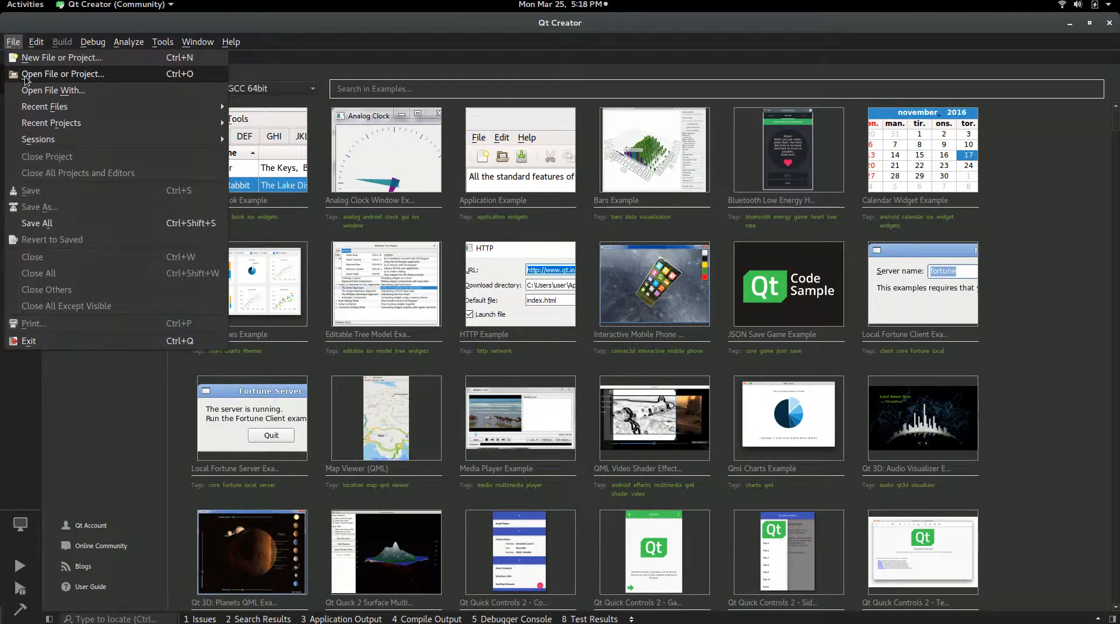
mouse_move(76, 85)
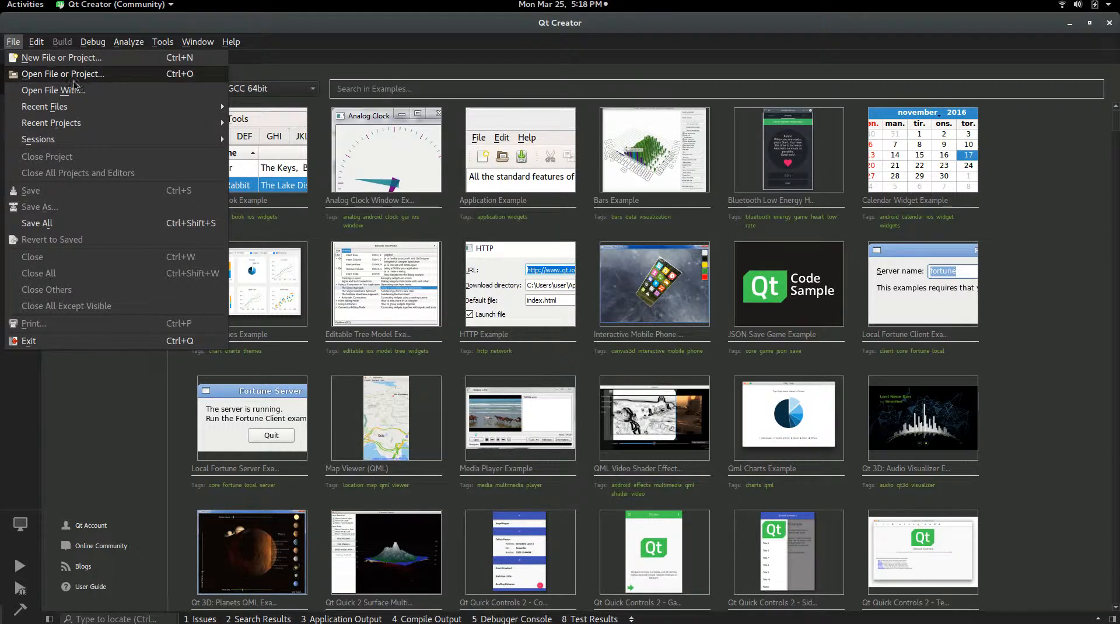
click(61, 73)
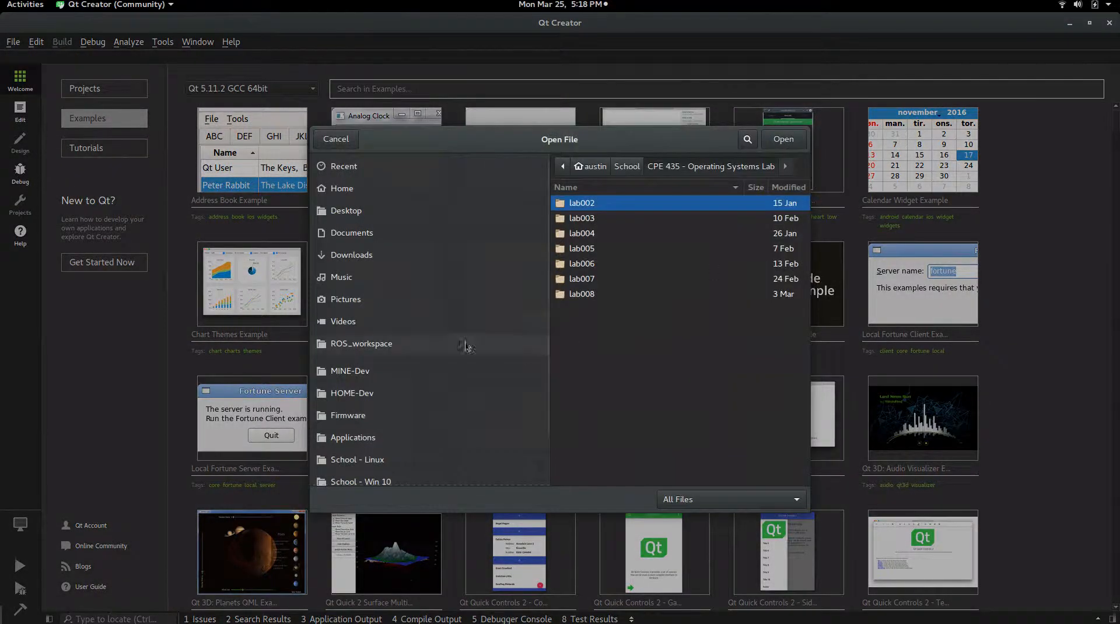
click(350, 371)
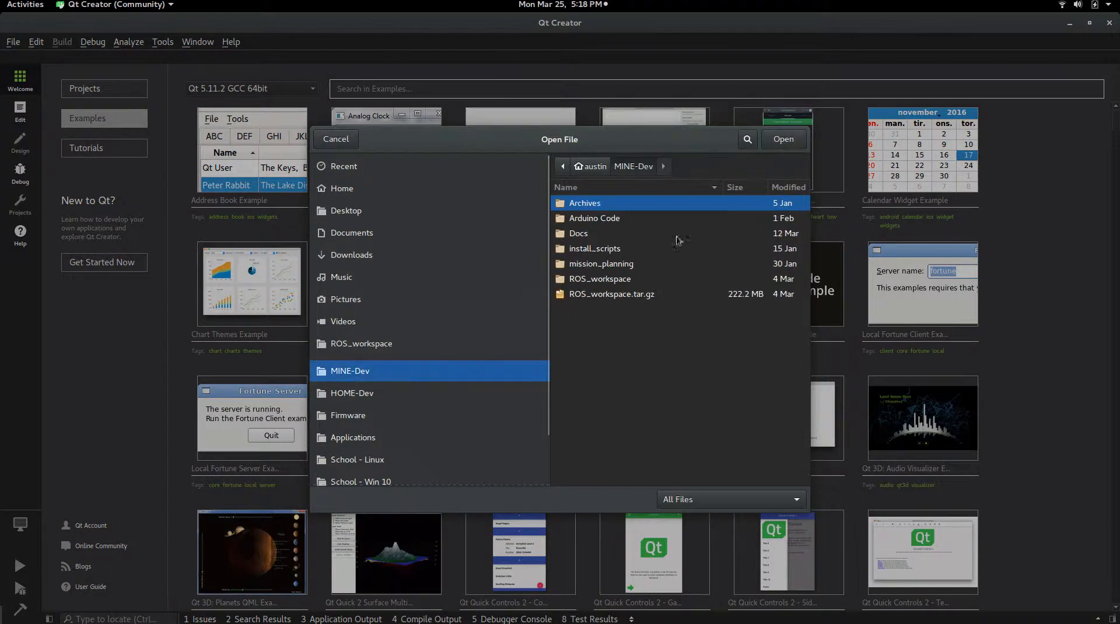
double_click(599, 279)
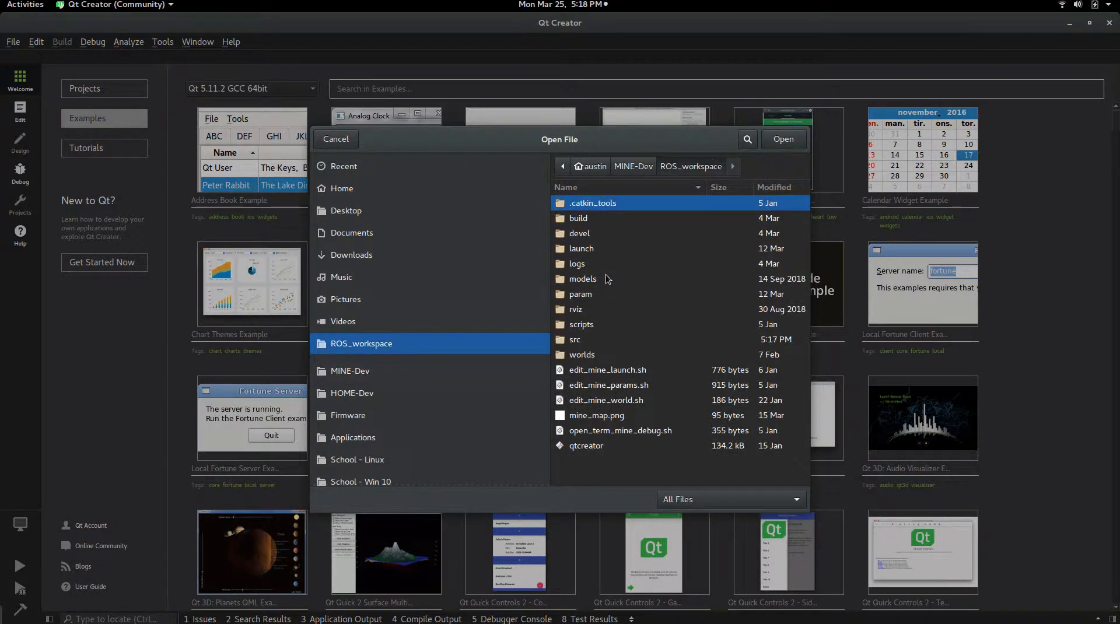
click(574, 339)
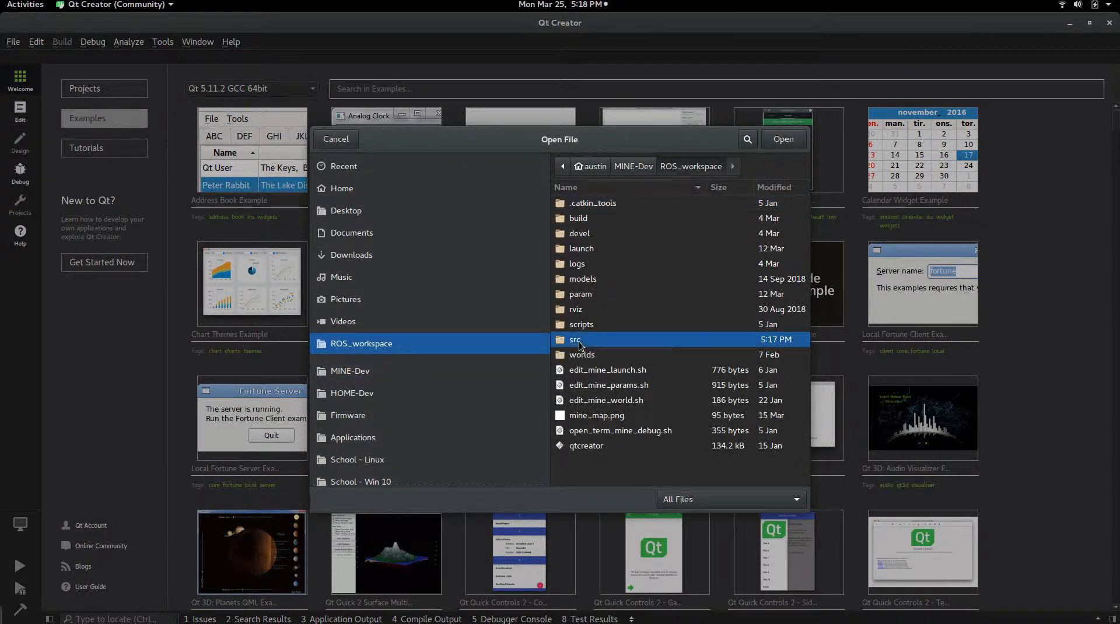
double_click(575, 340)
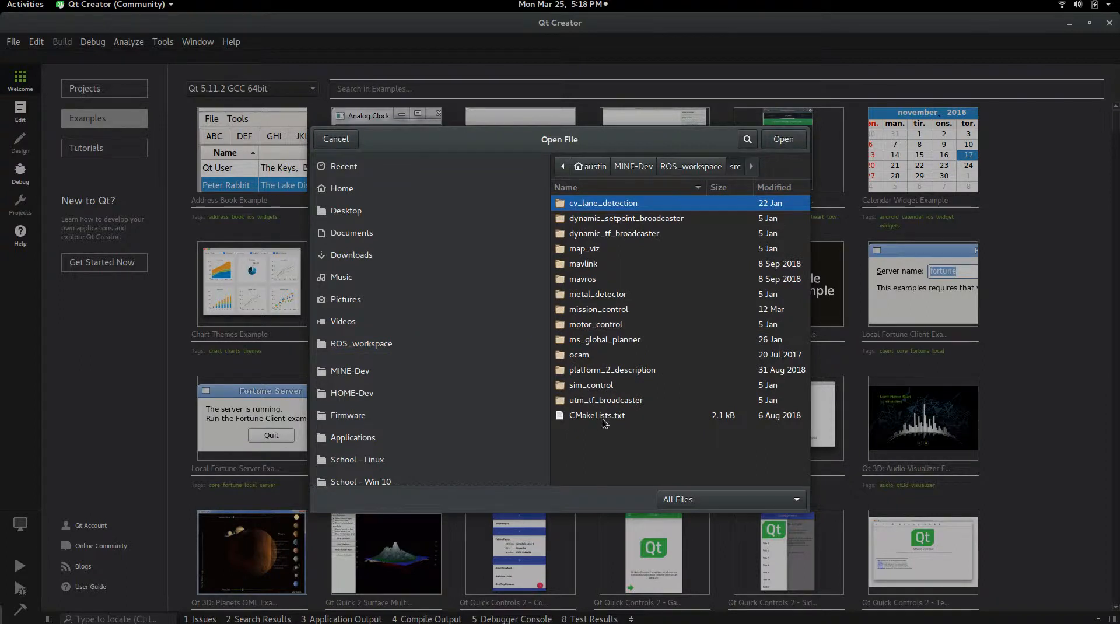
click(597, 415)
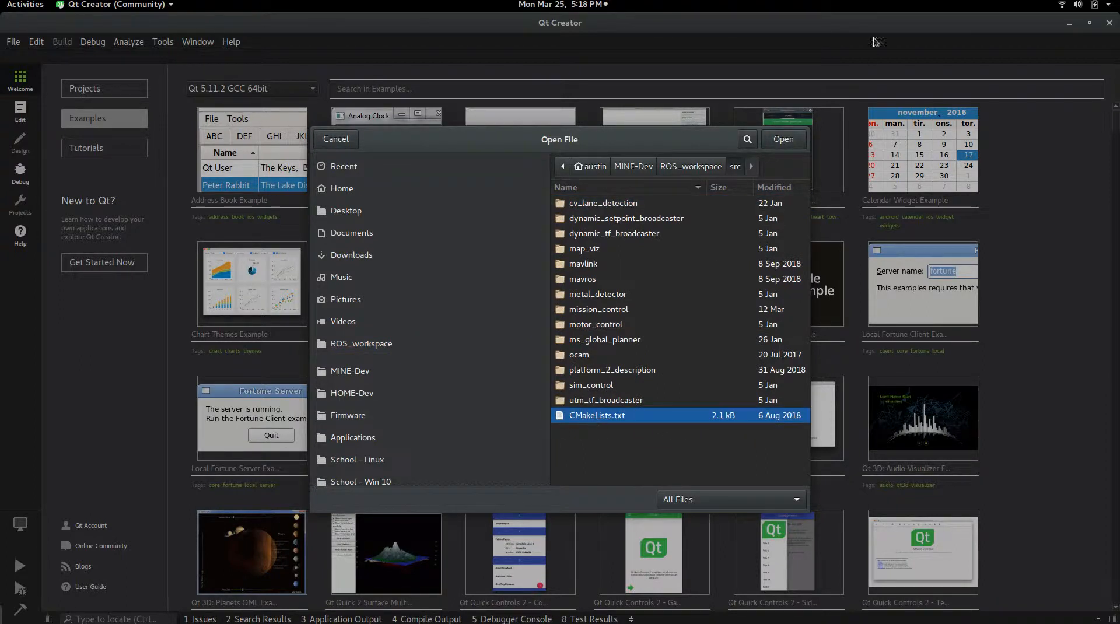
- Open src/CMakeLists.txt as a project and configure it with the Desktop kit
click(784, 139)
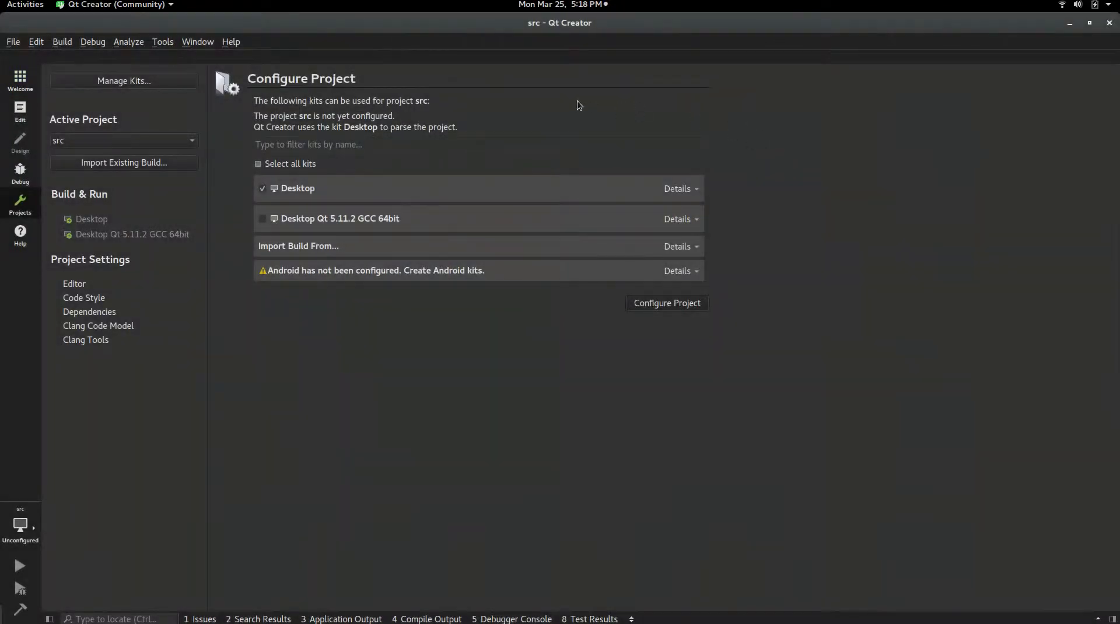
mouse_move(341, 185)
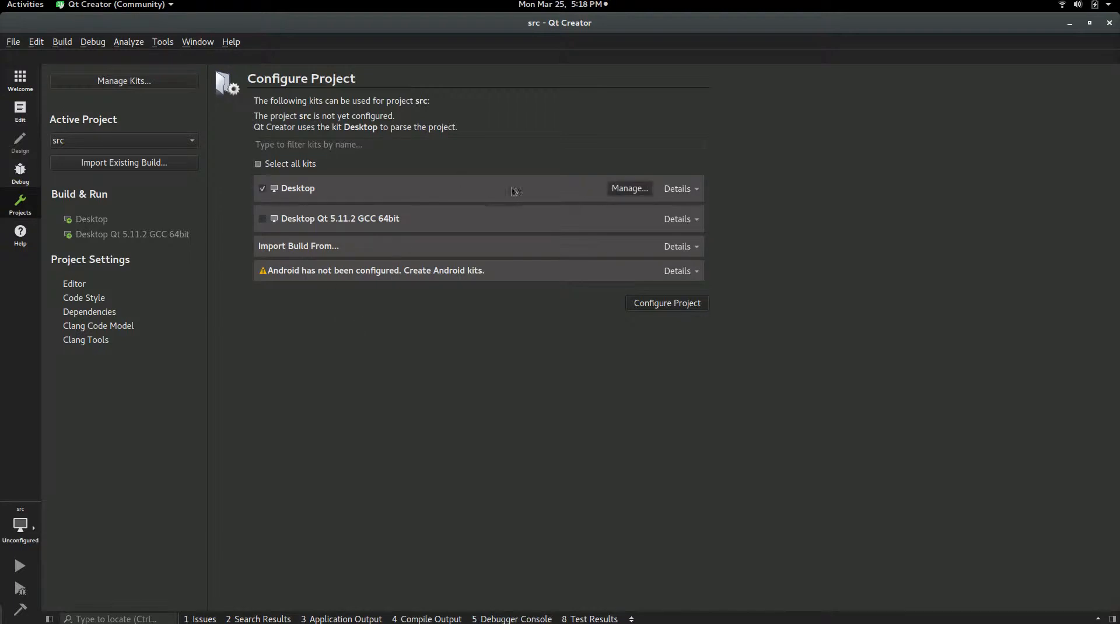
click(667, 303)
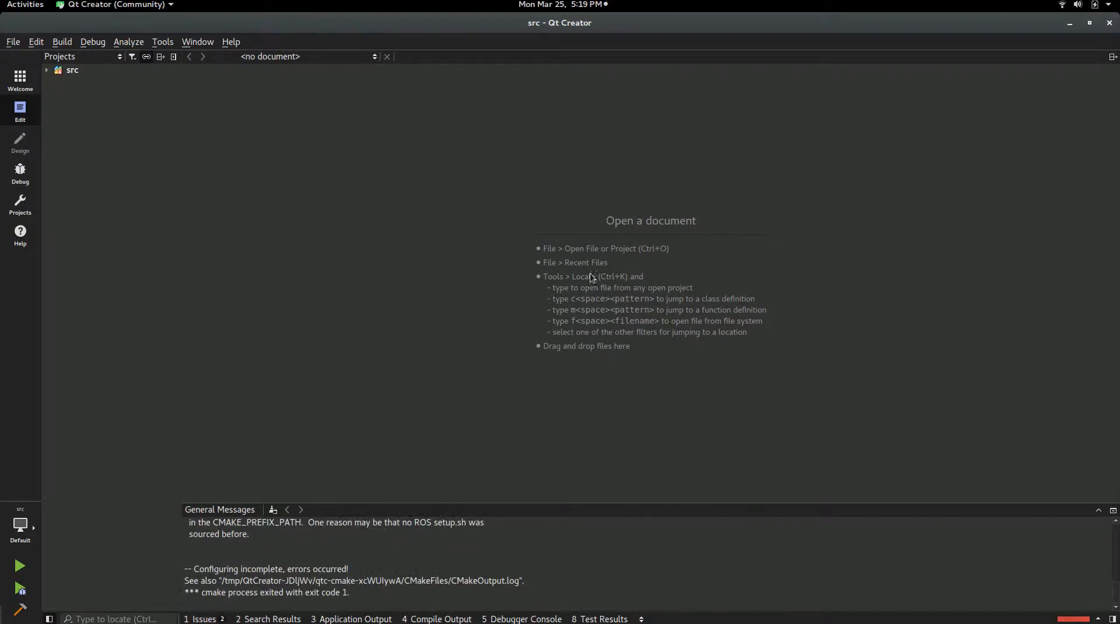
mouse_move(5, 208)
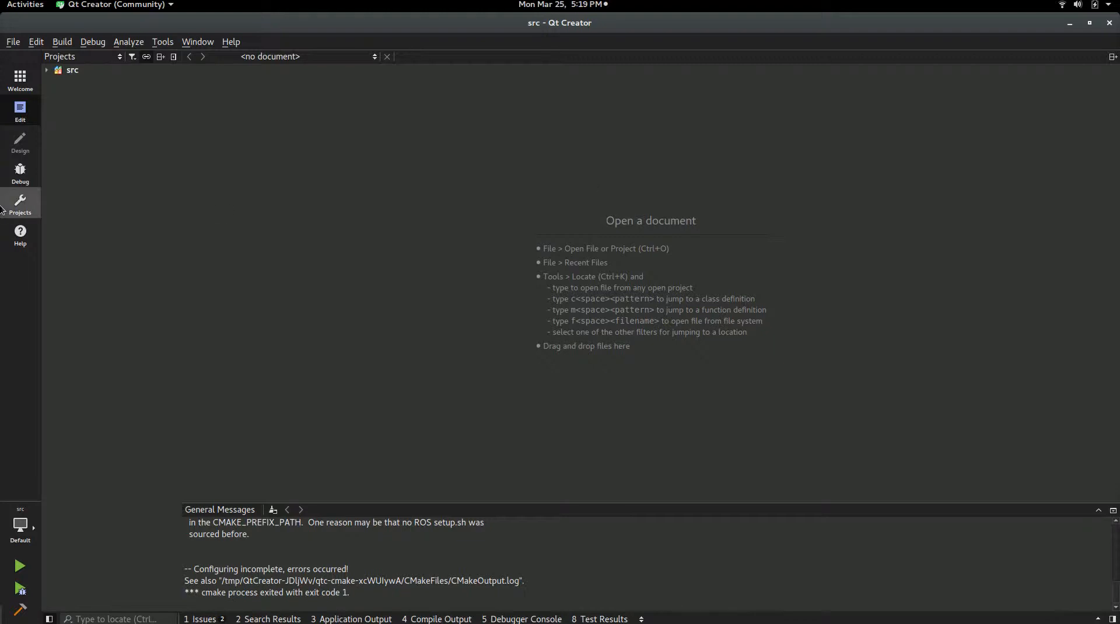
- Unset CMAKE_BUILD_TYPE and other CMAKE entries in Build Settings, then apply the changes
click(19, 203)
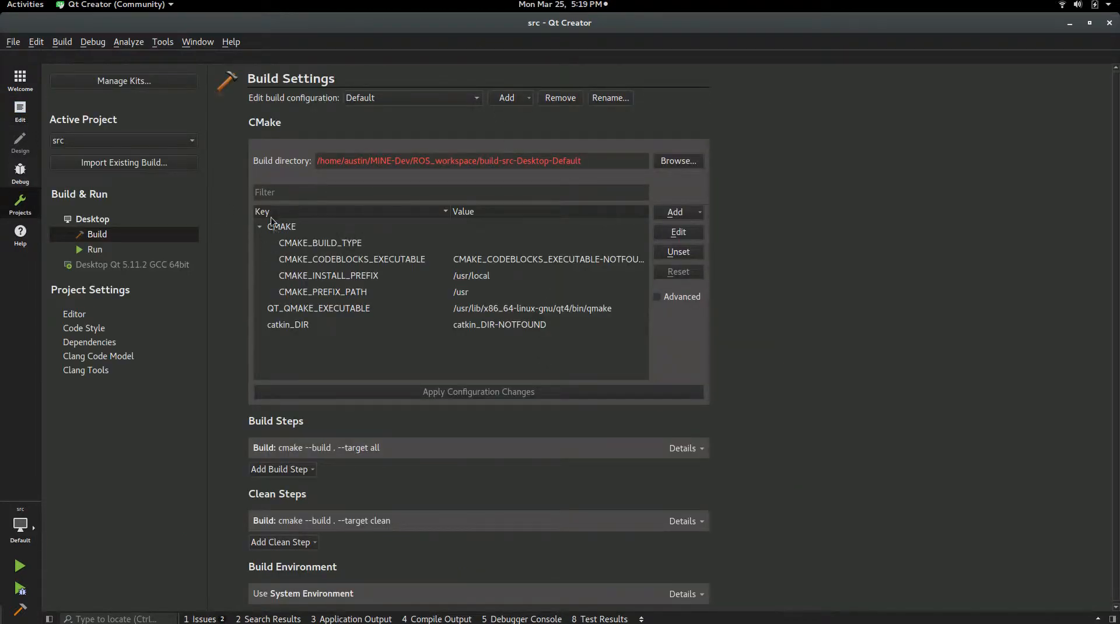
click(260, 227)
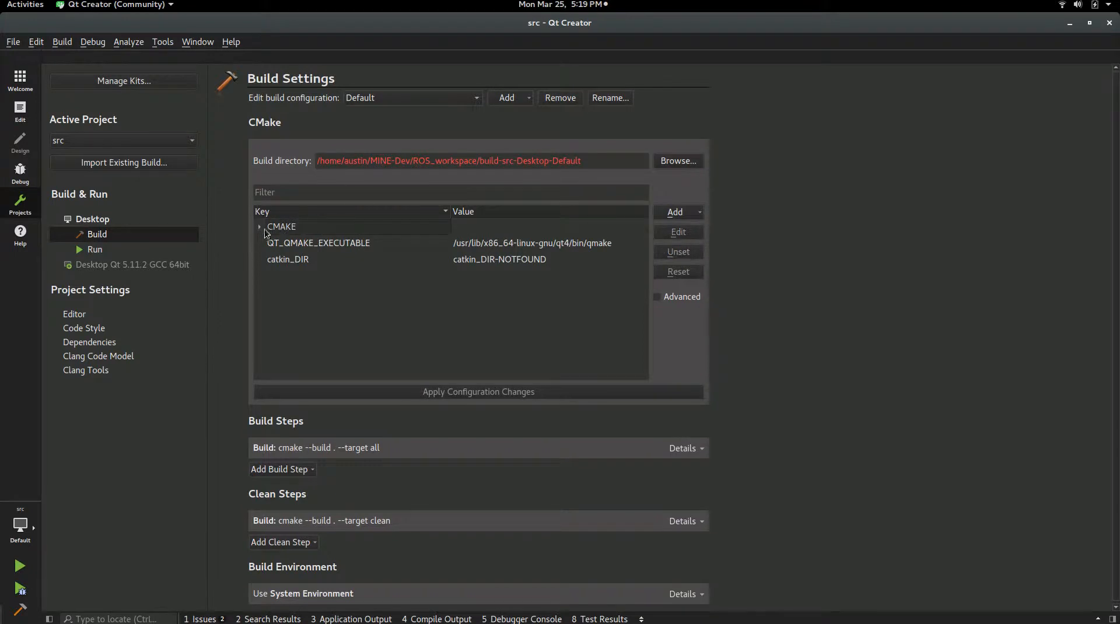
click(260, 227)
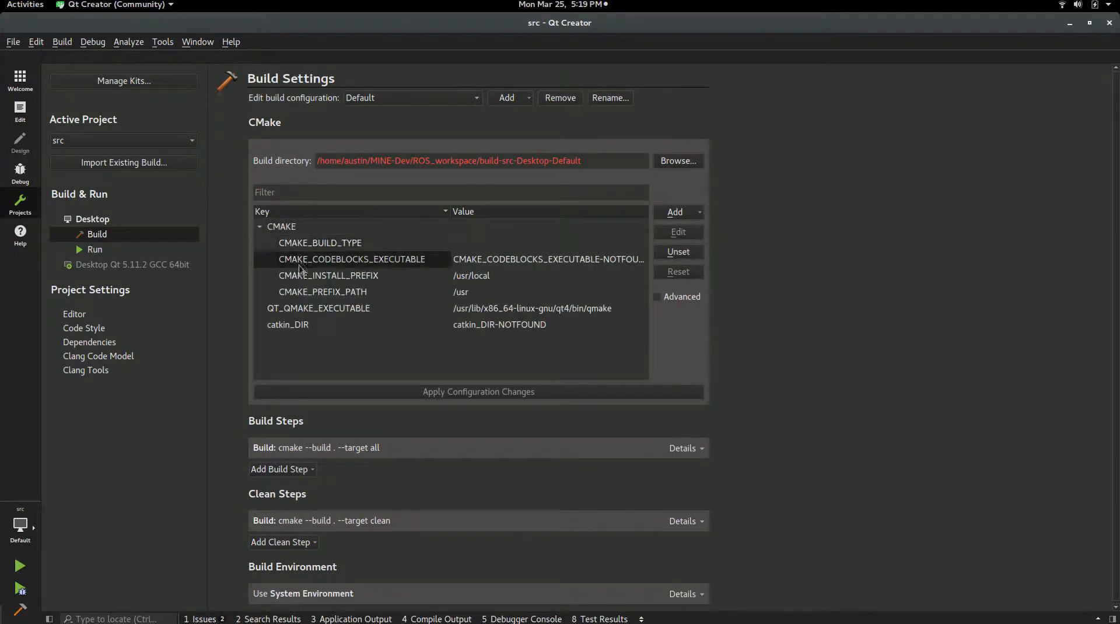
click(328, 275)
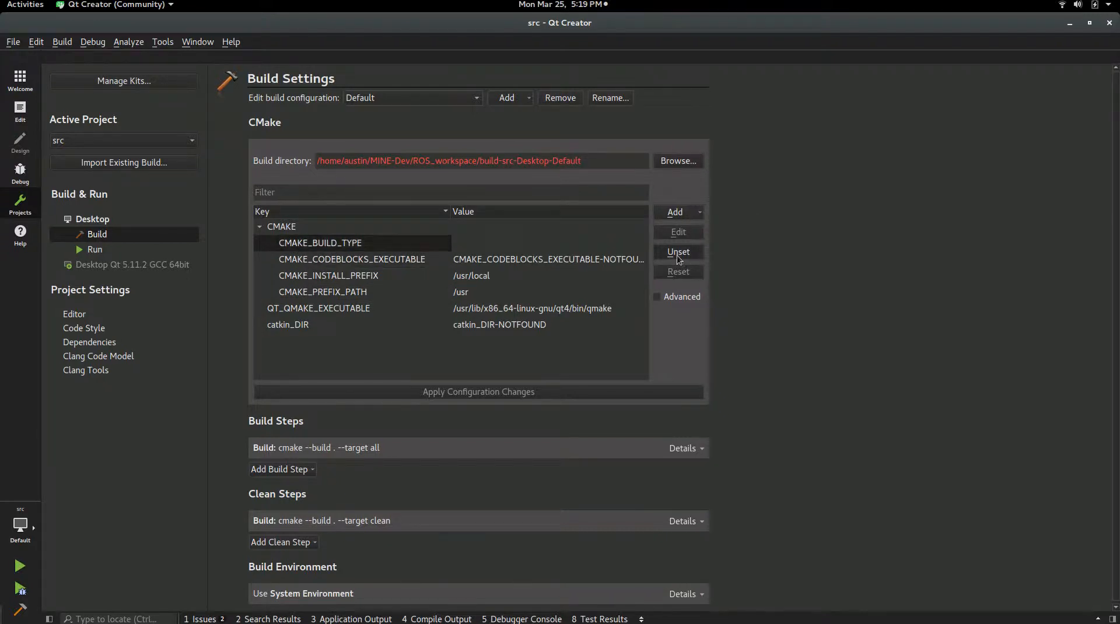
click(679, 251)
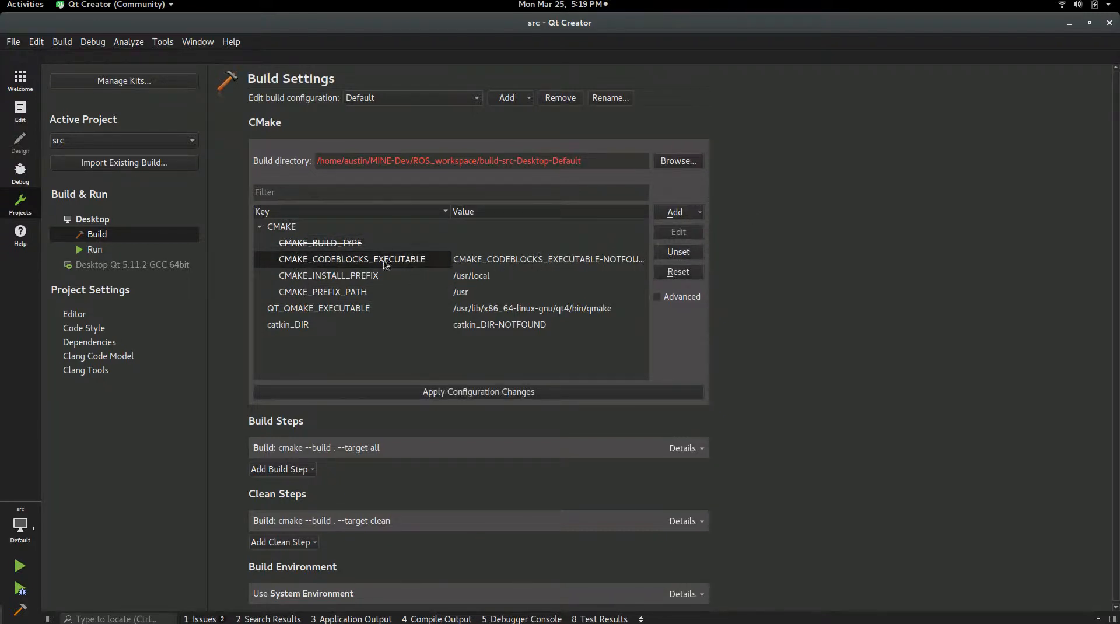
click(328, 275)
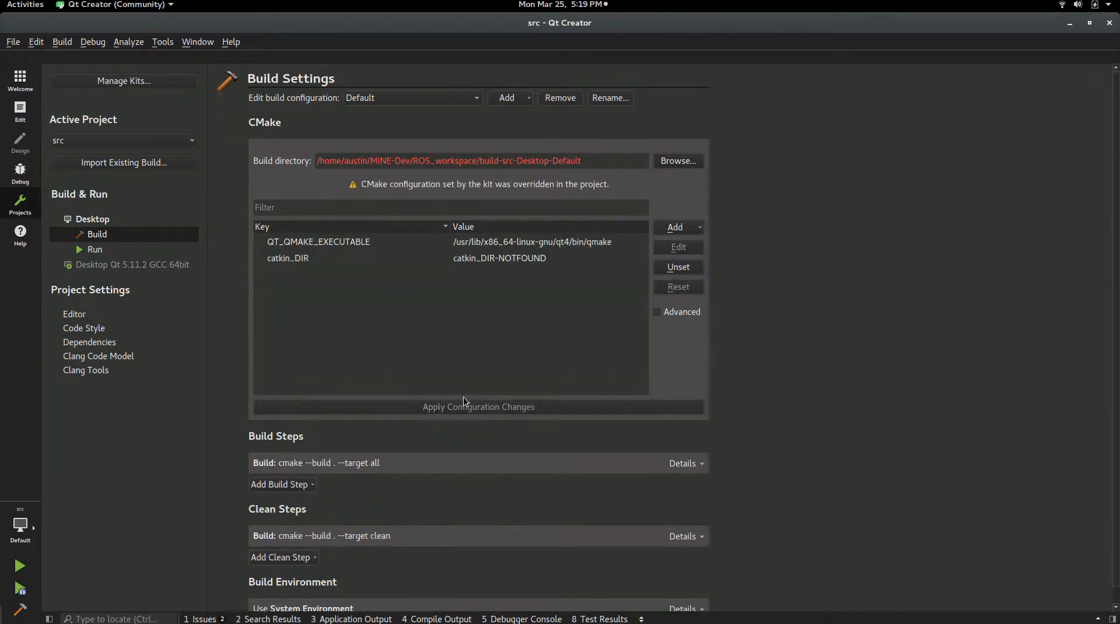
click(478, 407)
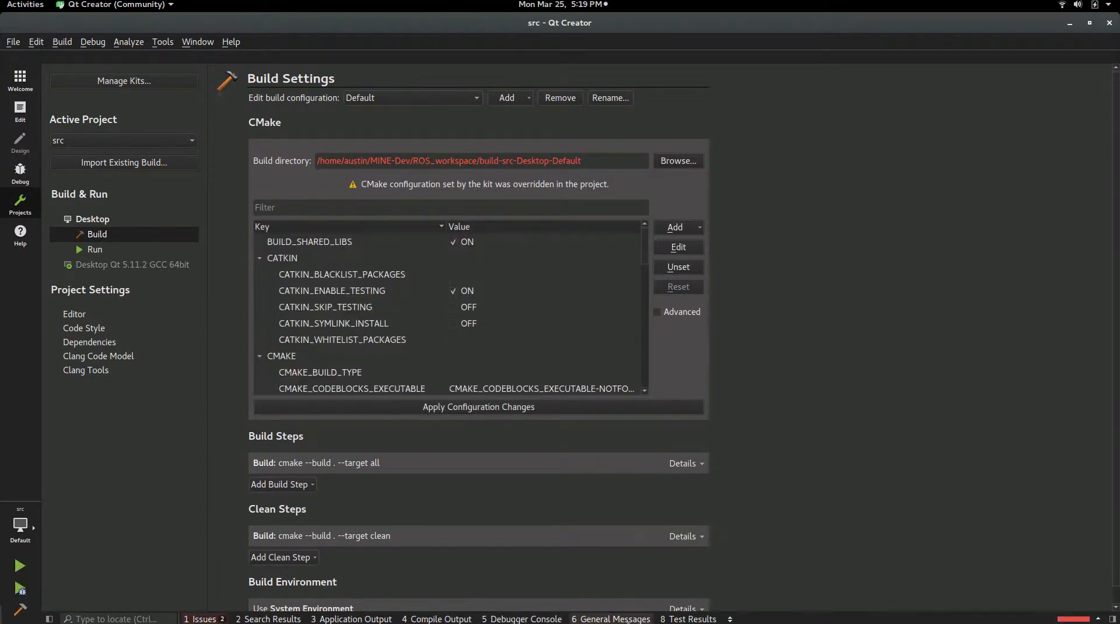
click(19, 111)
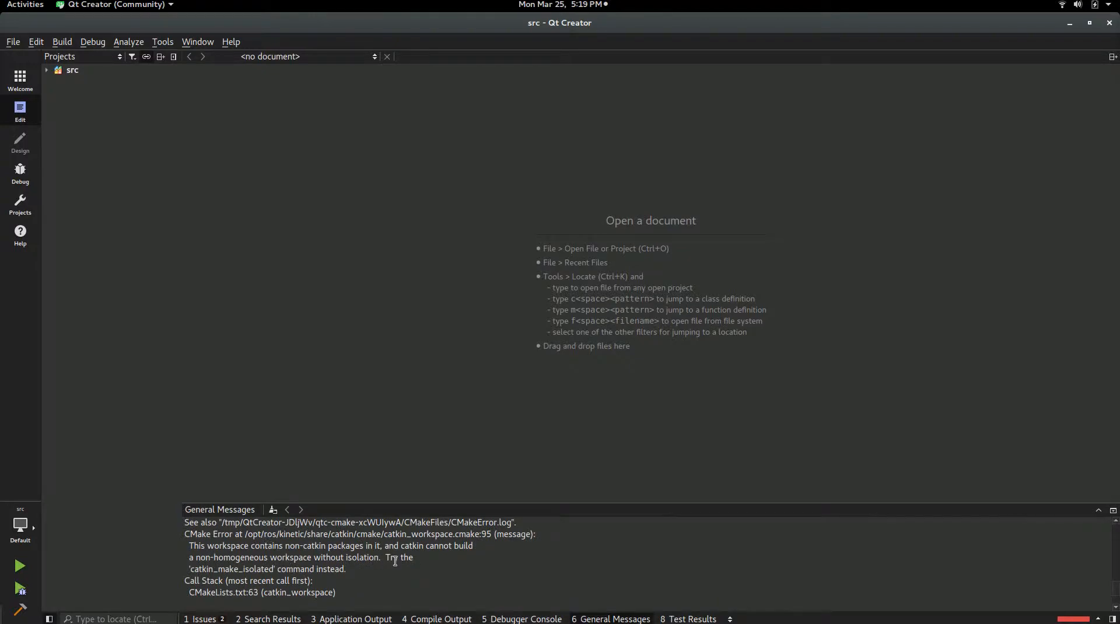
click(25, 4)
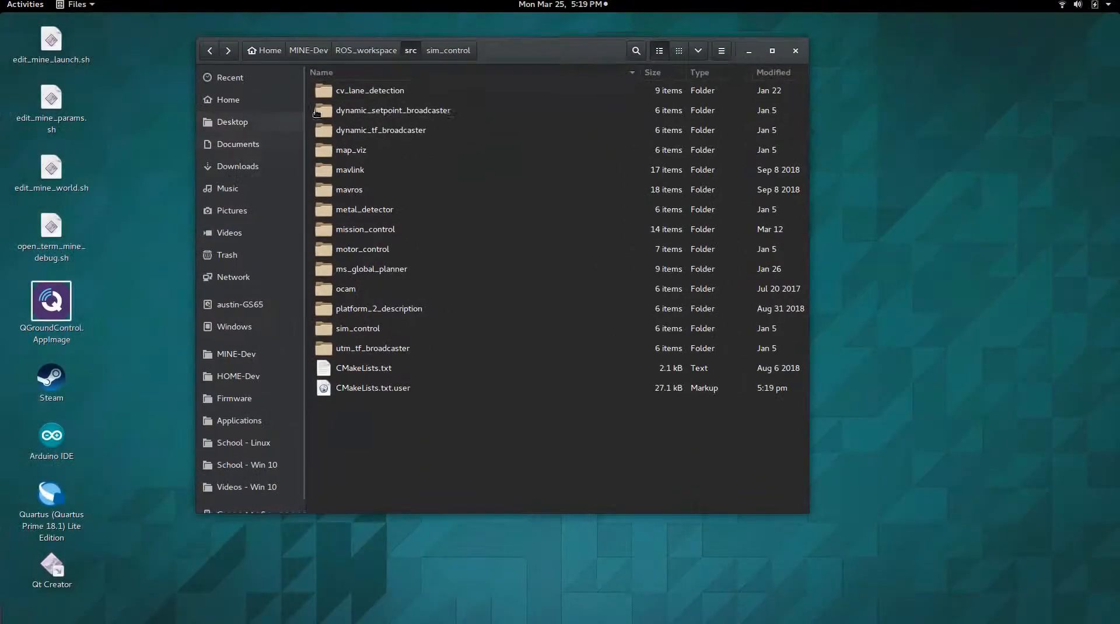
mouse_move(364, 173)
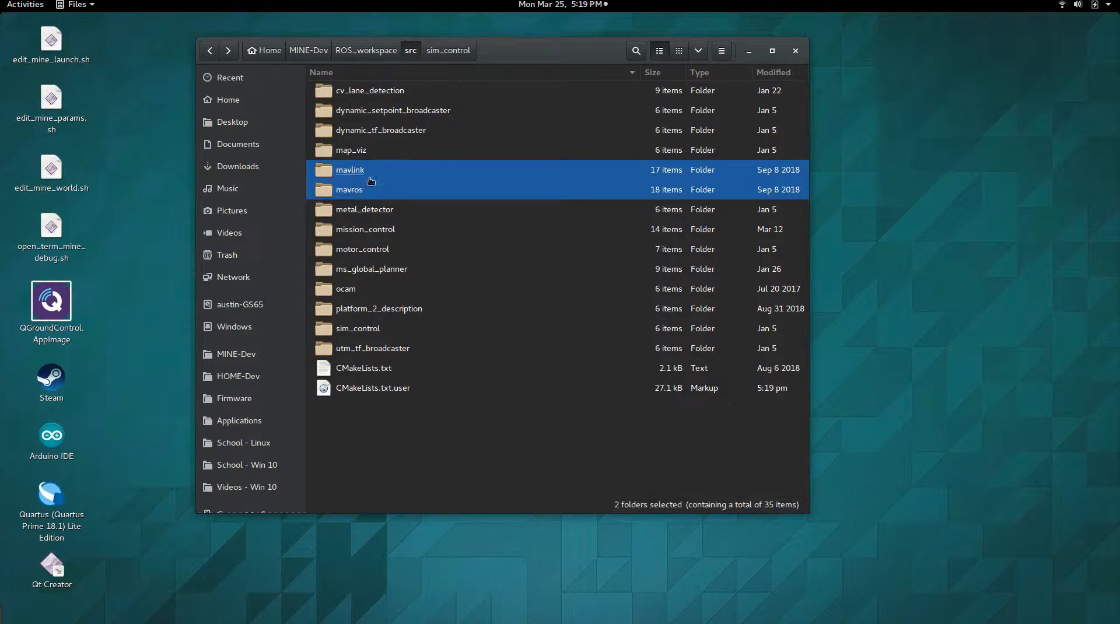
mouse_move(362, 178)
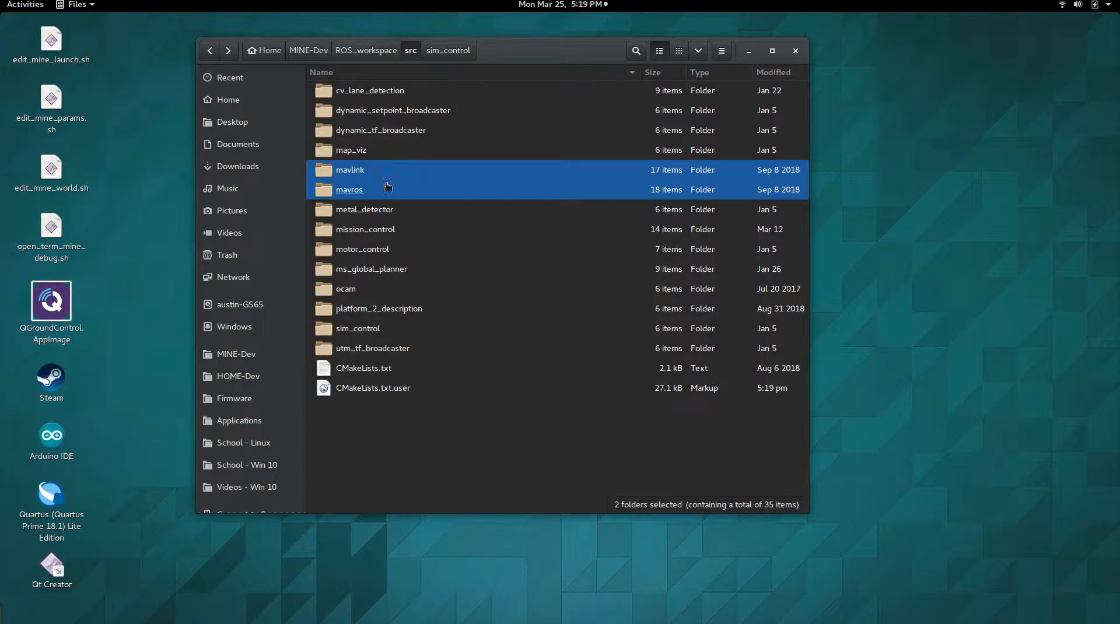
click(24, 4)
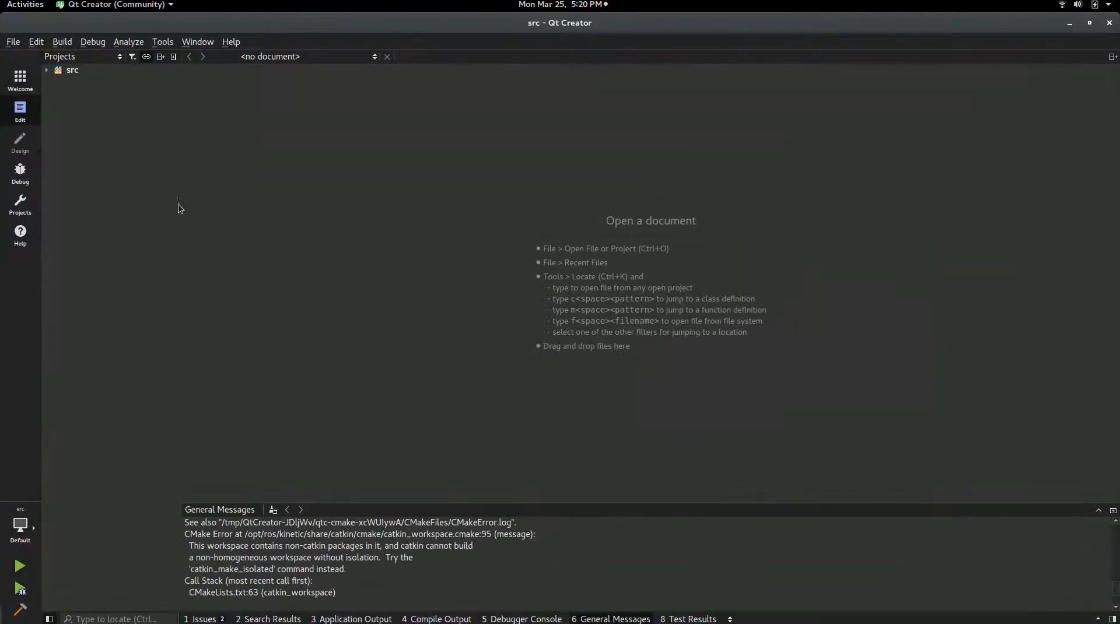
- Set CATKIN_BLACKLIST_PACKAGES to mavlink in the project's Build Settings
click(20, 201)
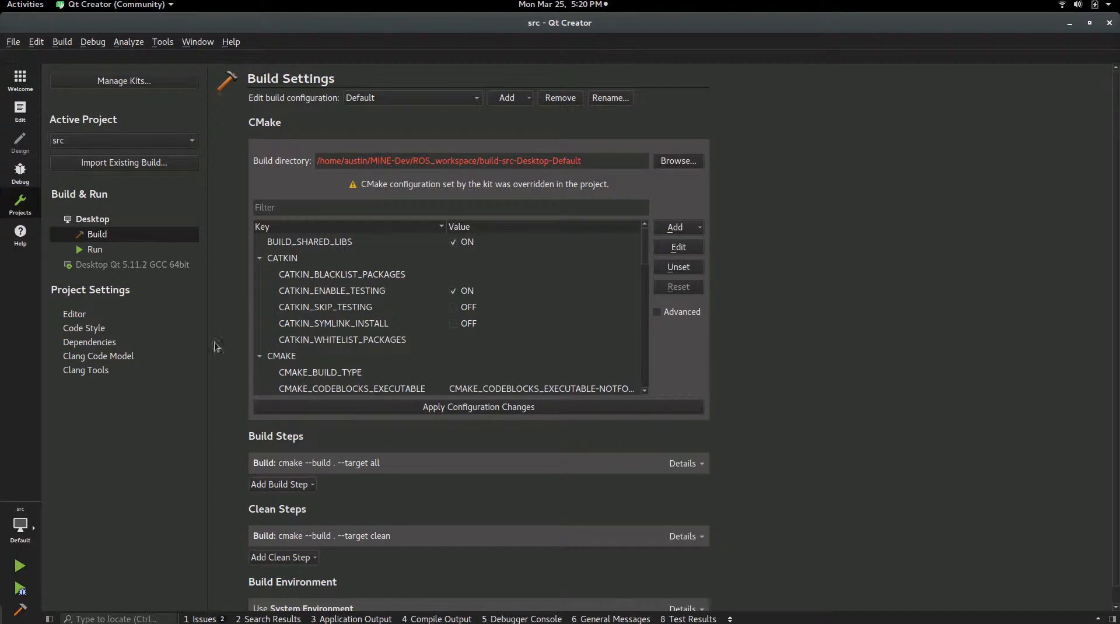
scroll(down, 3)
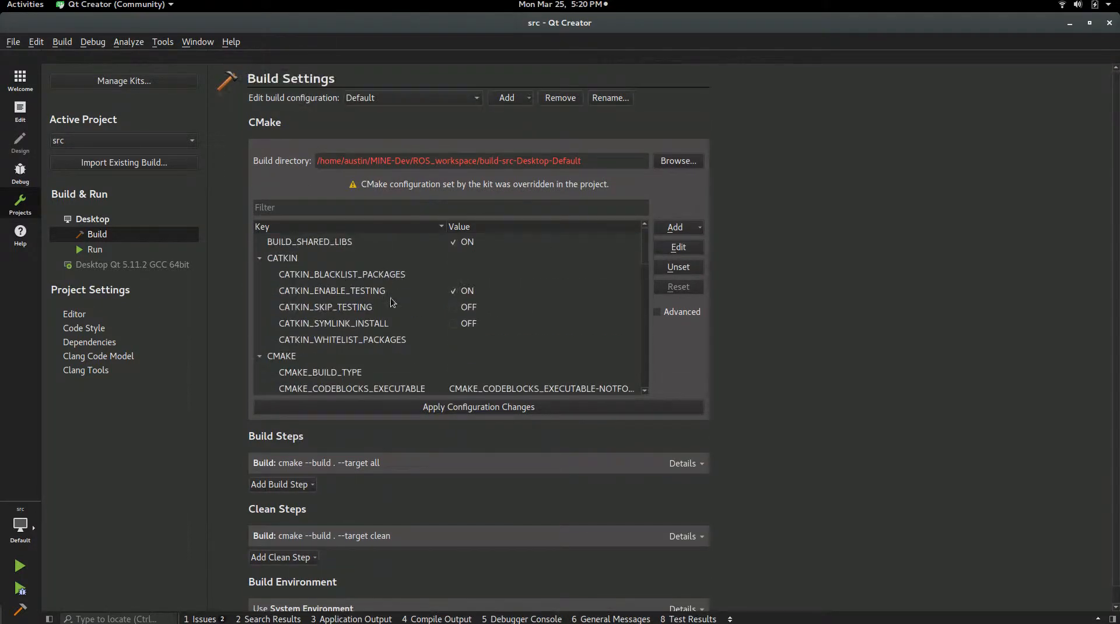
click(342, 274)
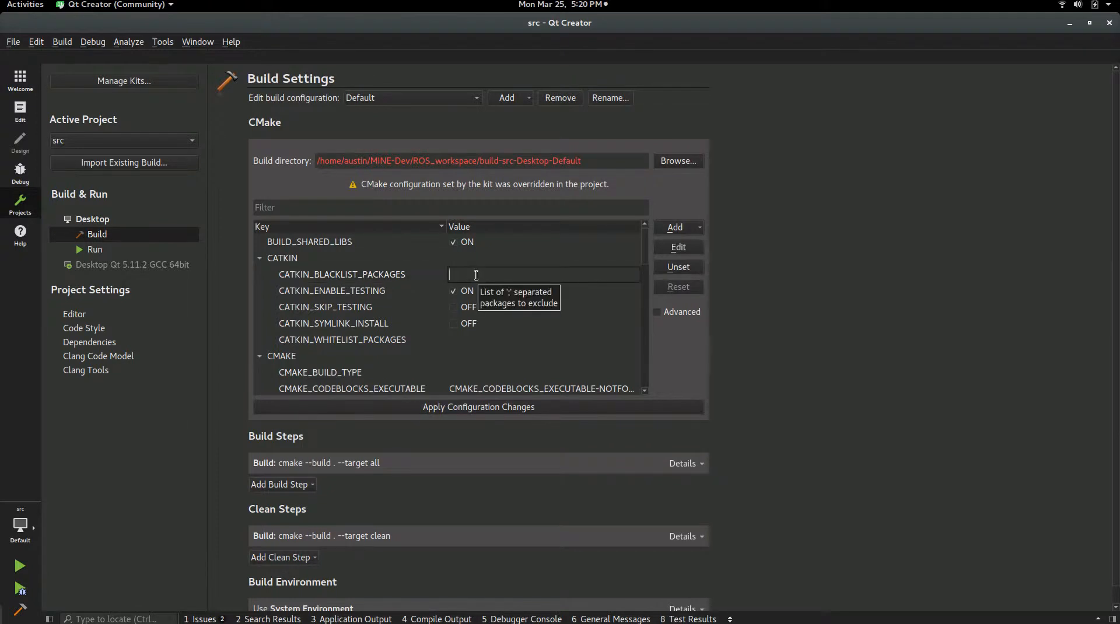
text(MAVLI)
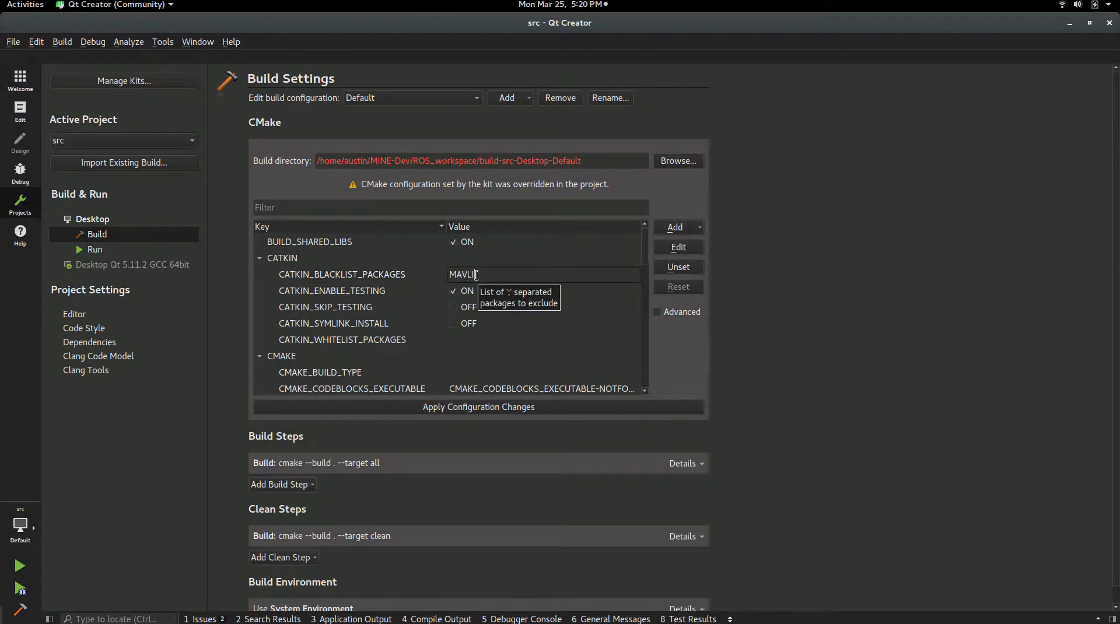
text(NK)
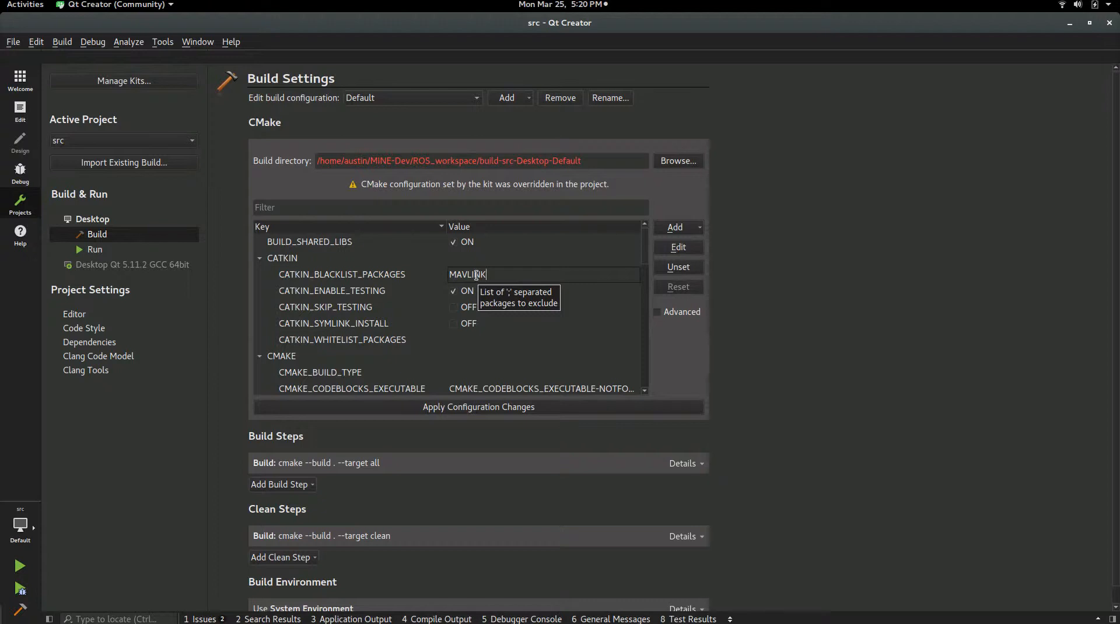
text(mavl)
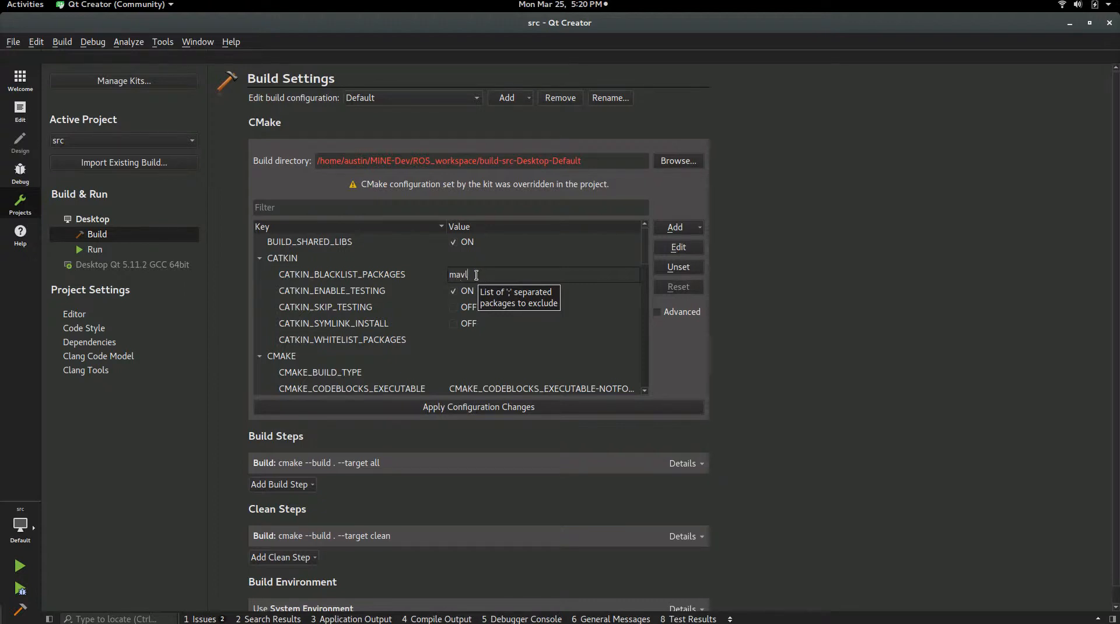
text(ink)
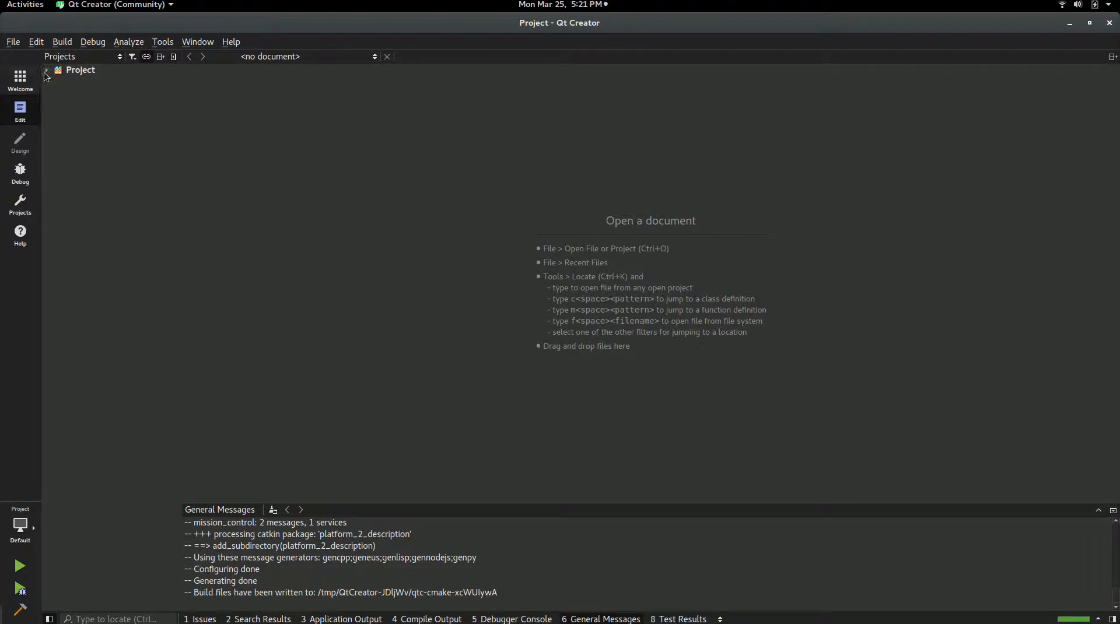
- Open MetalDetector.h from the metal_detector package, then return to the project's build settings
click(47, 70)
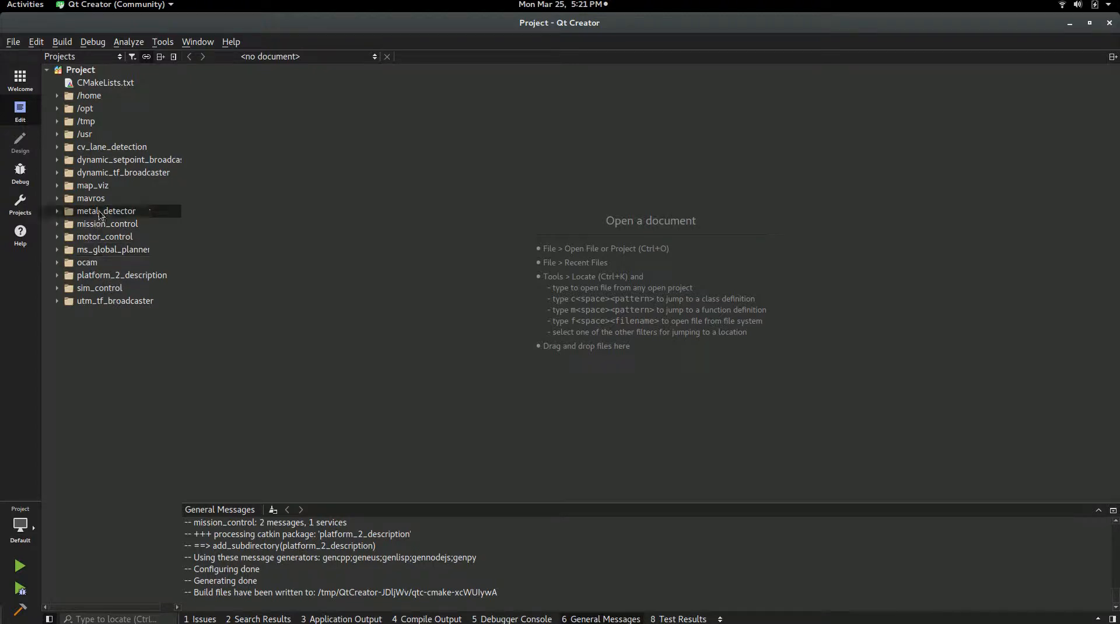
click(56, 210)
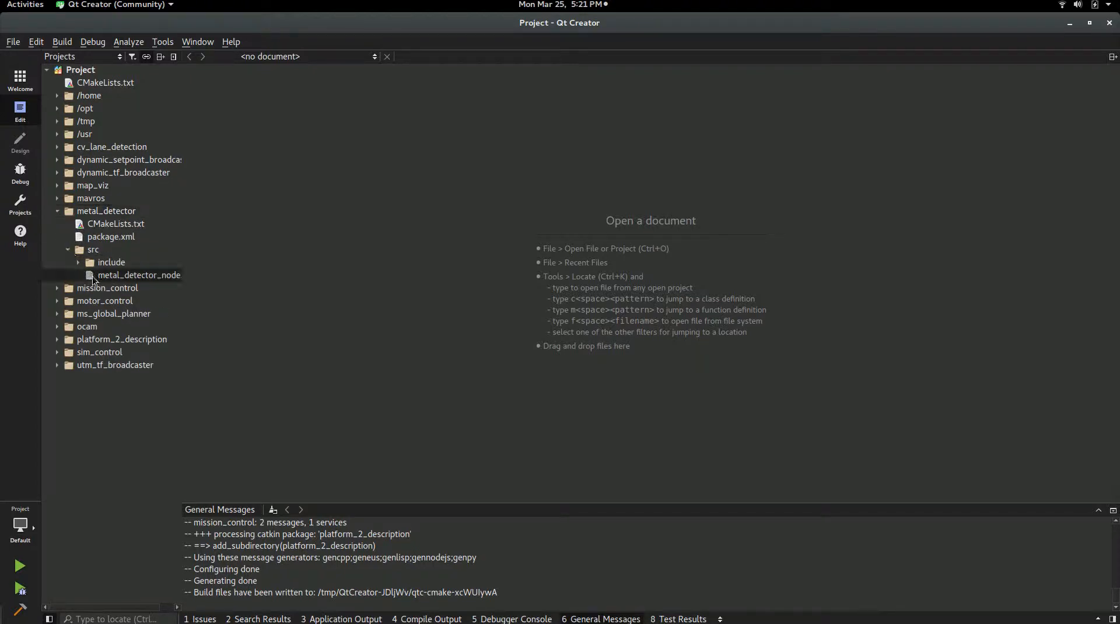
double_click(139, 274)
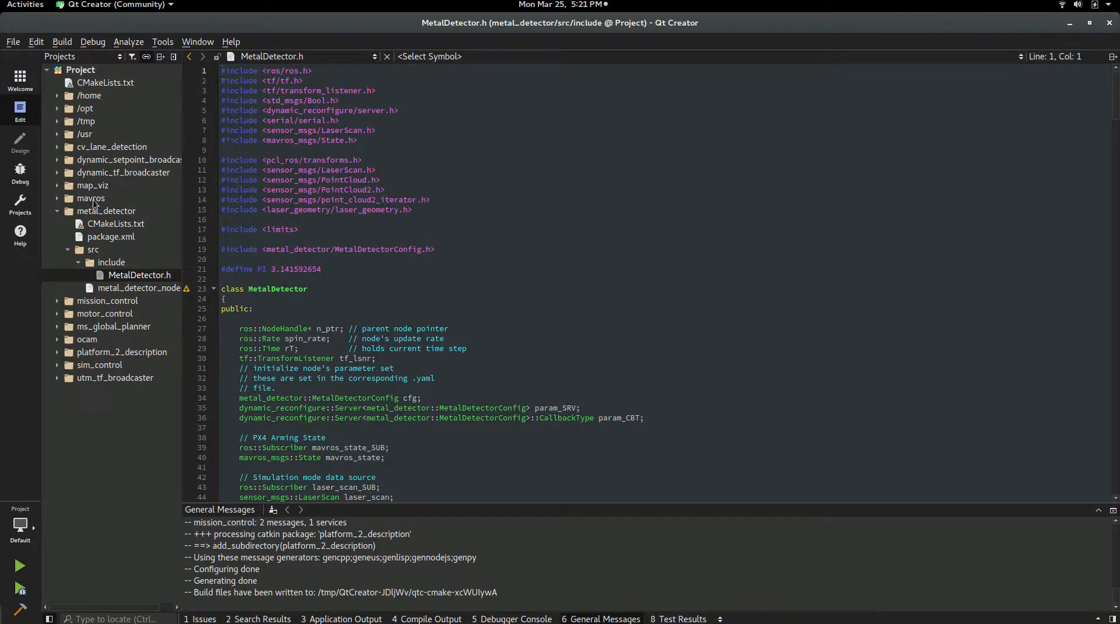
click(20, 204)
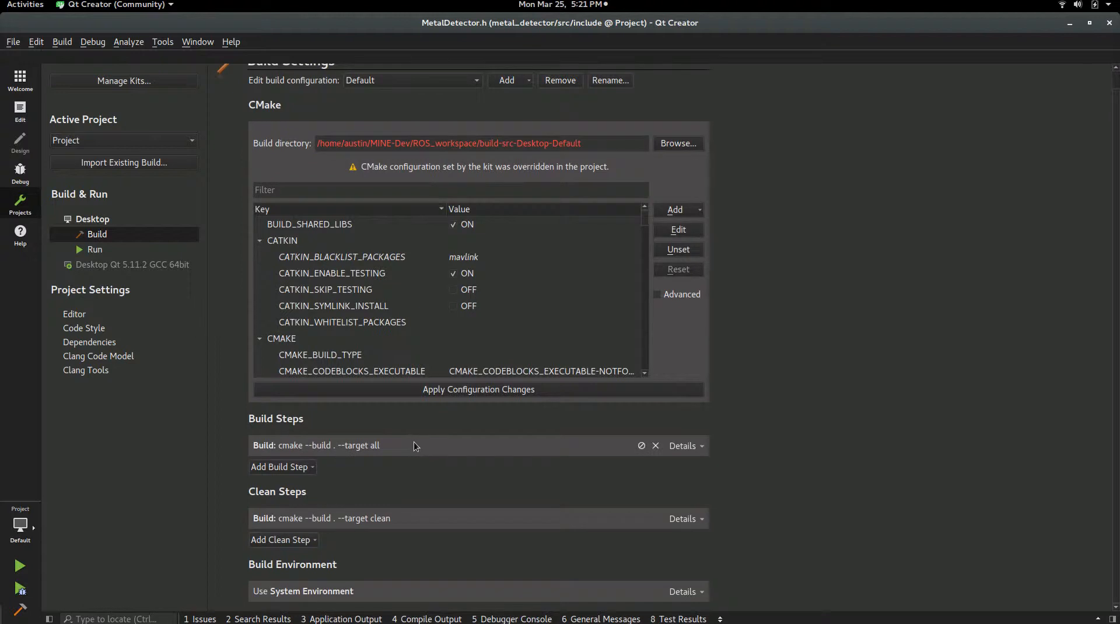
mouse_move(783, 507)
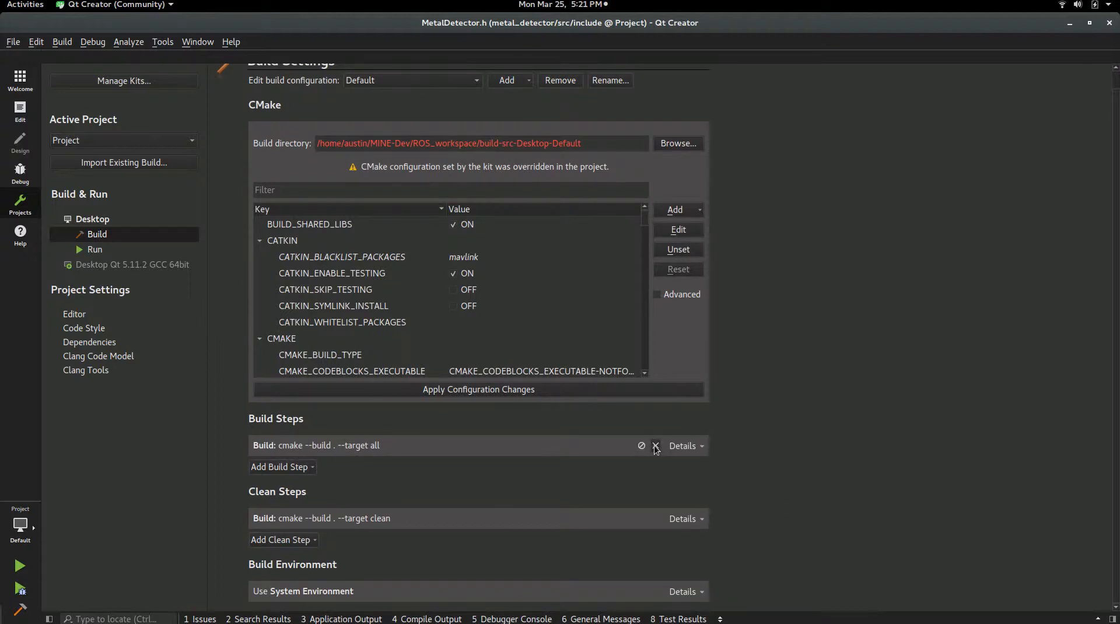
- Replace the cmake build step with a custom 'catkin build' step working in ROS_workspace
click(656, 446)
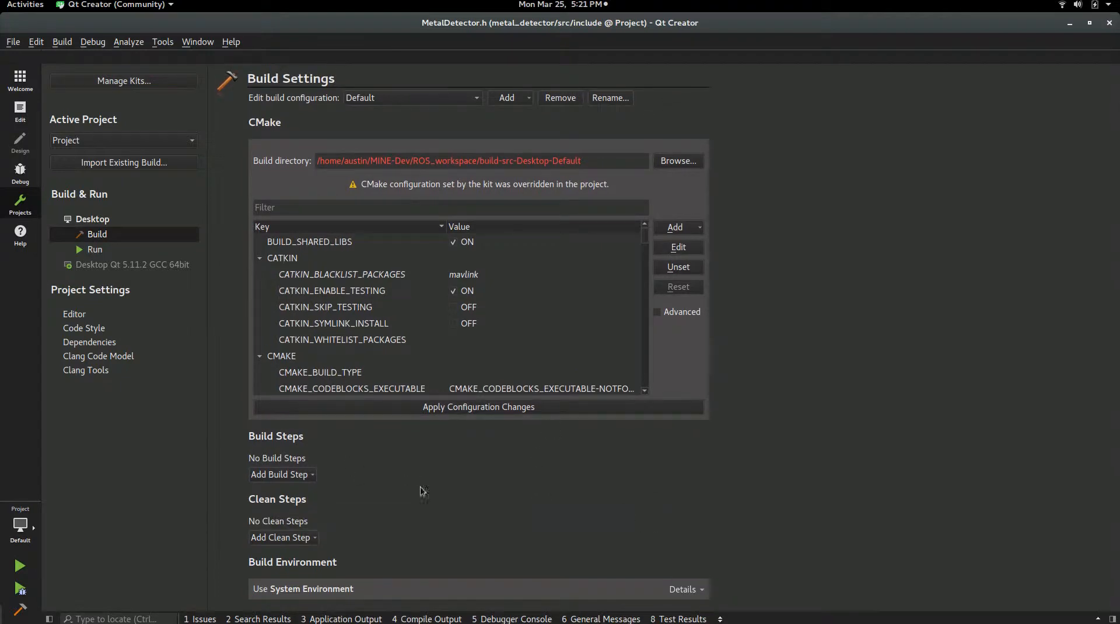
click(280, 475)
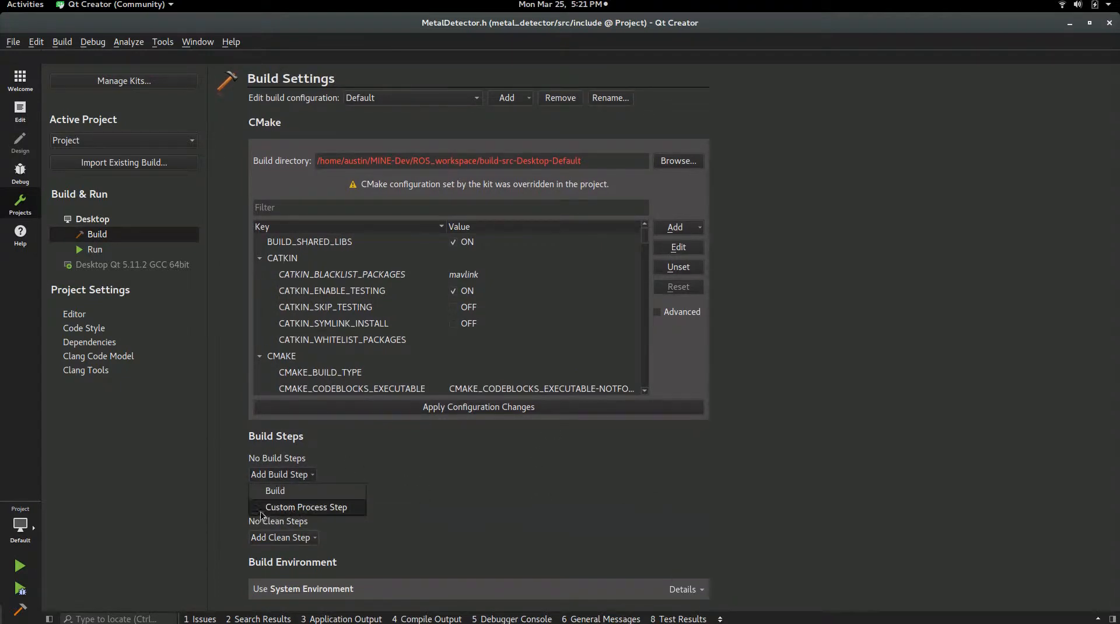
click(307, 507)
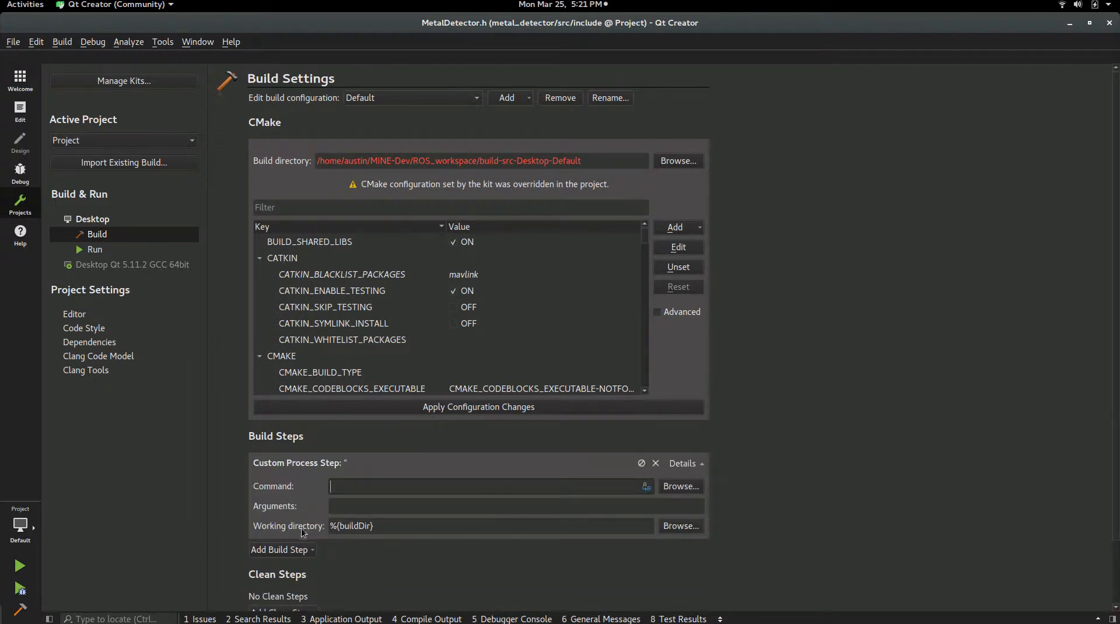
click(680, 487)
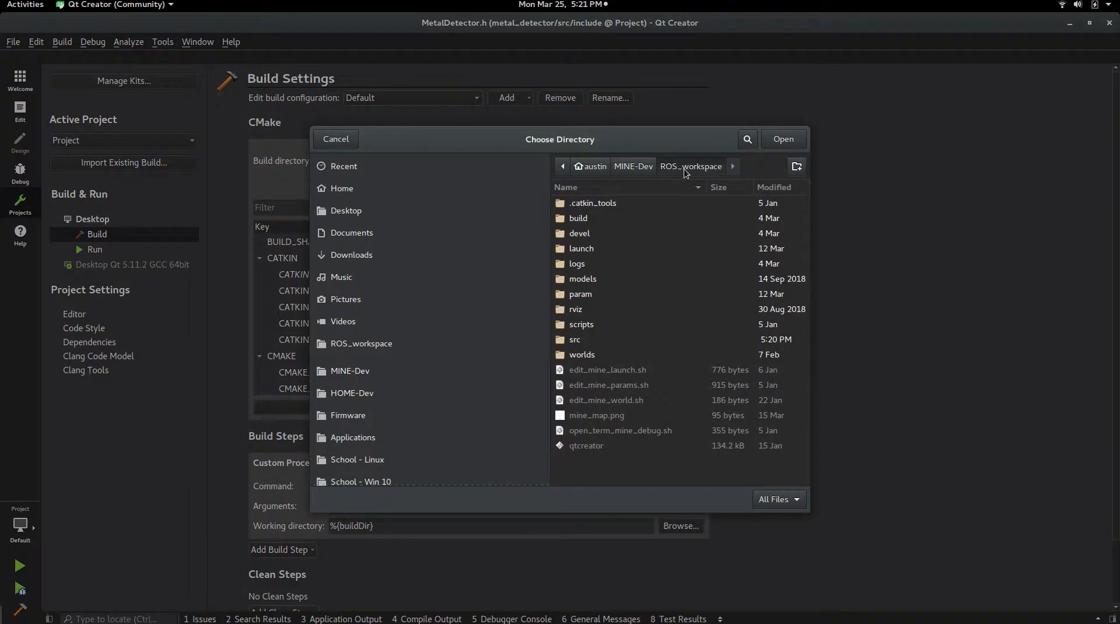
click(783, 138)
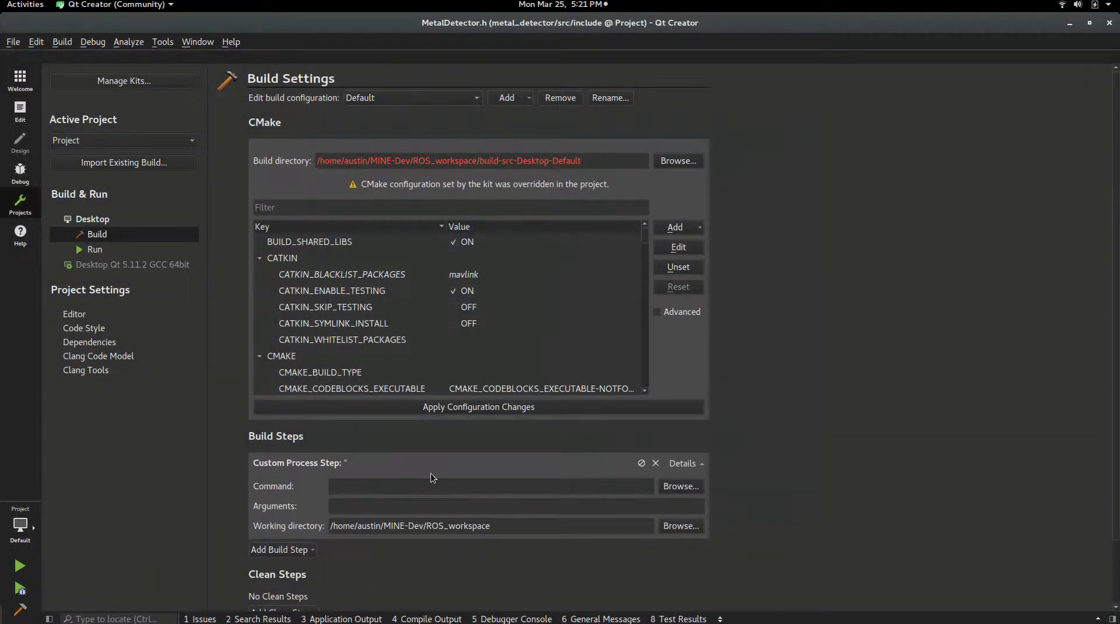
text(cakt)
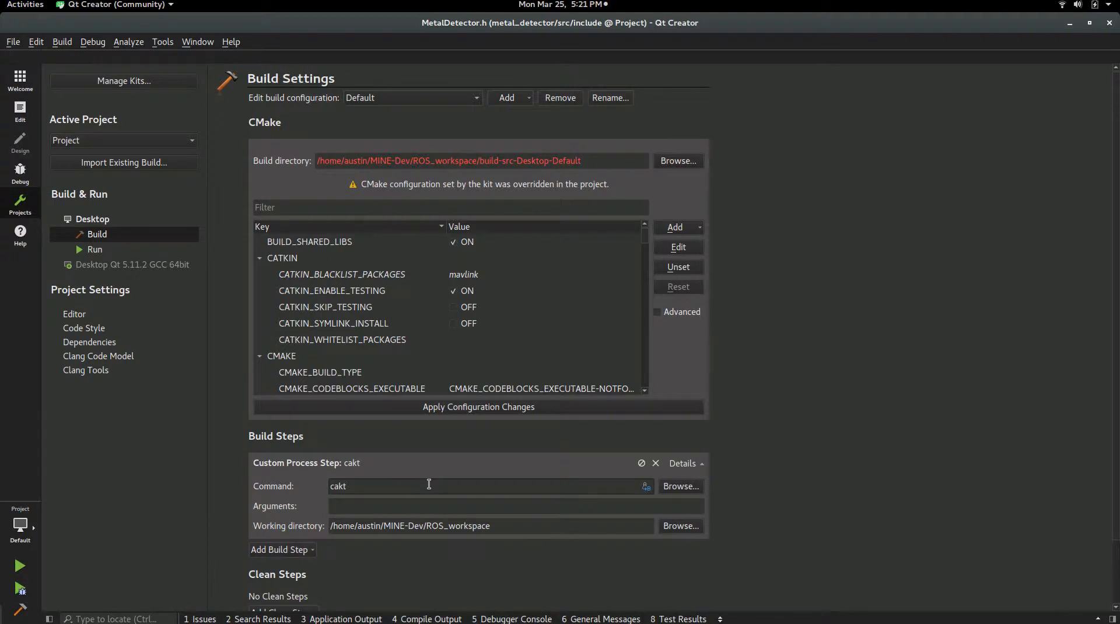
mouse_move(428, 482)
text(tkin)
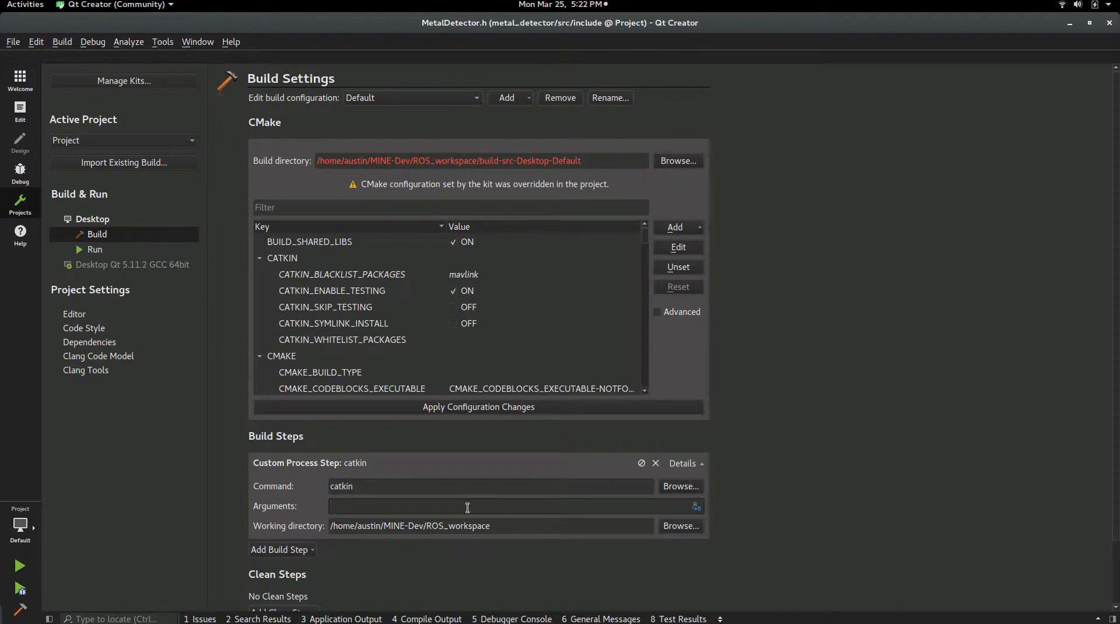
text(build)
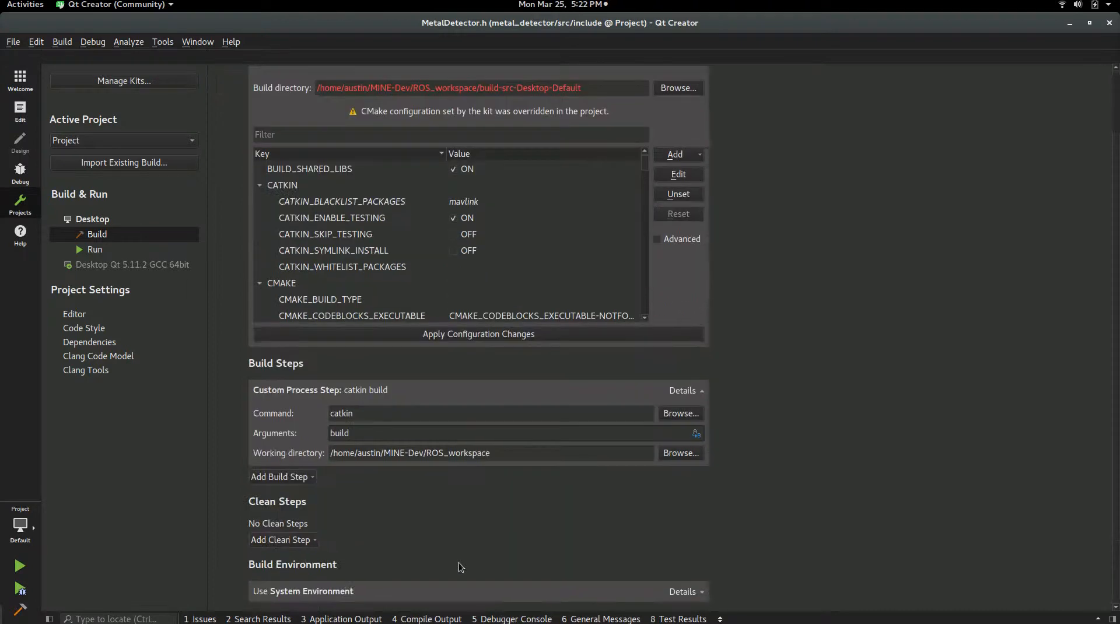
- Add a custom clean step running 'catkin clean -y' from the ROS_workspace directory
click(282, 539)
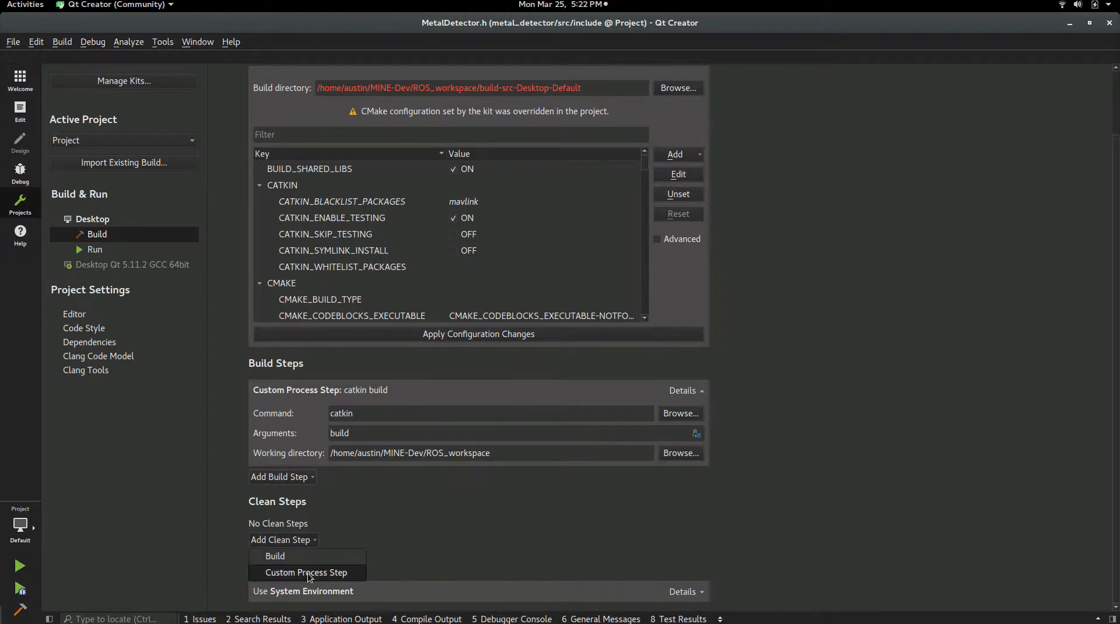
click(307, 572)
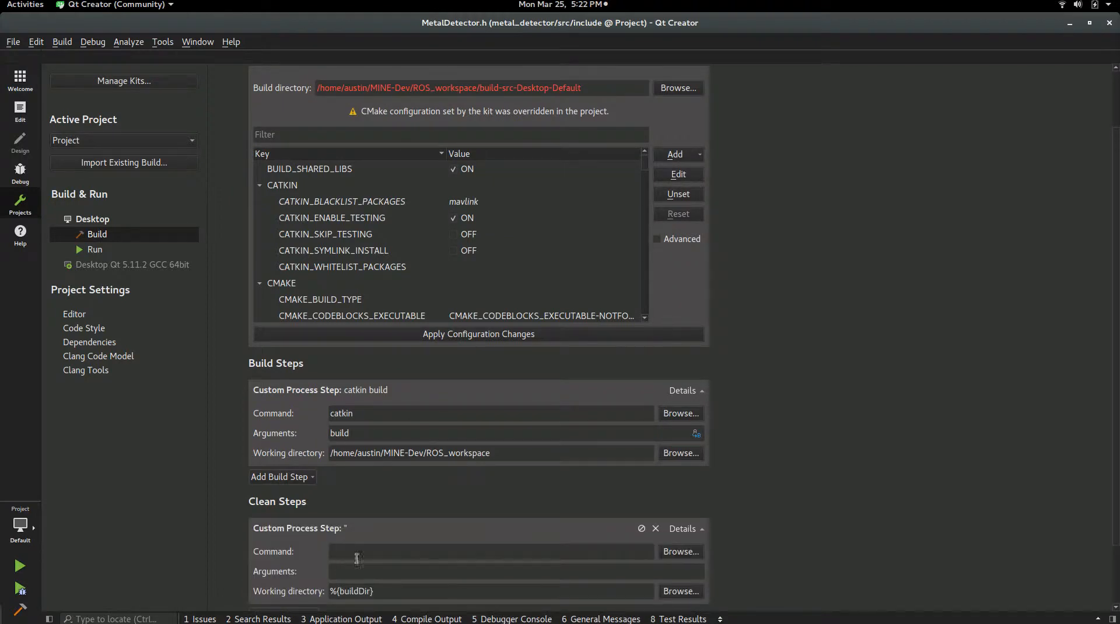
click(681, 591)
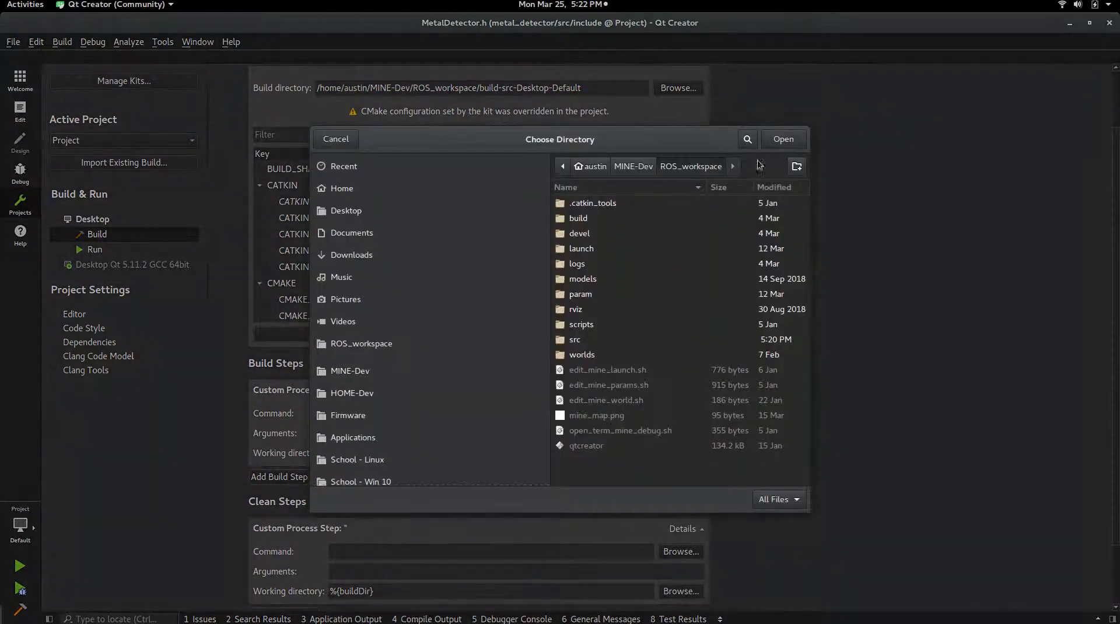
click(335, 138)
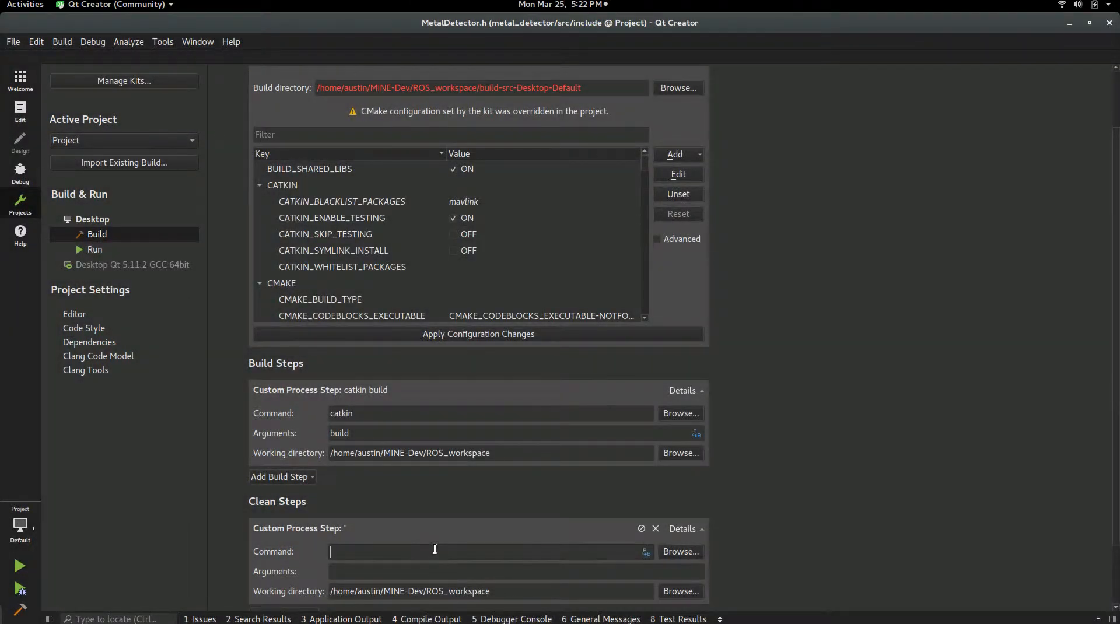
text(catkin)
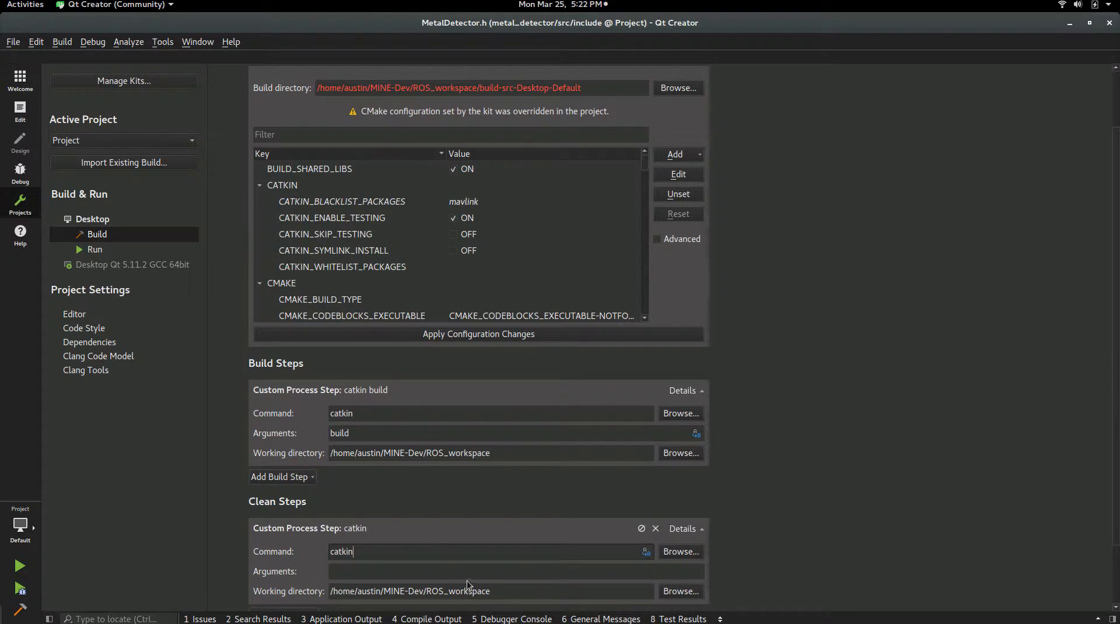
text(cle)
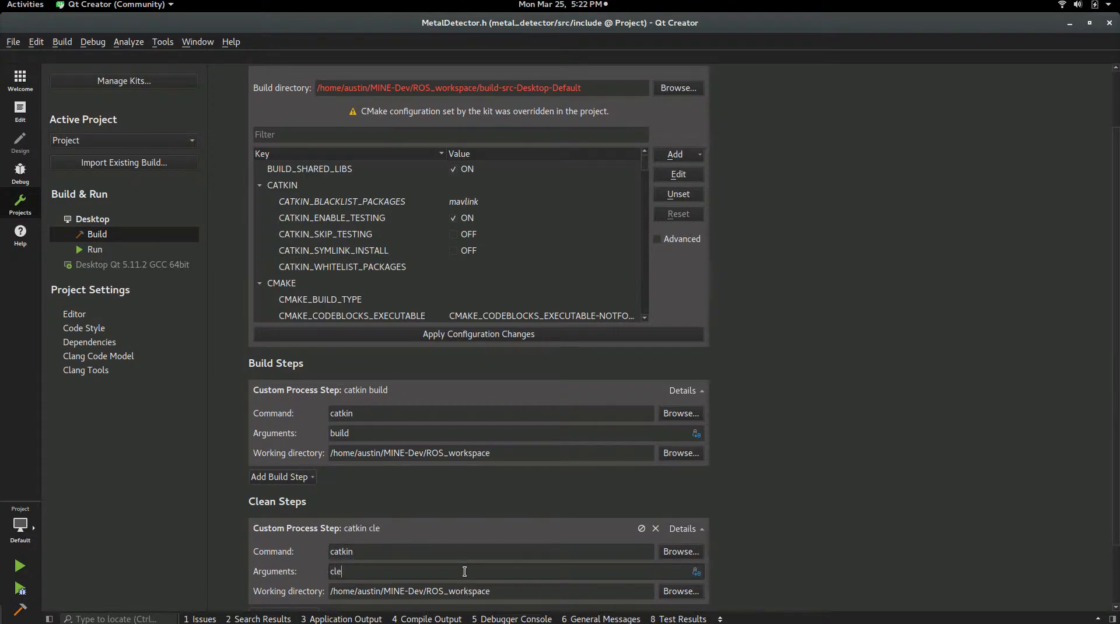
text(an -)
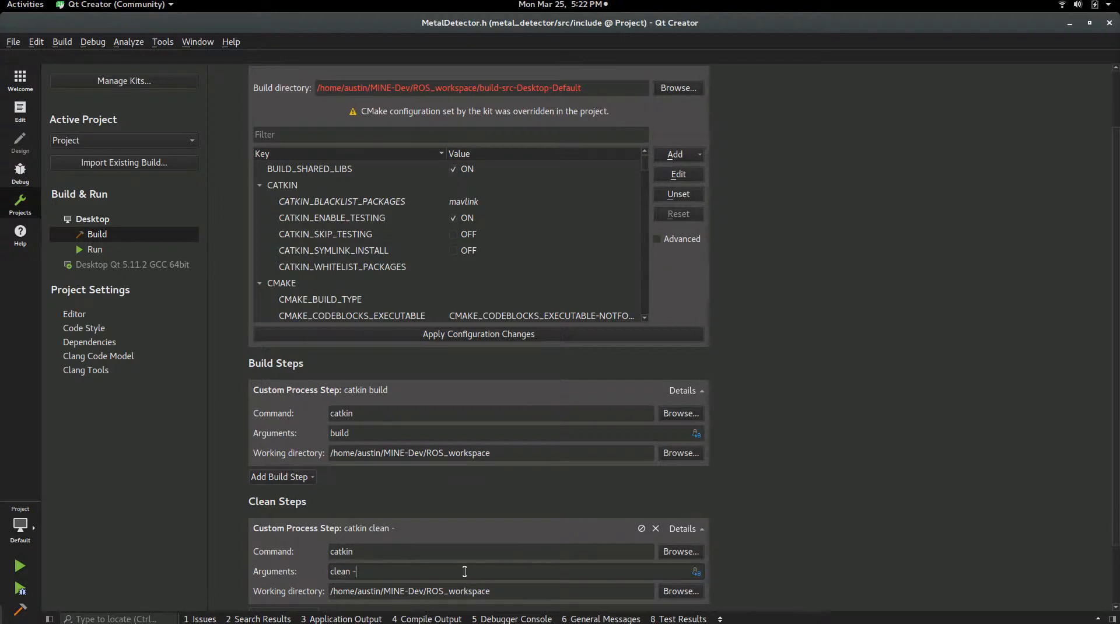
text(y)
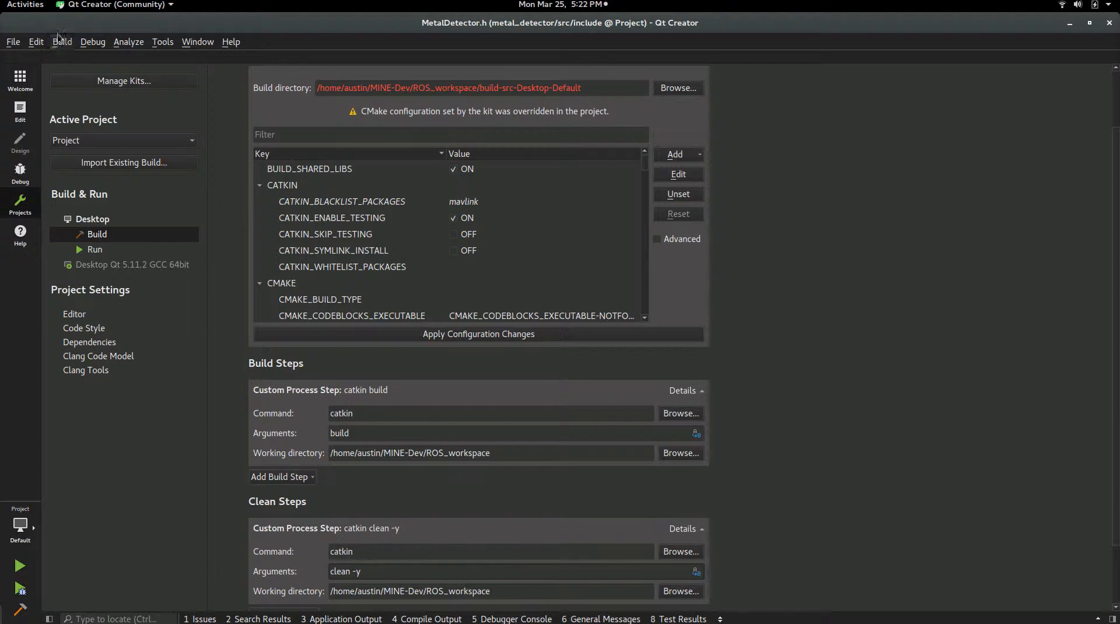
click(62, 41)
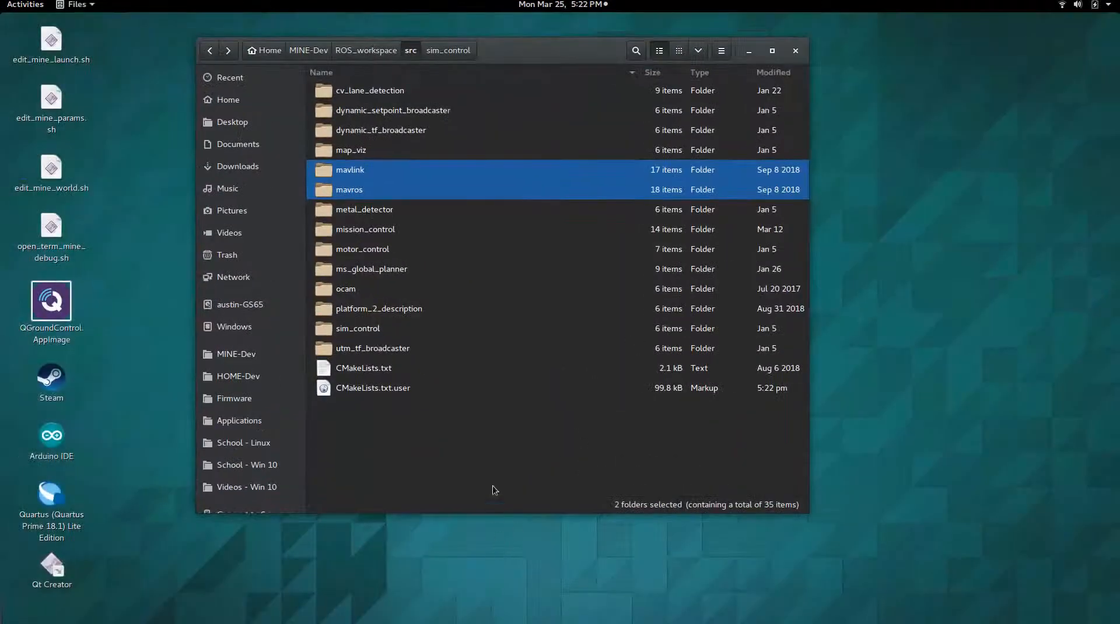
- Open CMakeLists.txt.user from ROS_workspace/src with gedit via the Files right-click menu
click(363, 368)
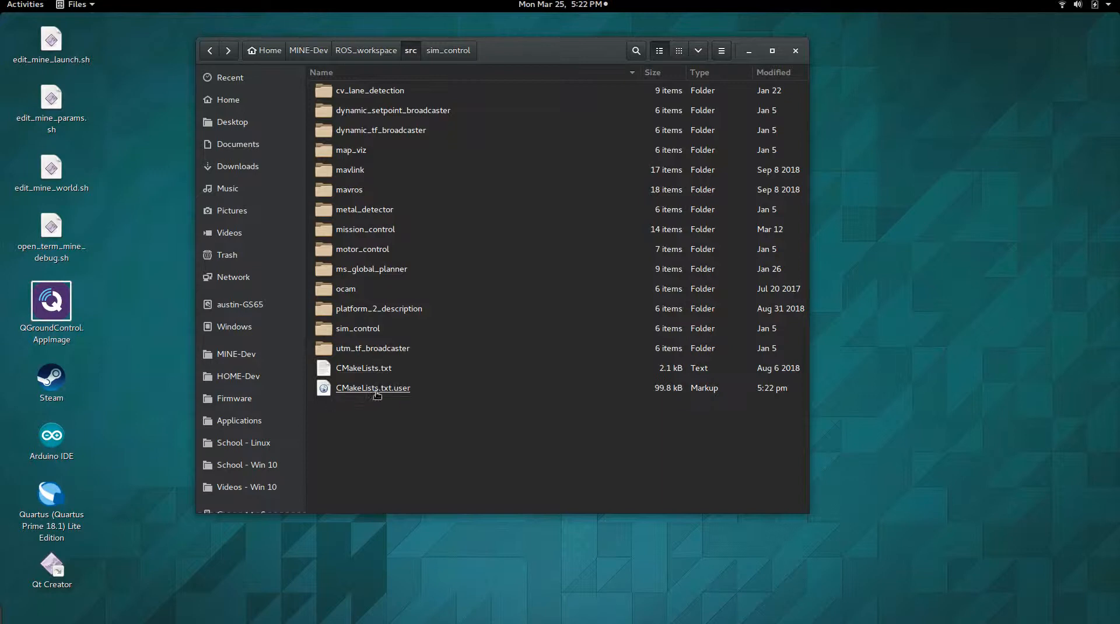
mouse_move(411, 394)
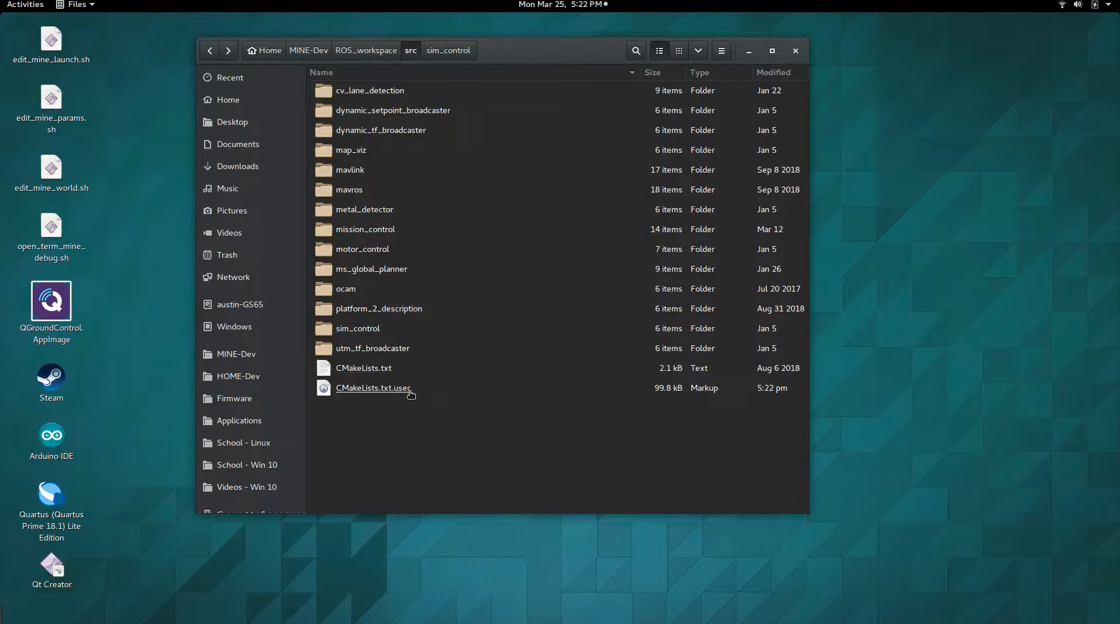
right_click(372, 388)
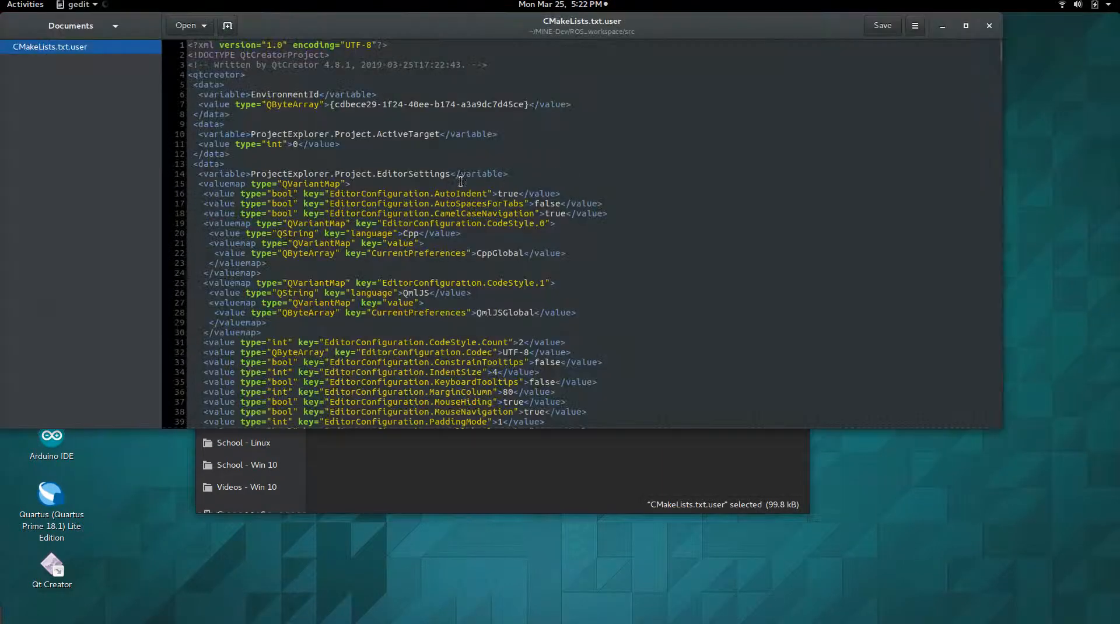
scroll(down, 3)
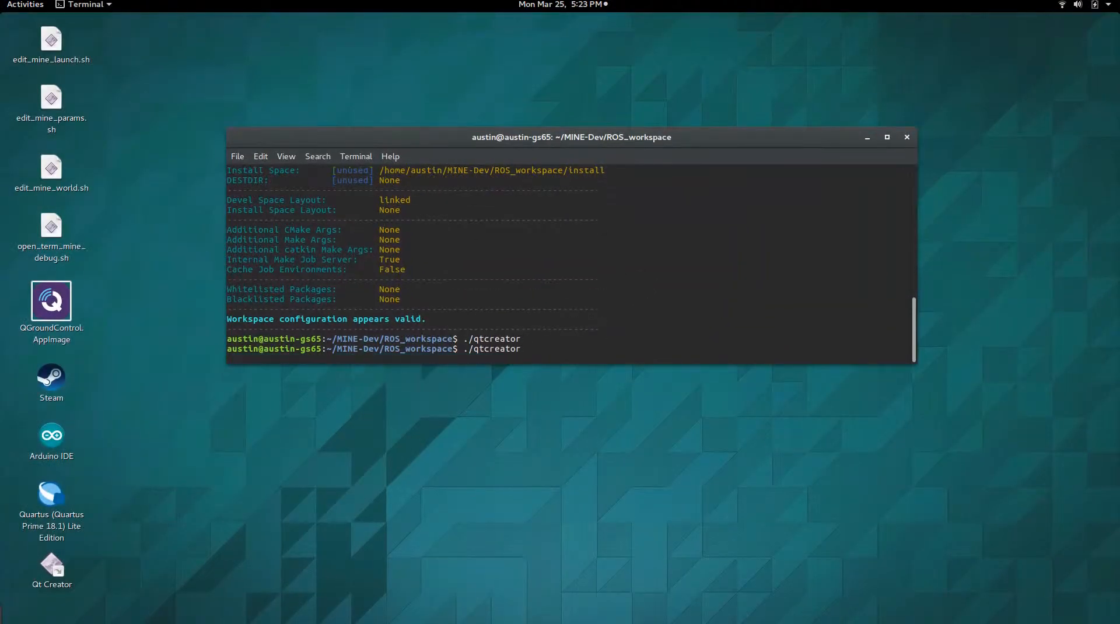
- Reopen the workspace's src/CMakeLists.txt as a project in Qt Creator
click(14, 42)
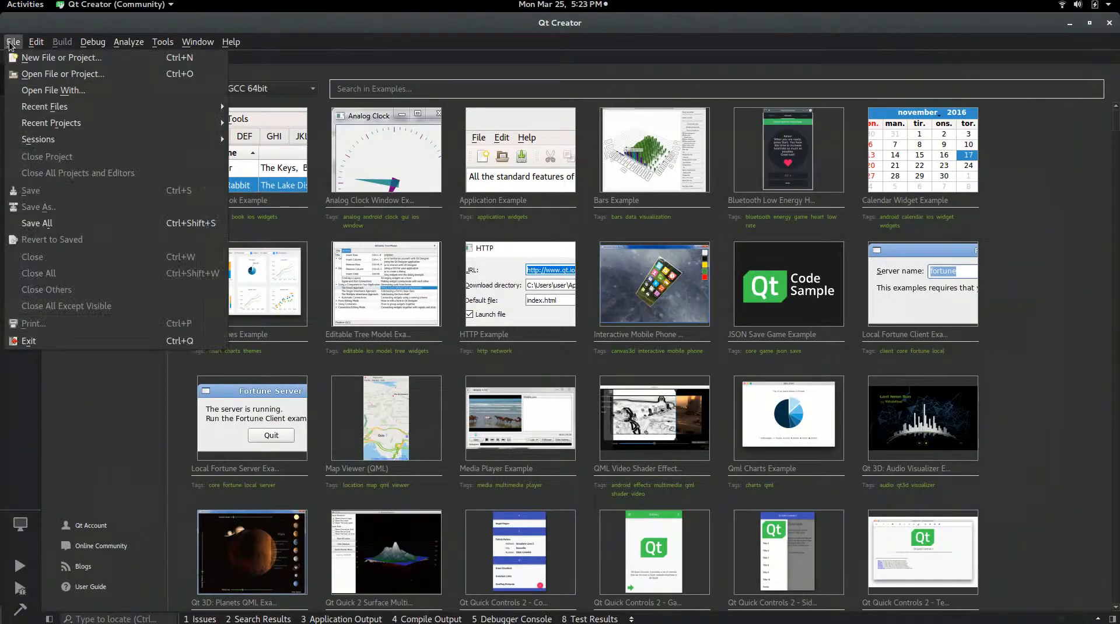
click(62, 75)
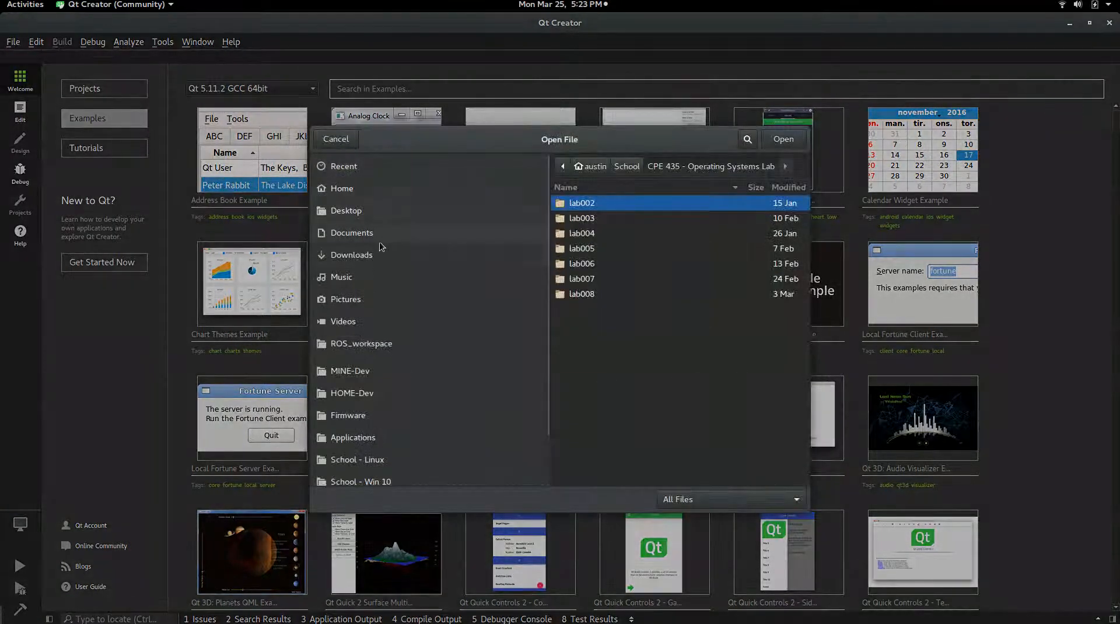
click(350, 371)
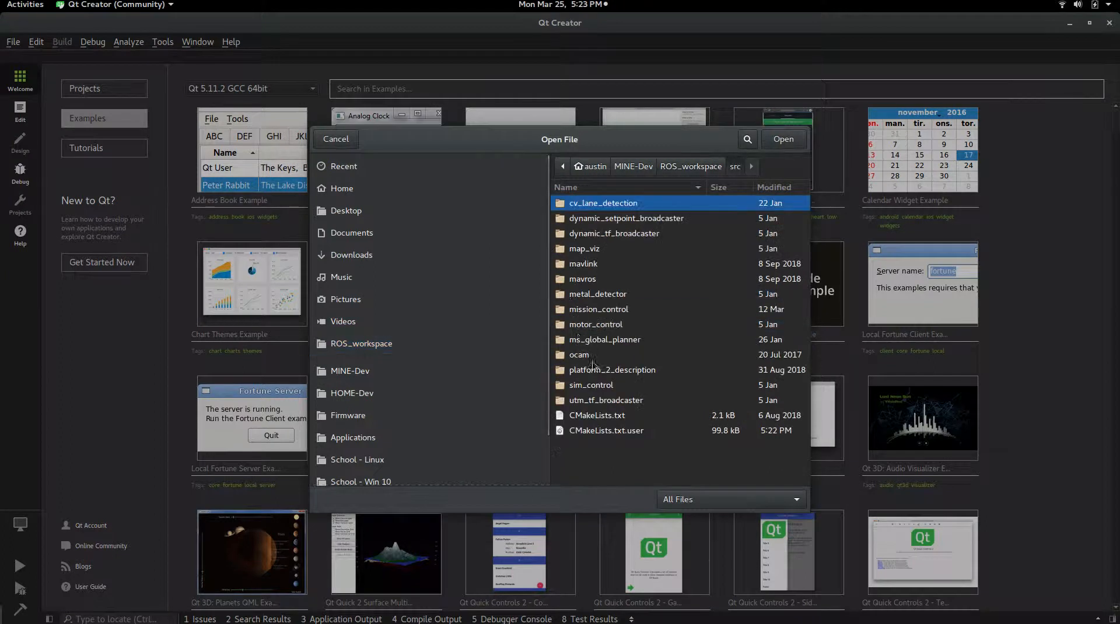
click(597, 416)
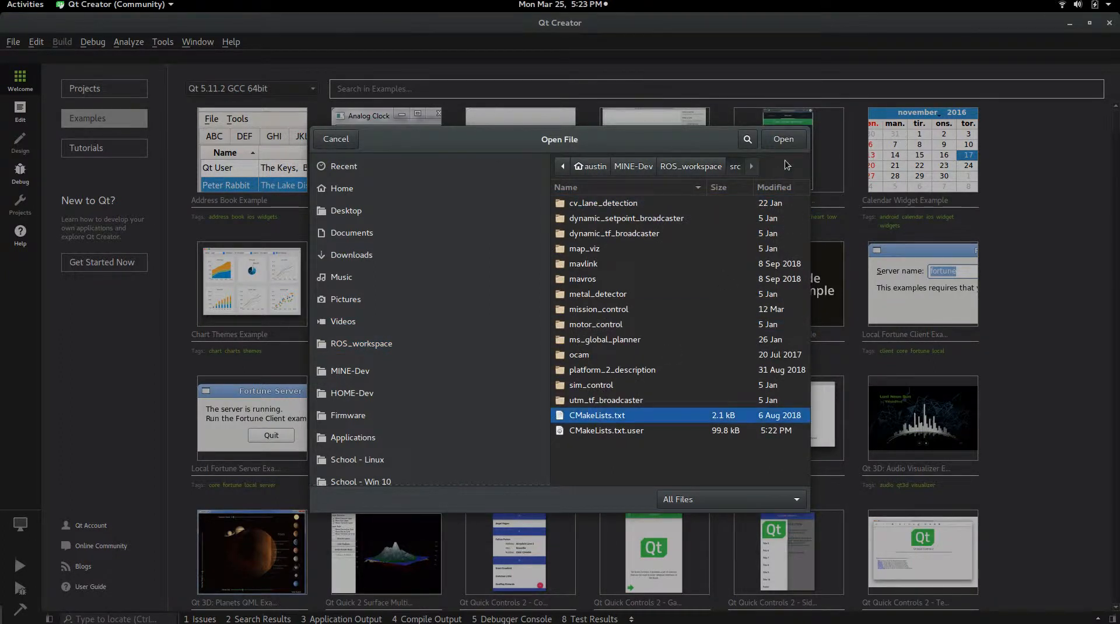
click(783, 139)
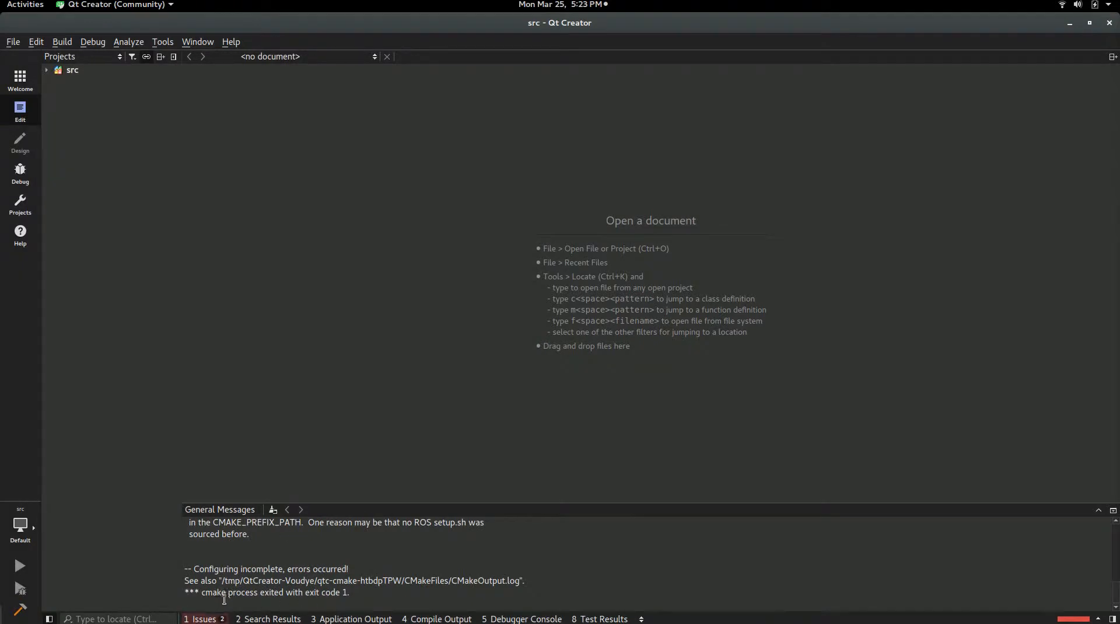
- Rerun the src project's CMake configuration from its build settings
click(20, 201)
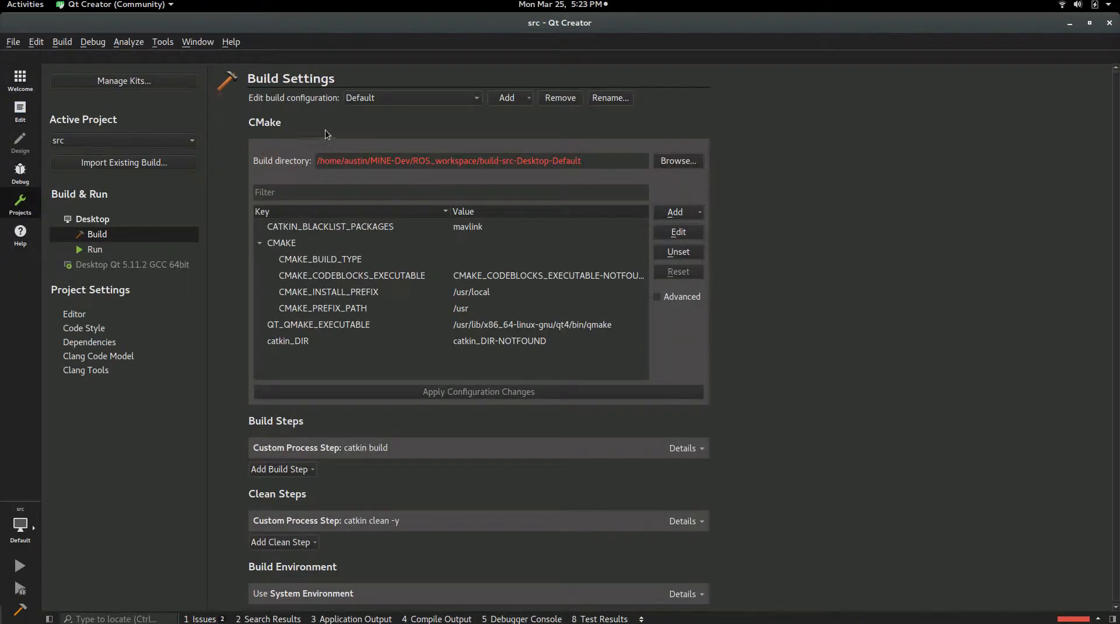
click(320, 259)
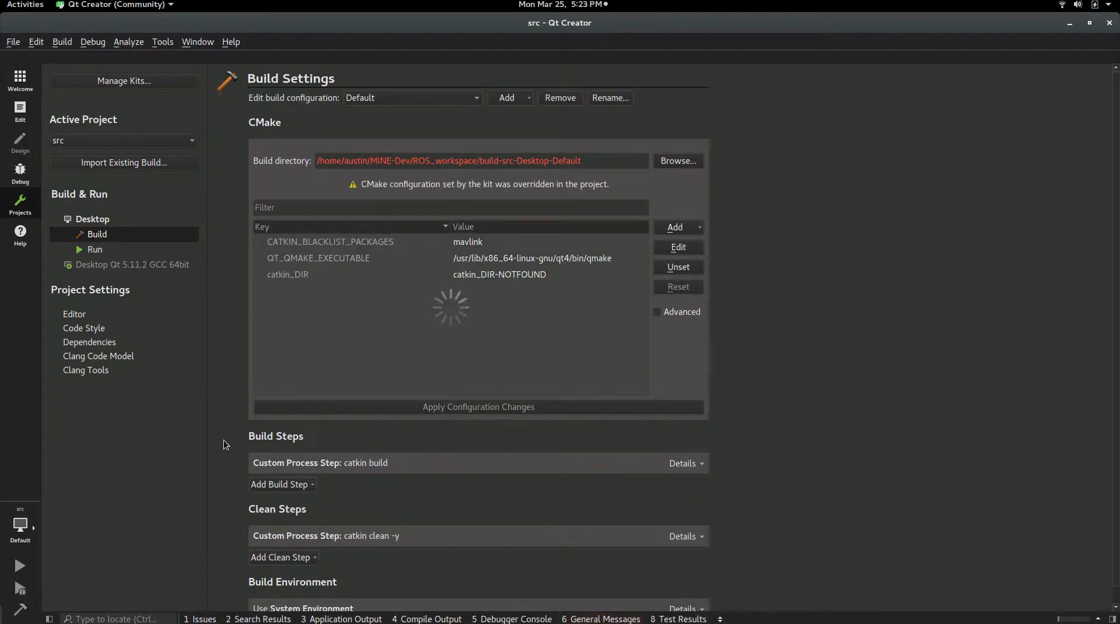
mouse_move(271, 248)
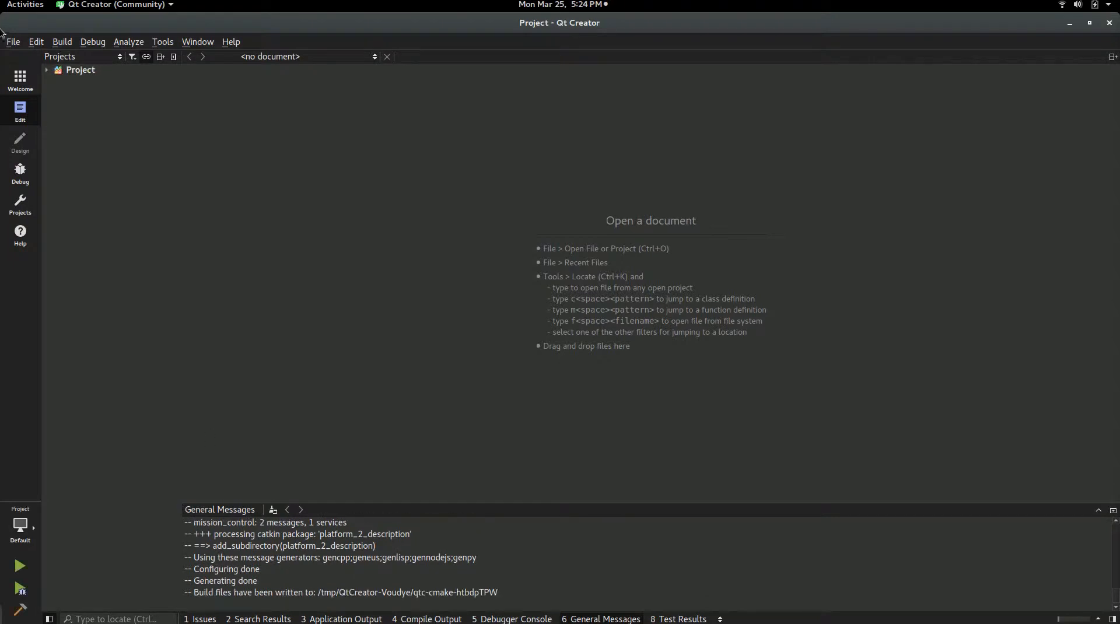
- Run Build All with Compile Output showing, then expand motor_control's src and include folders
click(47, 70)
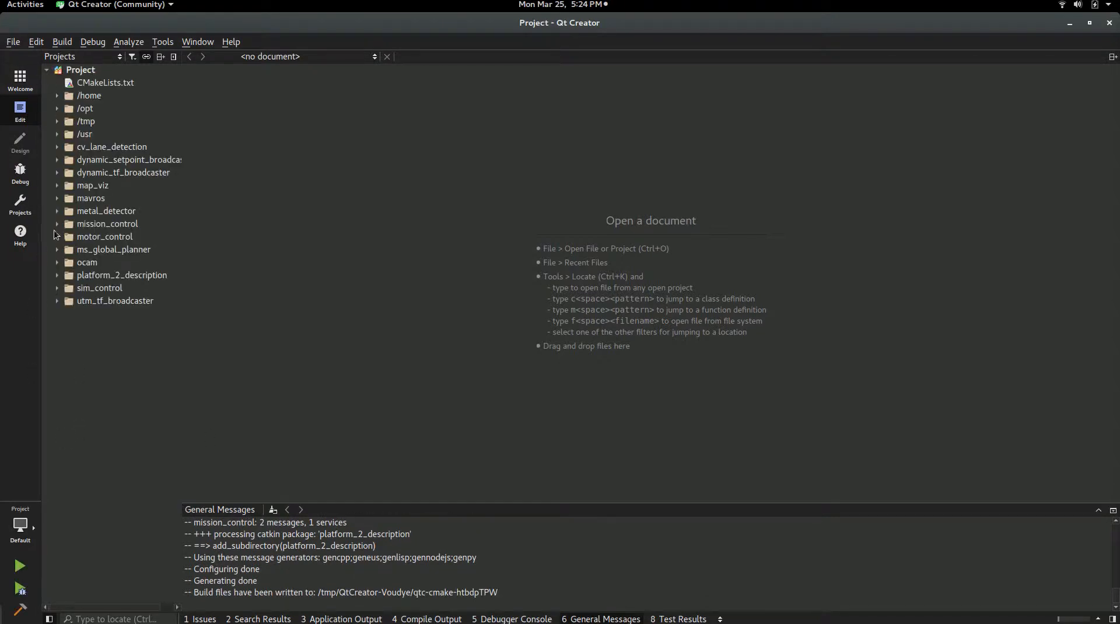
mouse_move(56, 220)
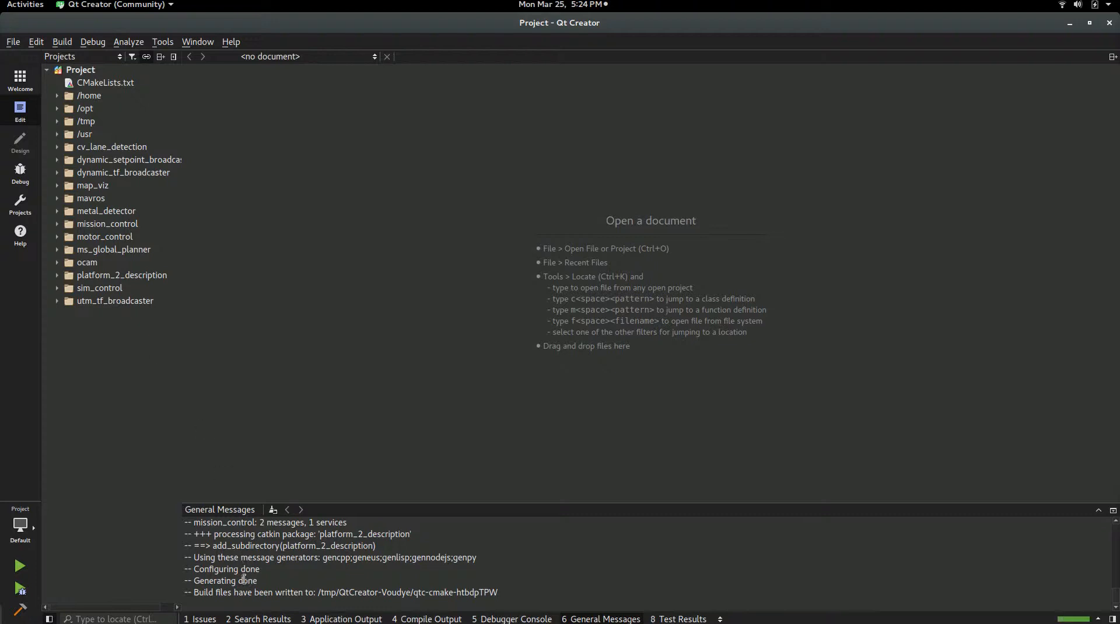
click(432, 619)
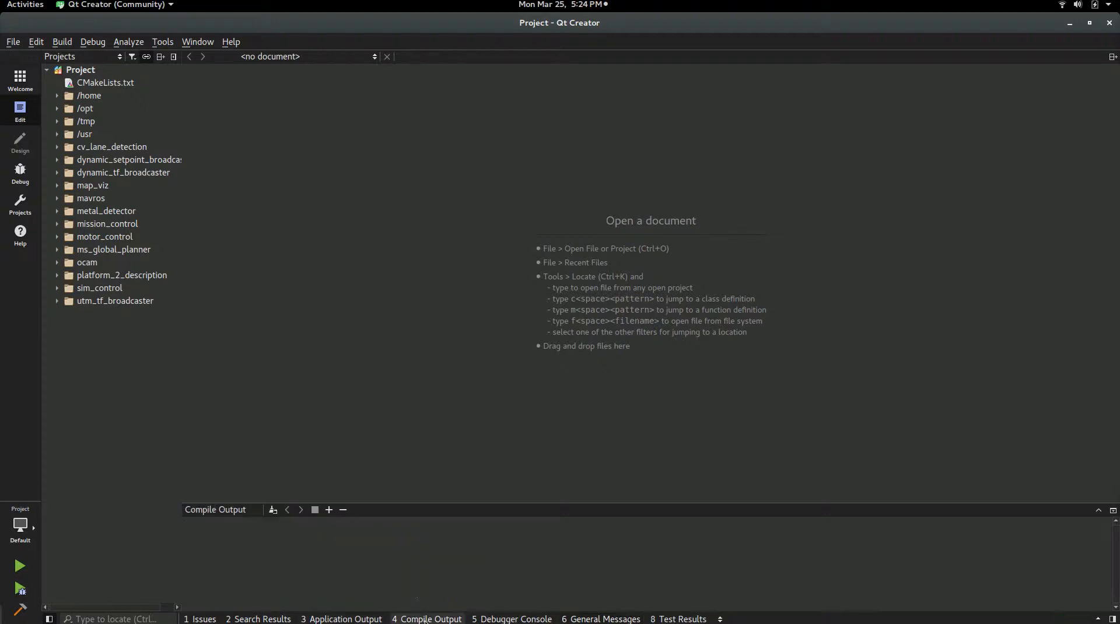
click(62, 42)
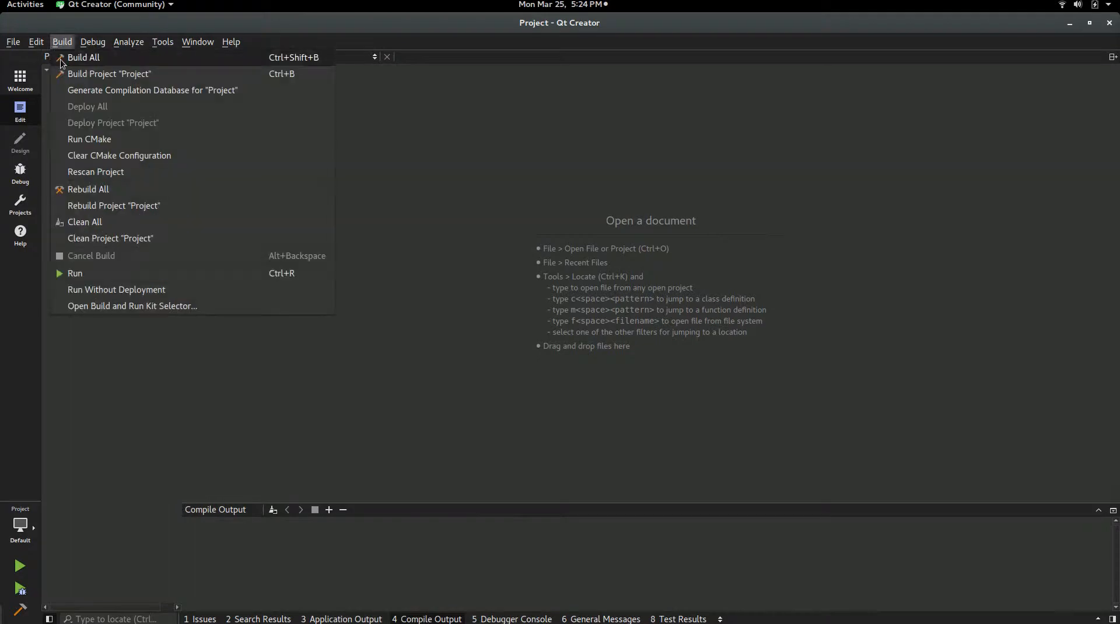
click(83, 57)
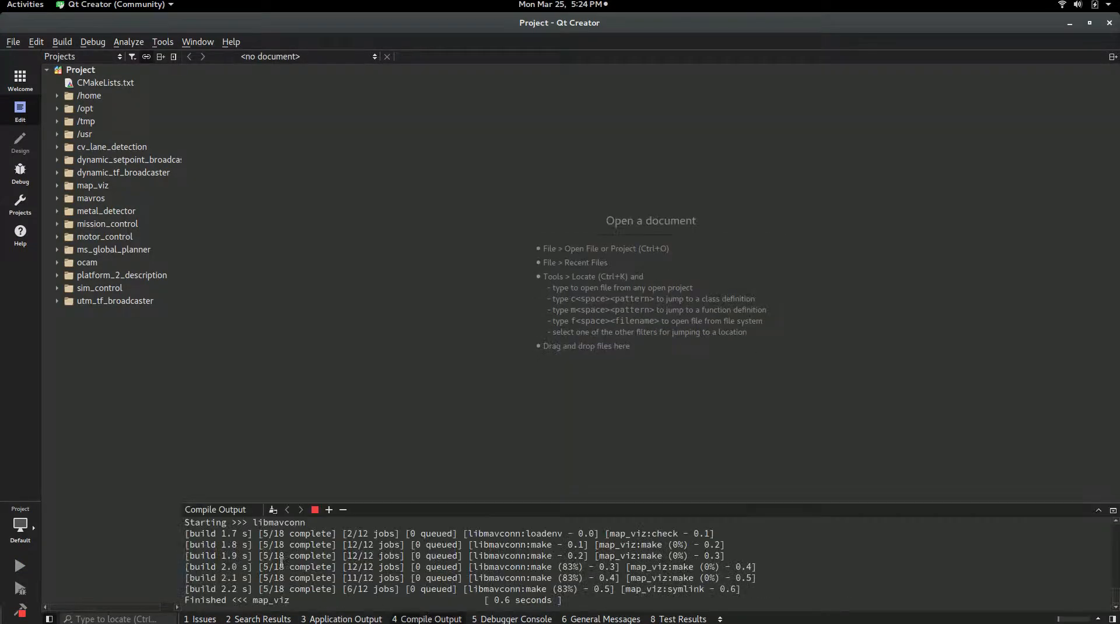
mouse_move(123, 229)
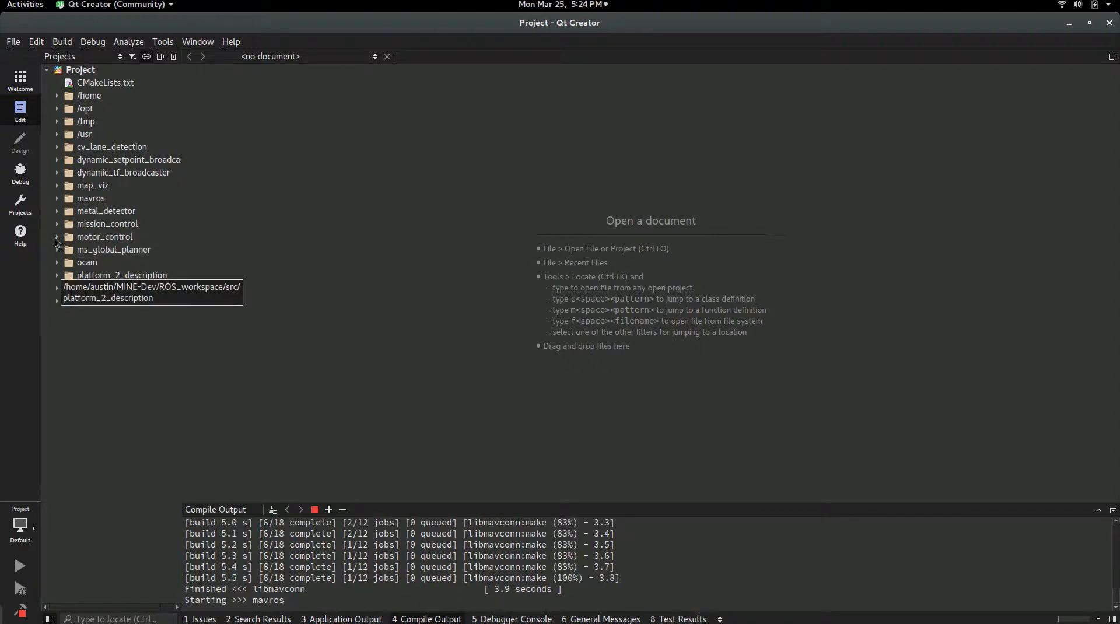
click(57, 236)
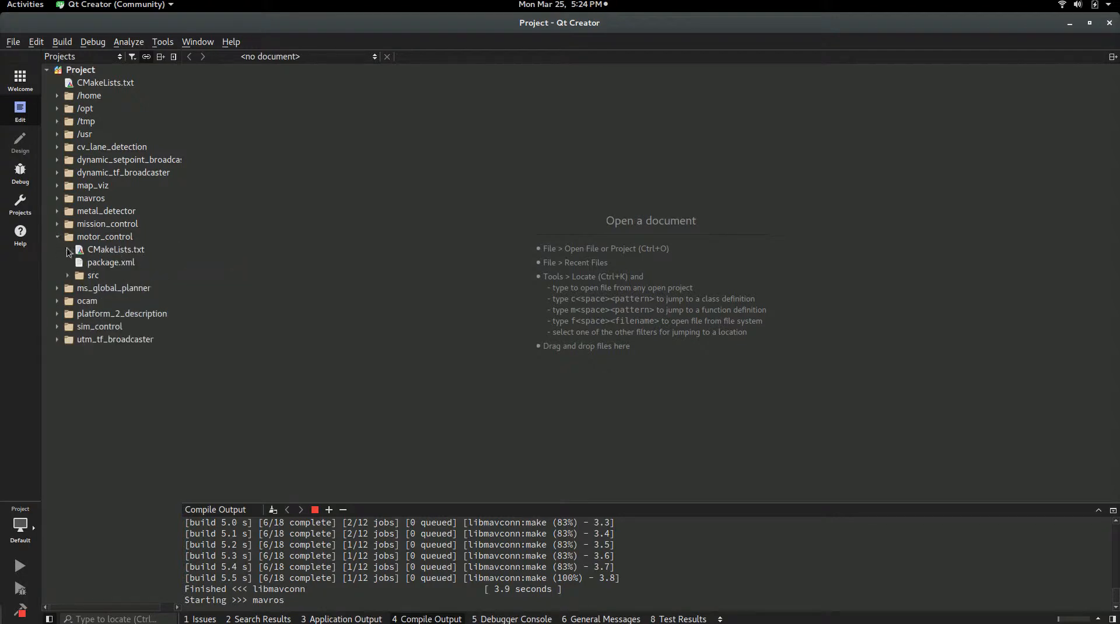
click(67, 275)
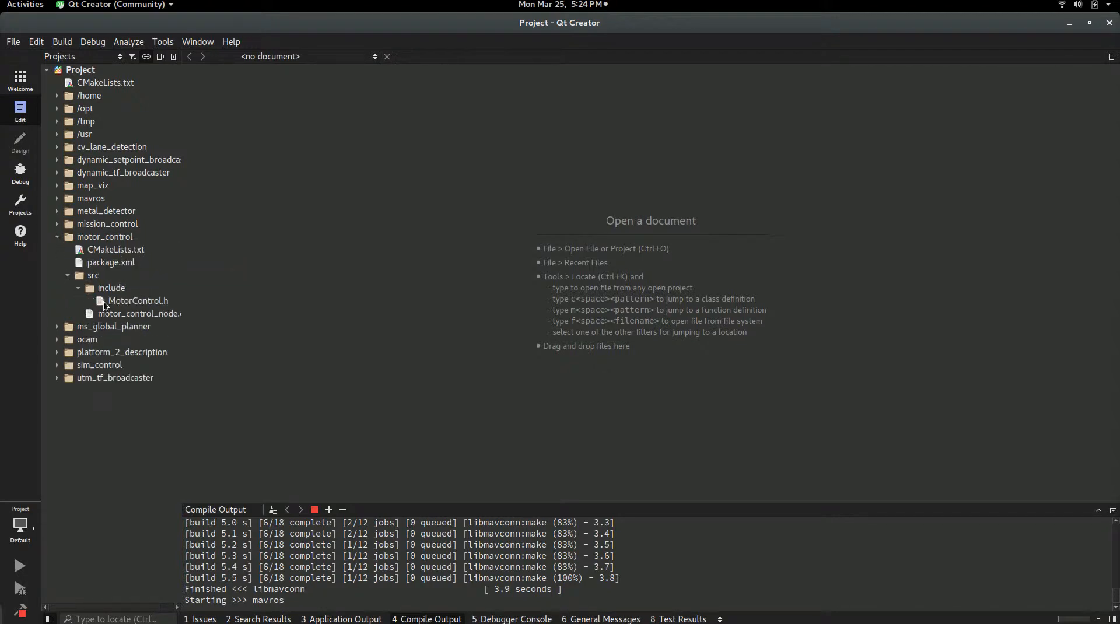
- Open motor_control's MotorControl.h header in the editor and save all files
double_click(138, 300)
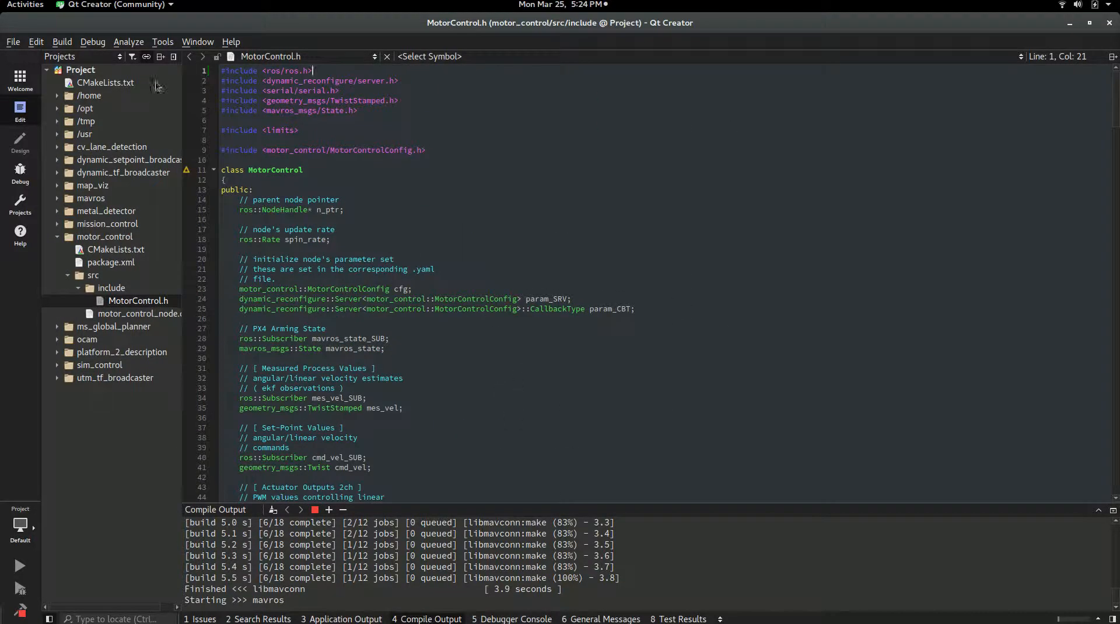
click(13, 41)
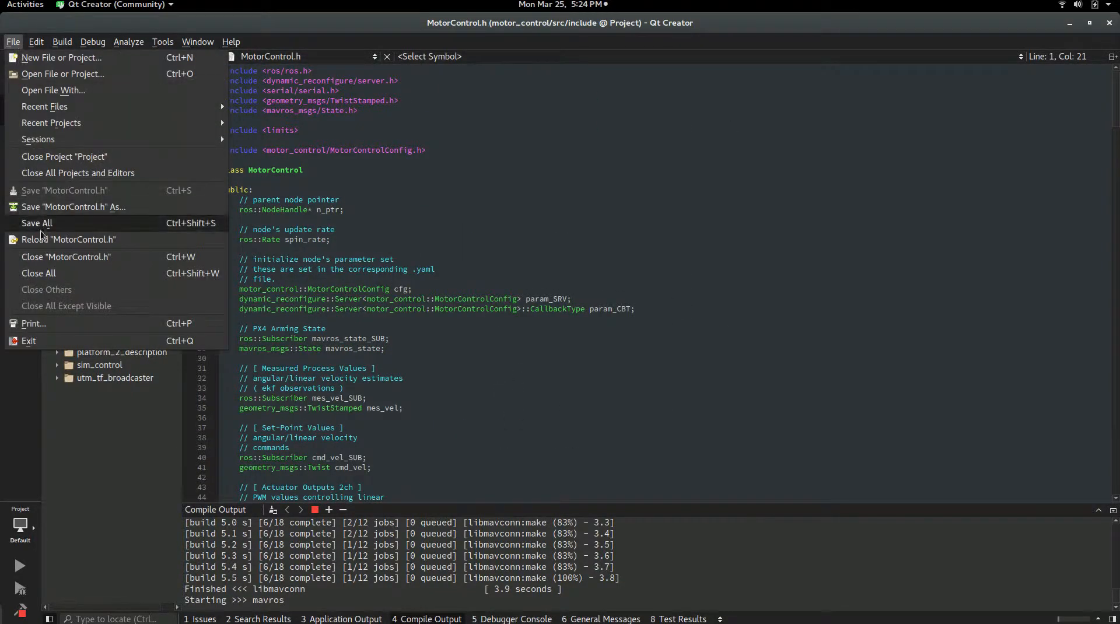
click(495, 274)
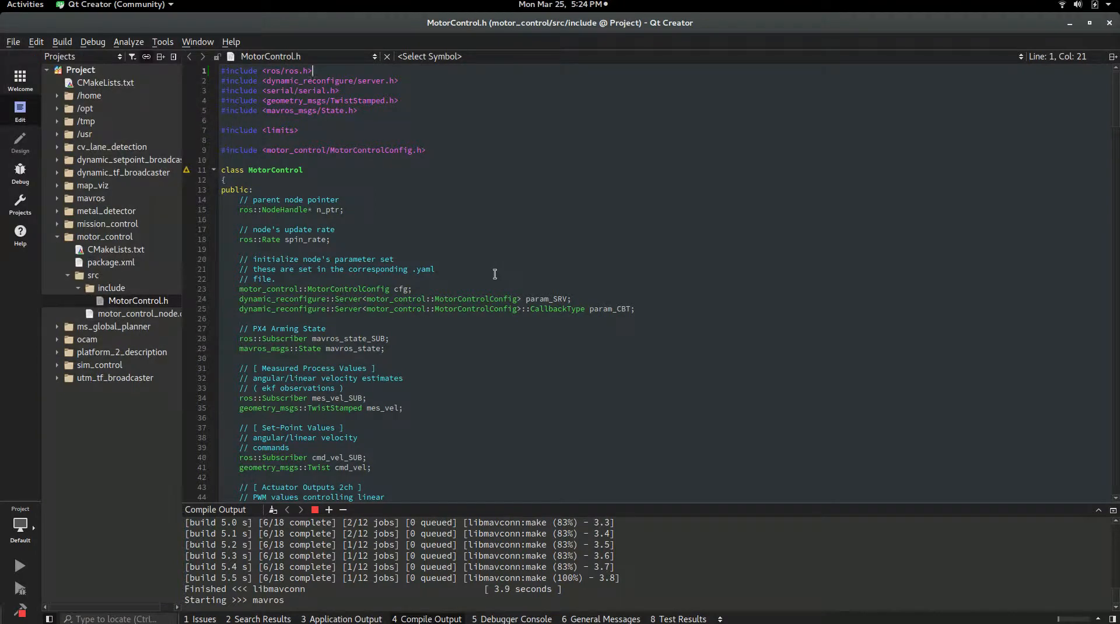
mouse_move(491, 274)
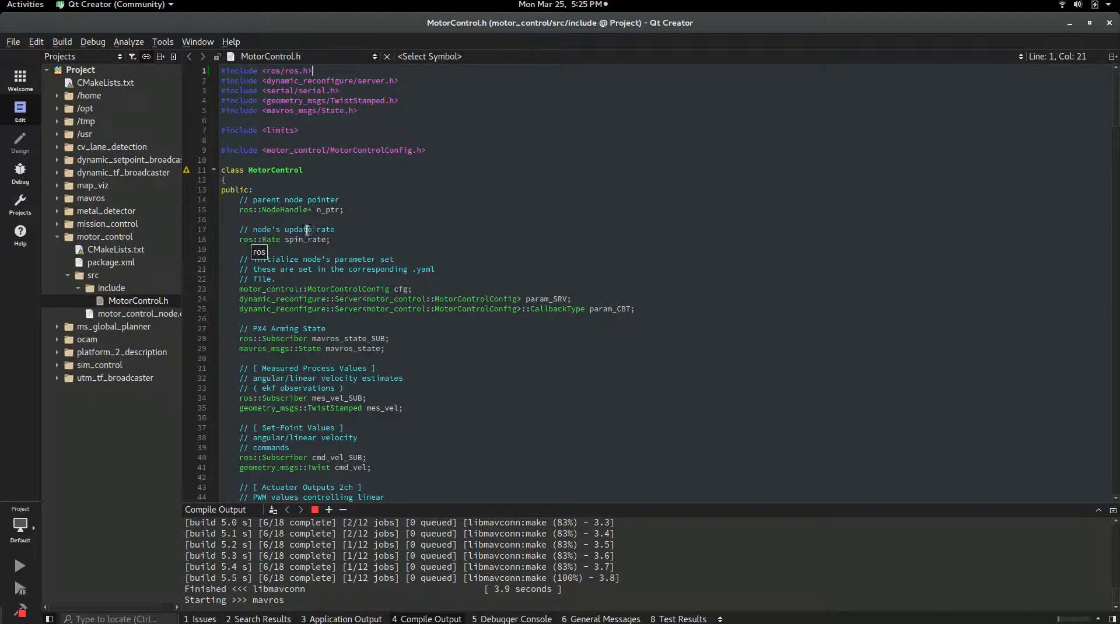
click(281, 279)
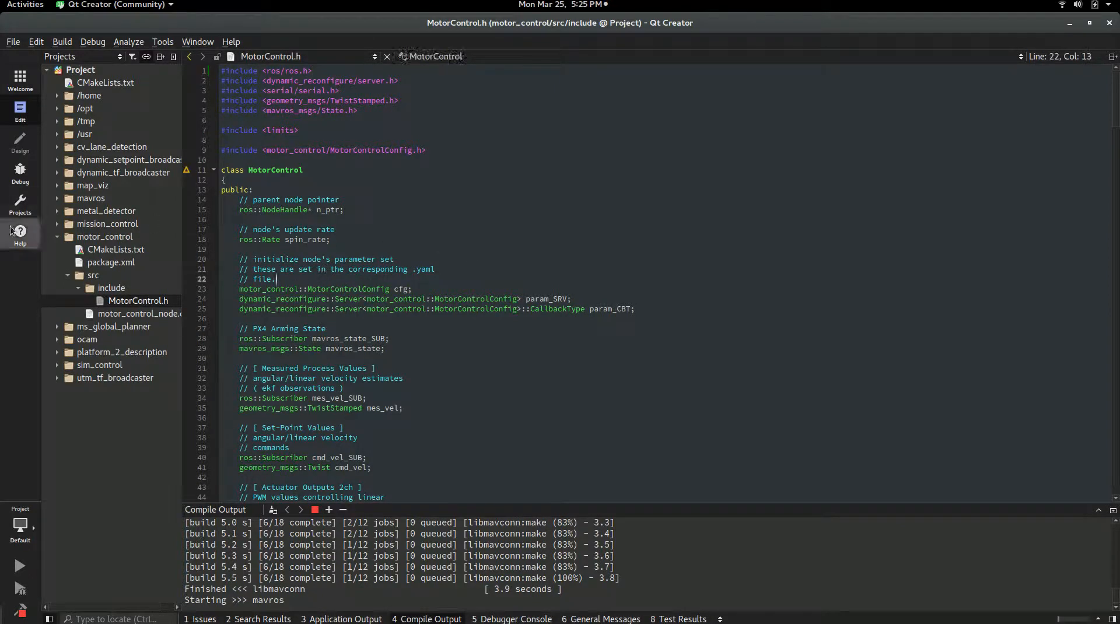
- Review build and run settings (mavconn-test run configuration), then switch to Chrome's Qt download page
click(20, 198)
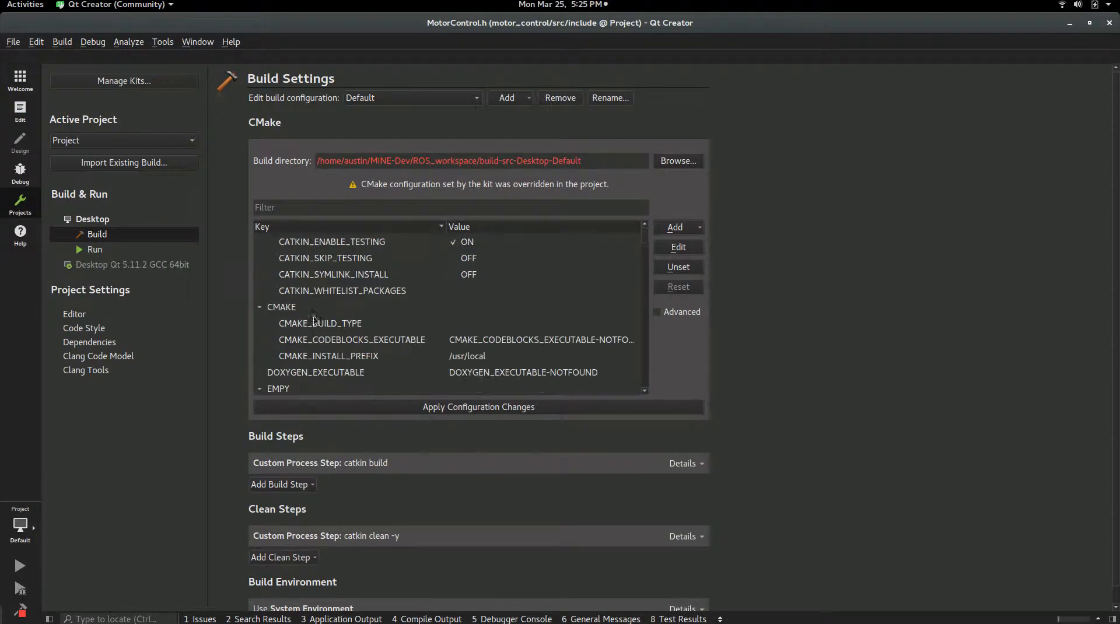
click(20, 111)
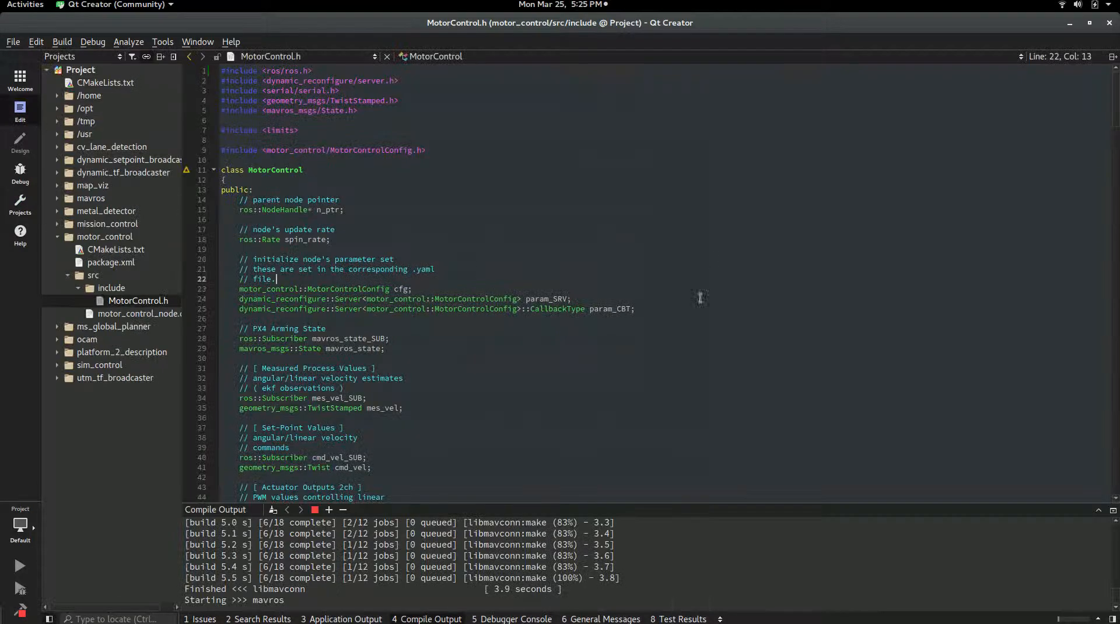
scroll(down, 3)
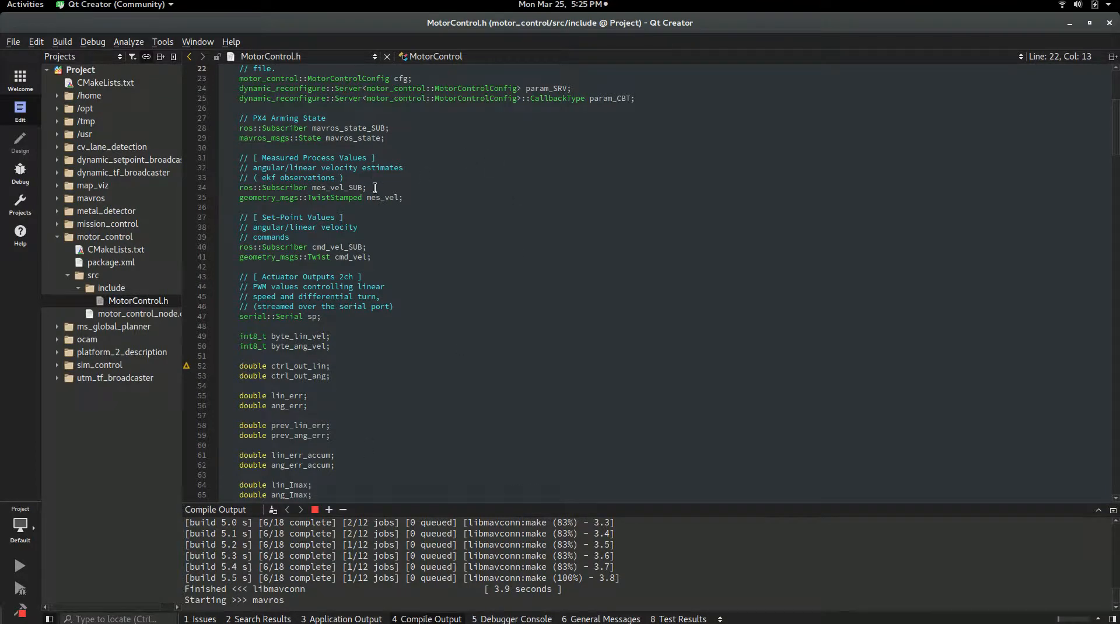
click(20, 201)
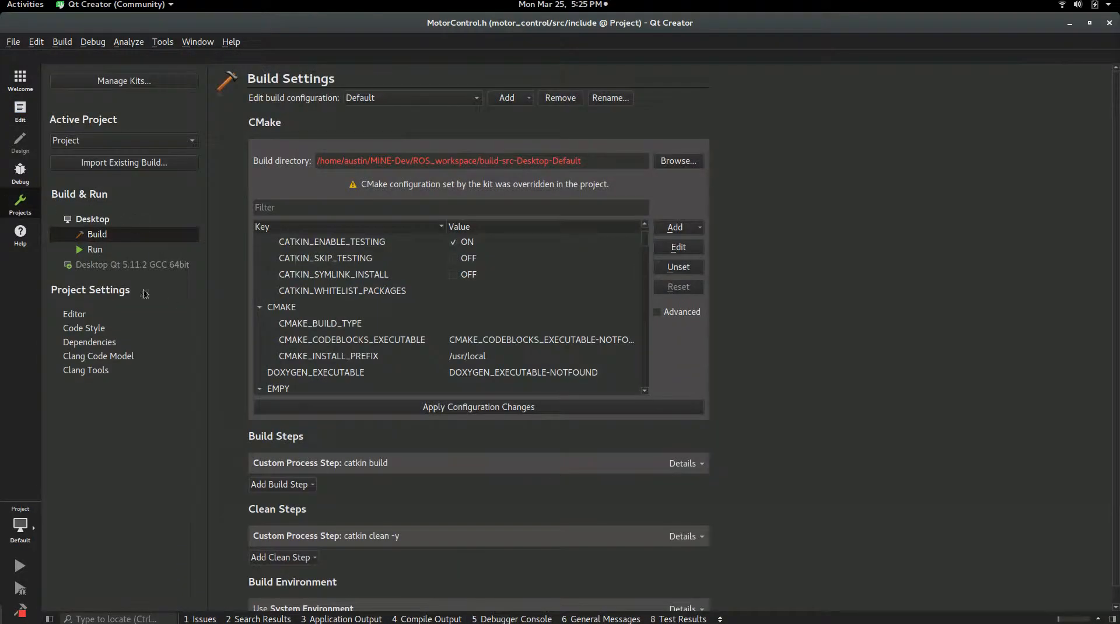
click(94, 250)
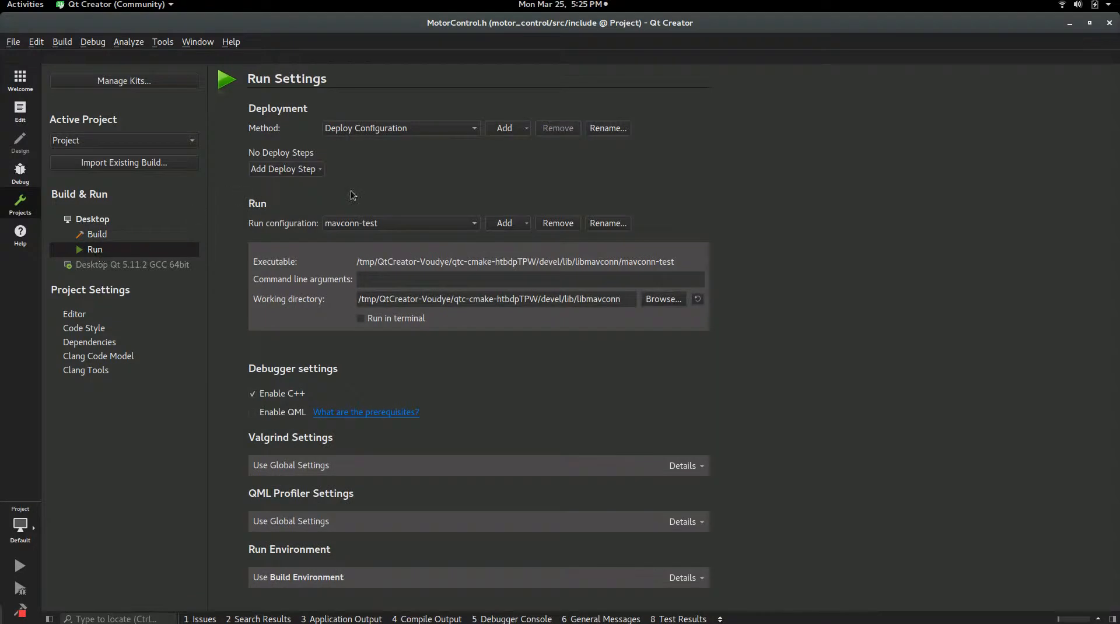
mouse_move(377, 293)
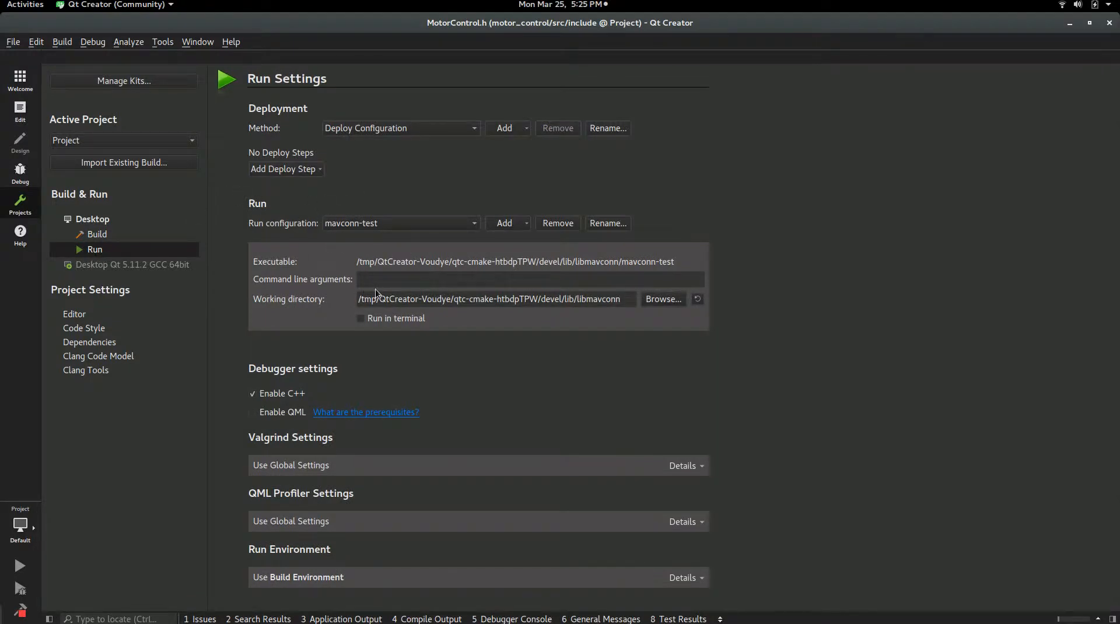
mouse_move(336, 299)
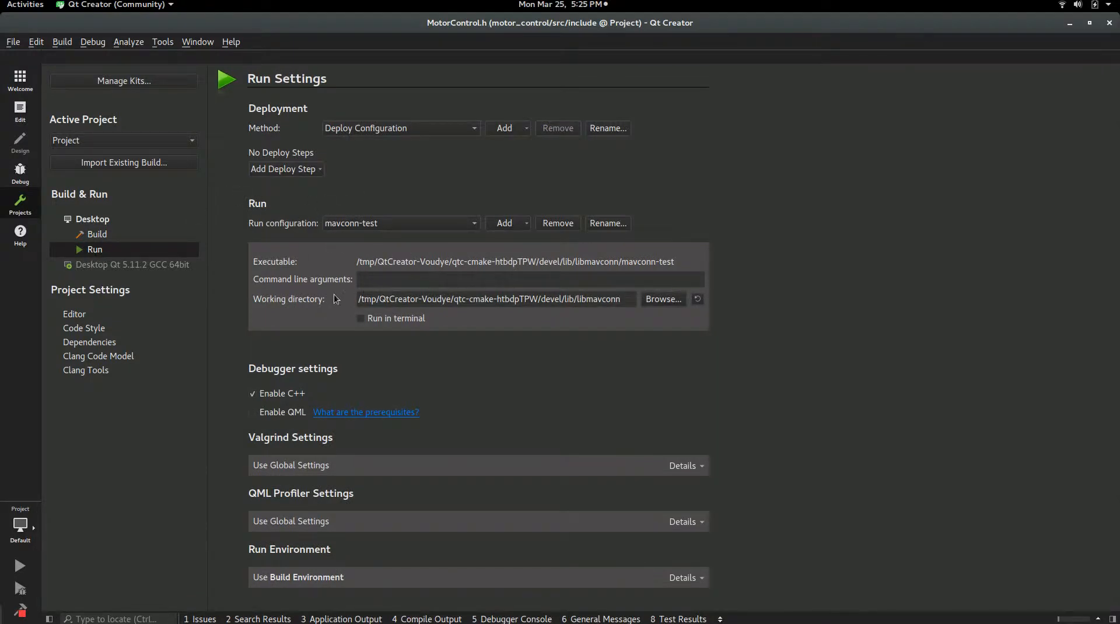
mouse_move(432, 502)
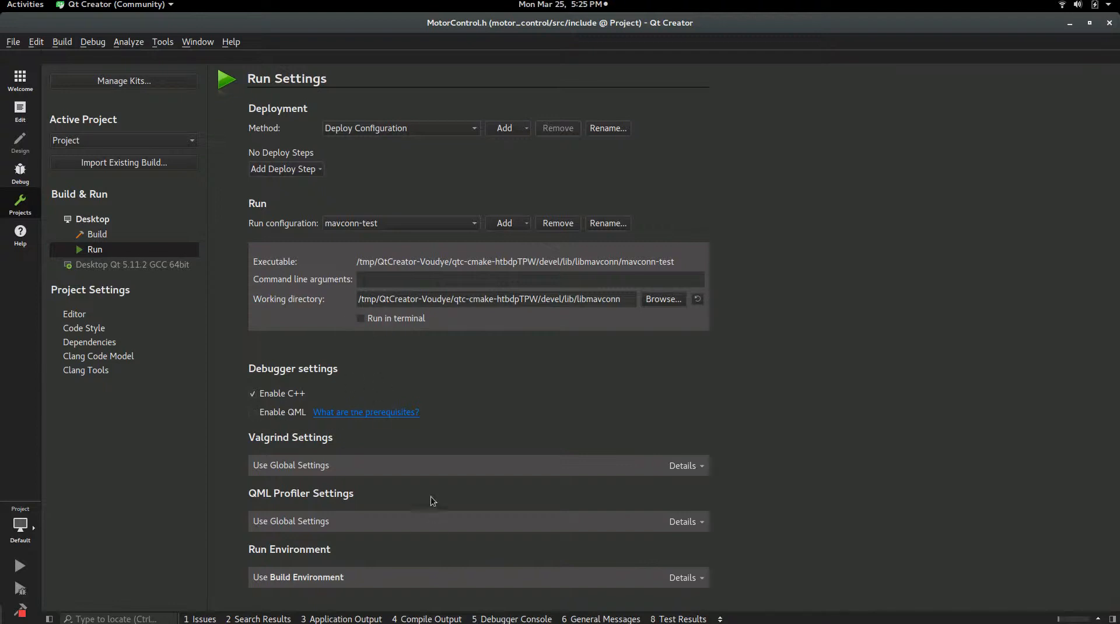
mouse_move(391, 273)
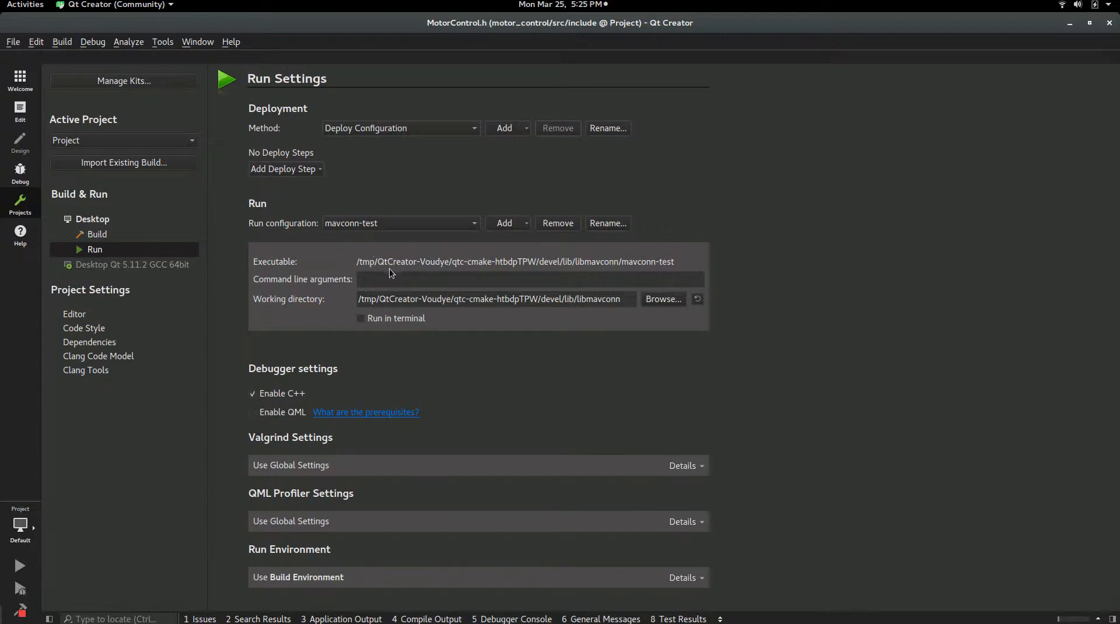
click(20, 111)
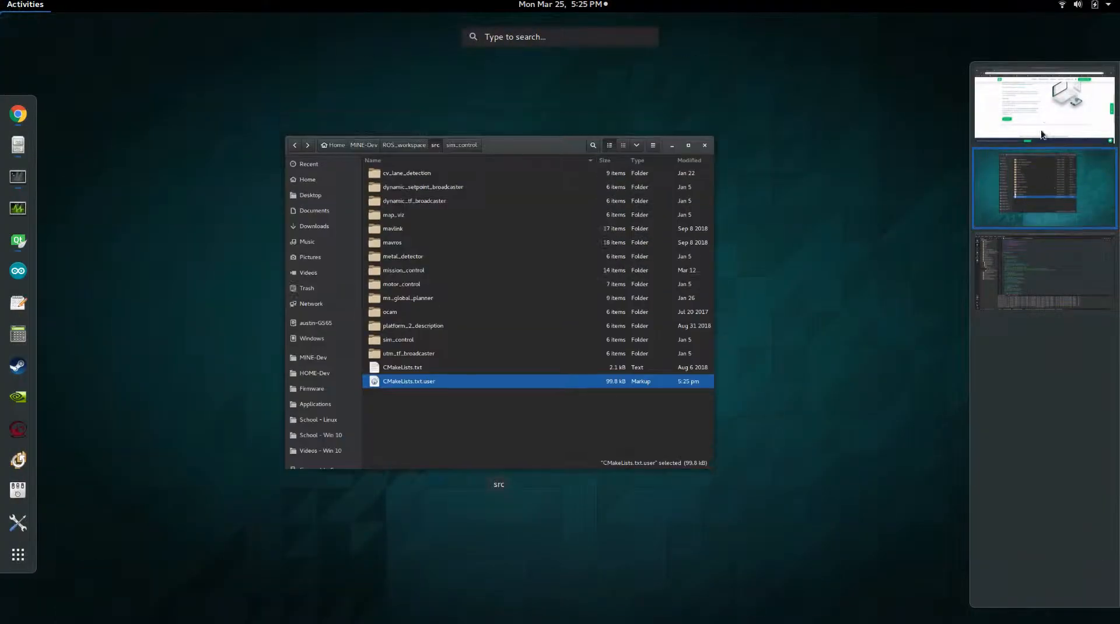
click(1045, 108)
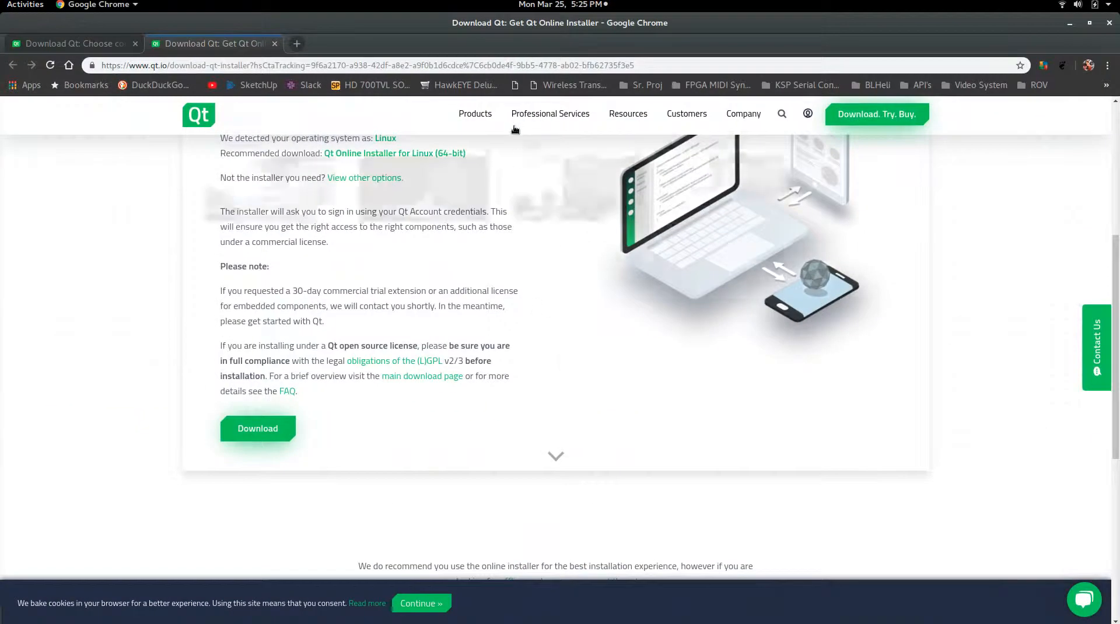